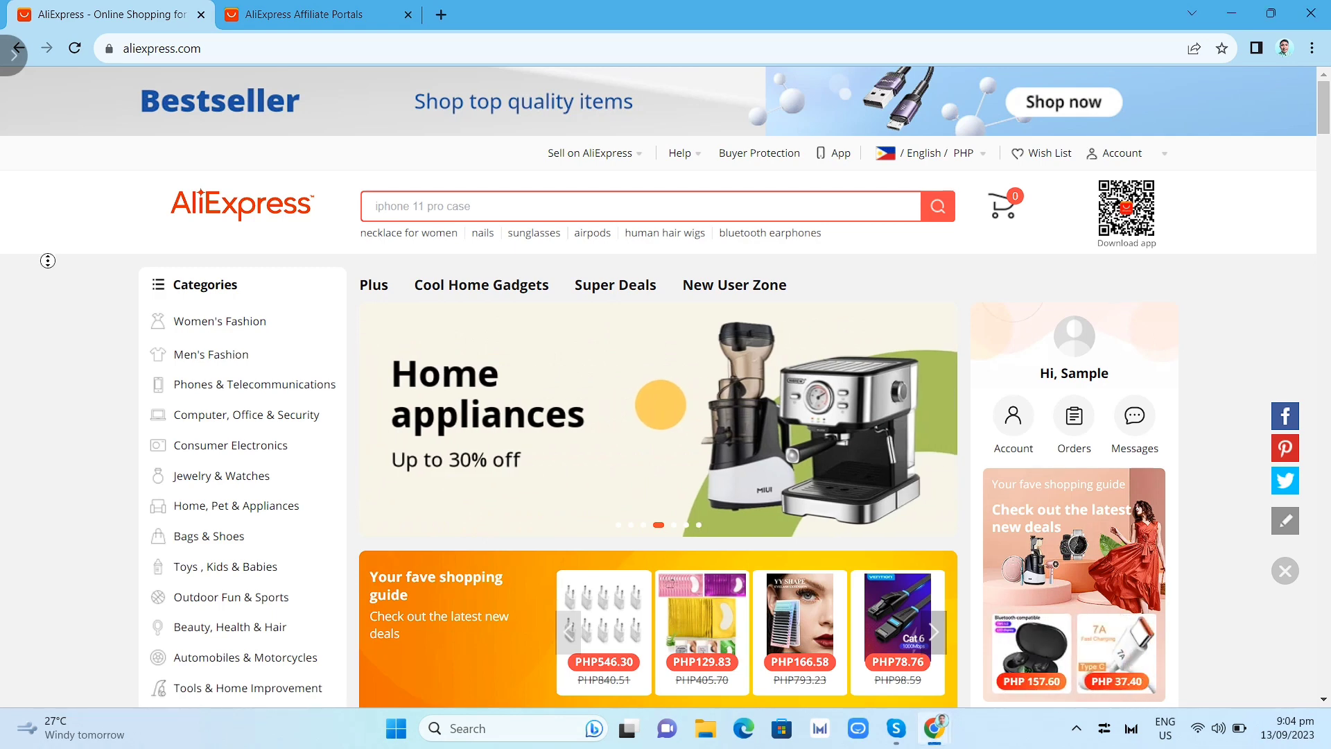
Scroll the homepage past Super Deals and Plus to More to love, then switch to the Portals page.
{"action": "scroll", "scroll_direction": "down", "scroll_amount": 3}
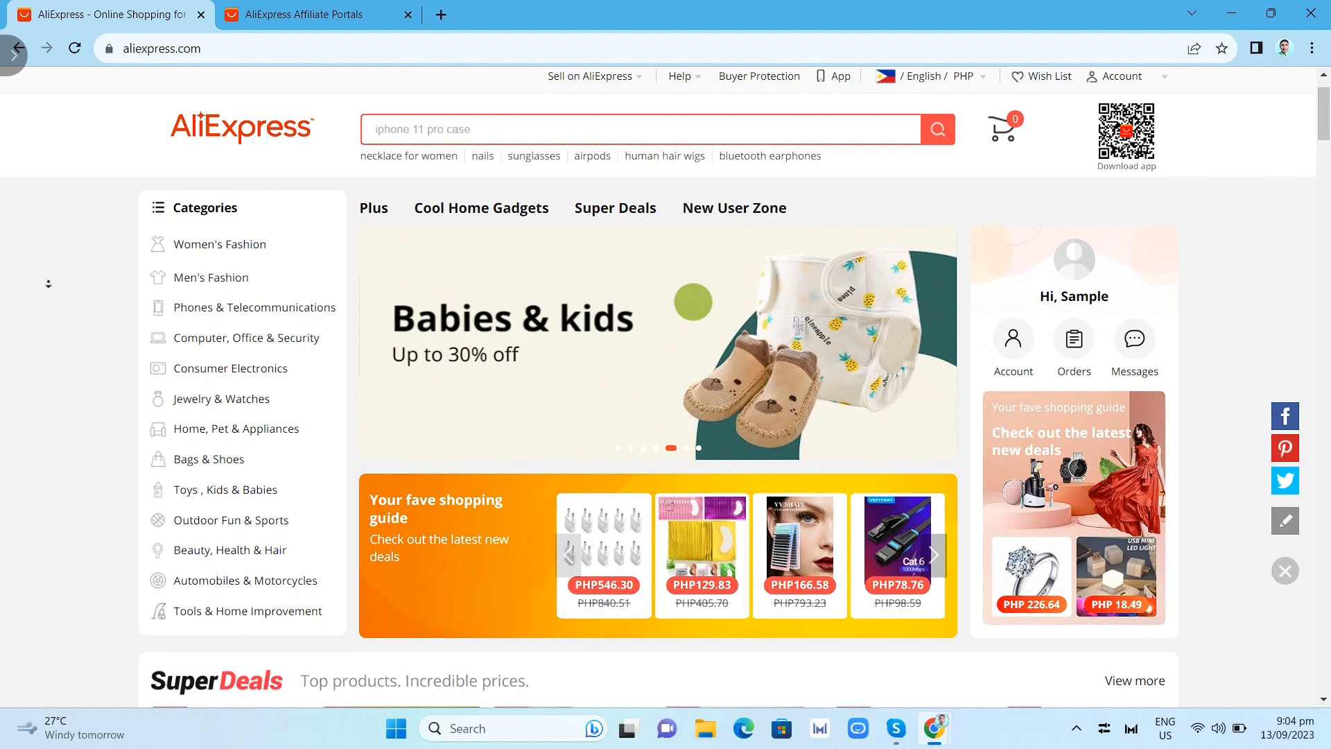
{"action": "scroll", "scroll_direction": "down", "scroll_amount": 3}
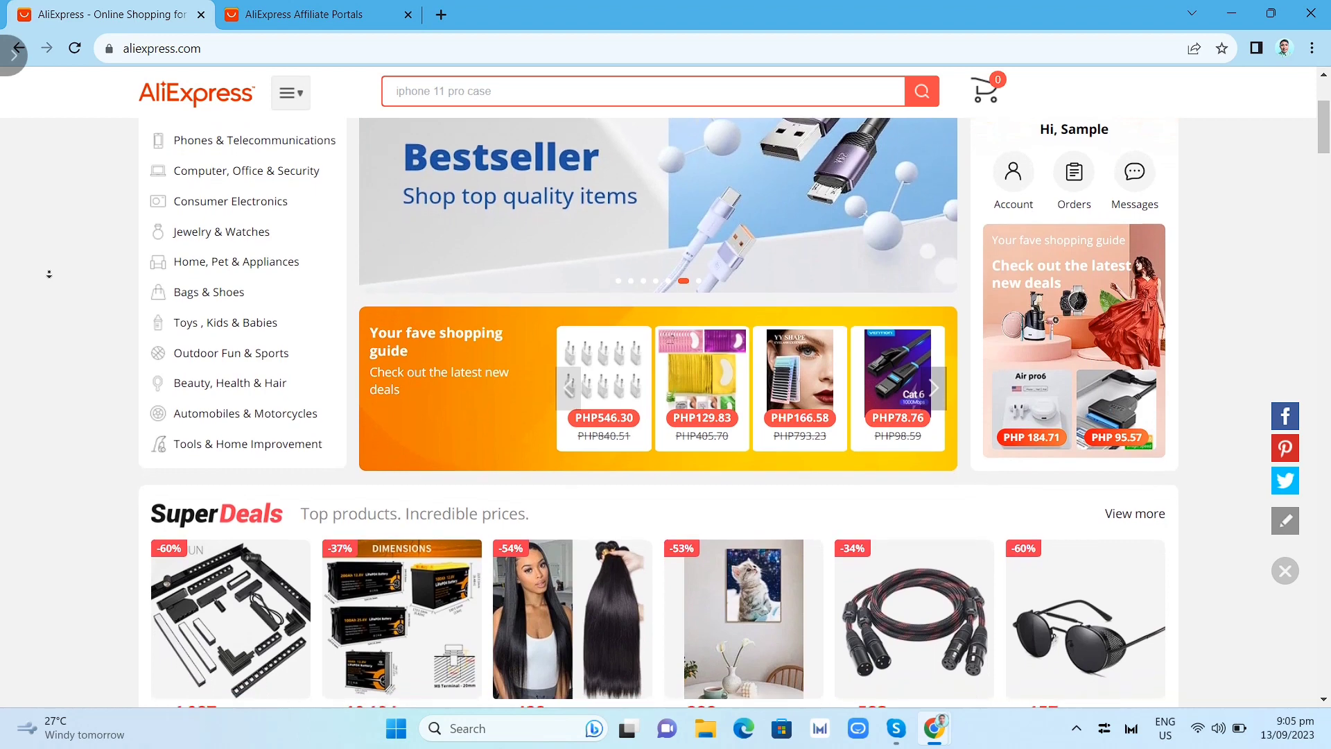
{"action": "scroll", "scroll_direction": "down", "scroll_amount": 3}
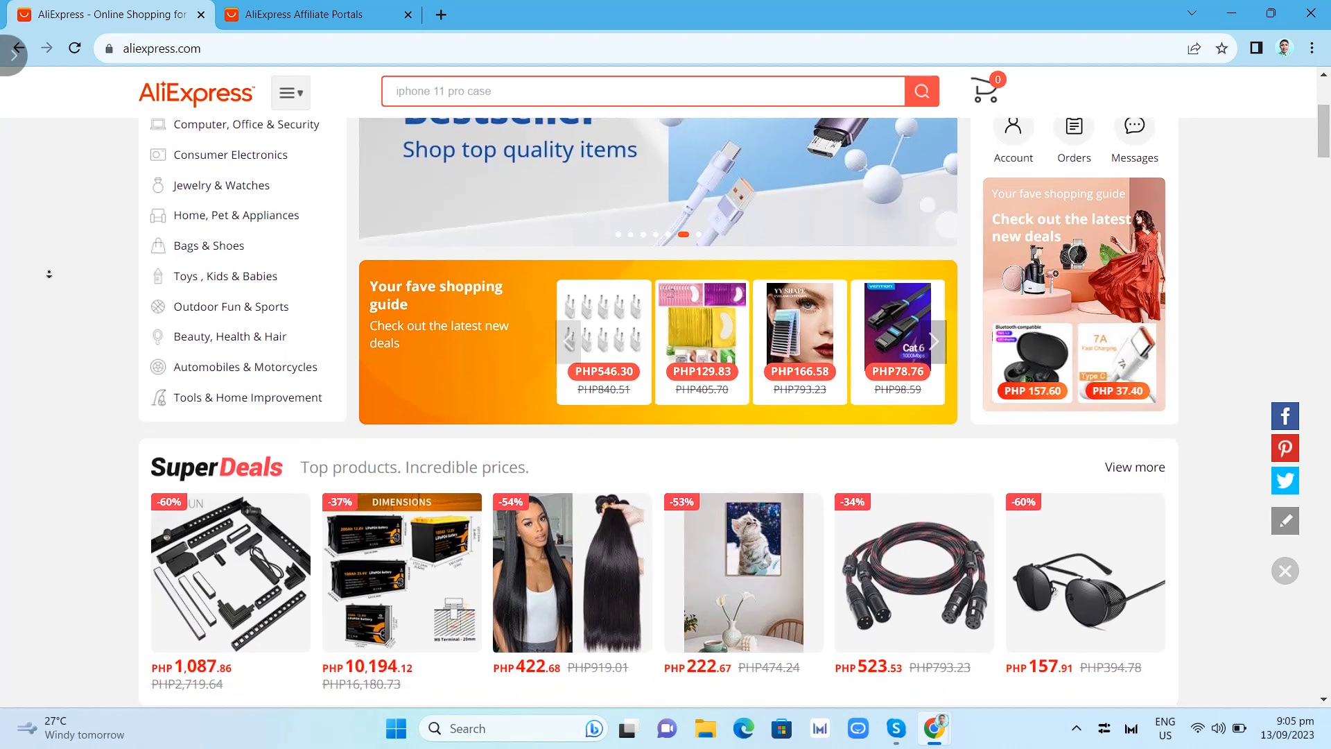
{"action": "scroll", "scroll_direction": "down", "scroll_amount": 3}
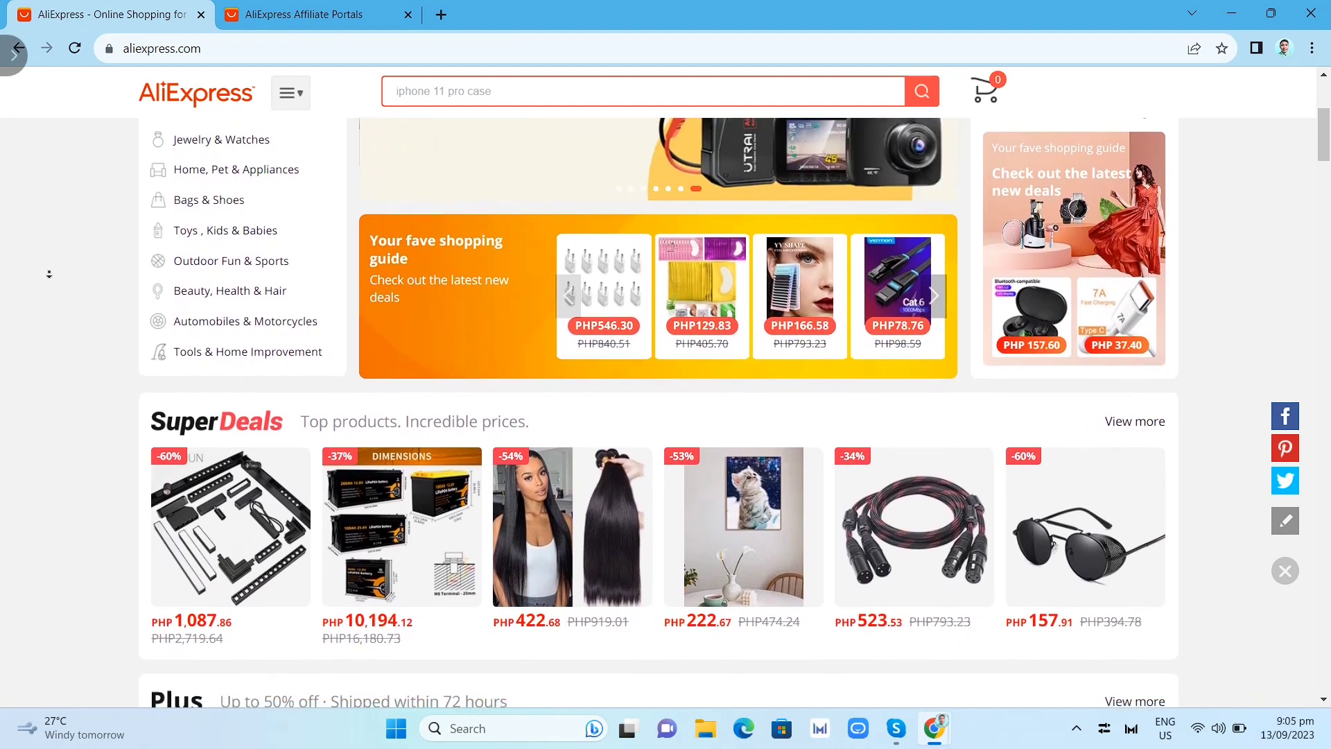
{"action": "scroll", "scroll_direction": "down", "scroll_amount": 3}
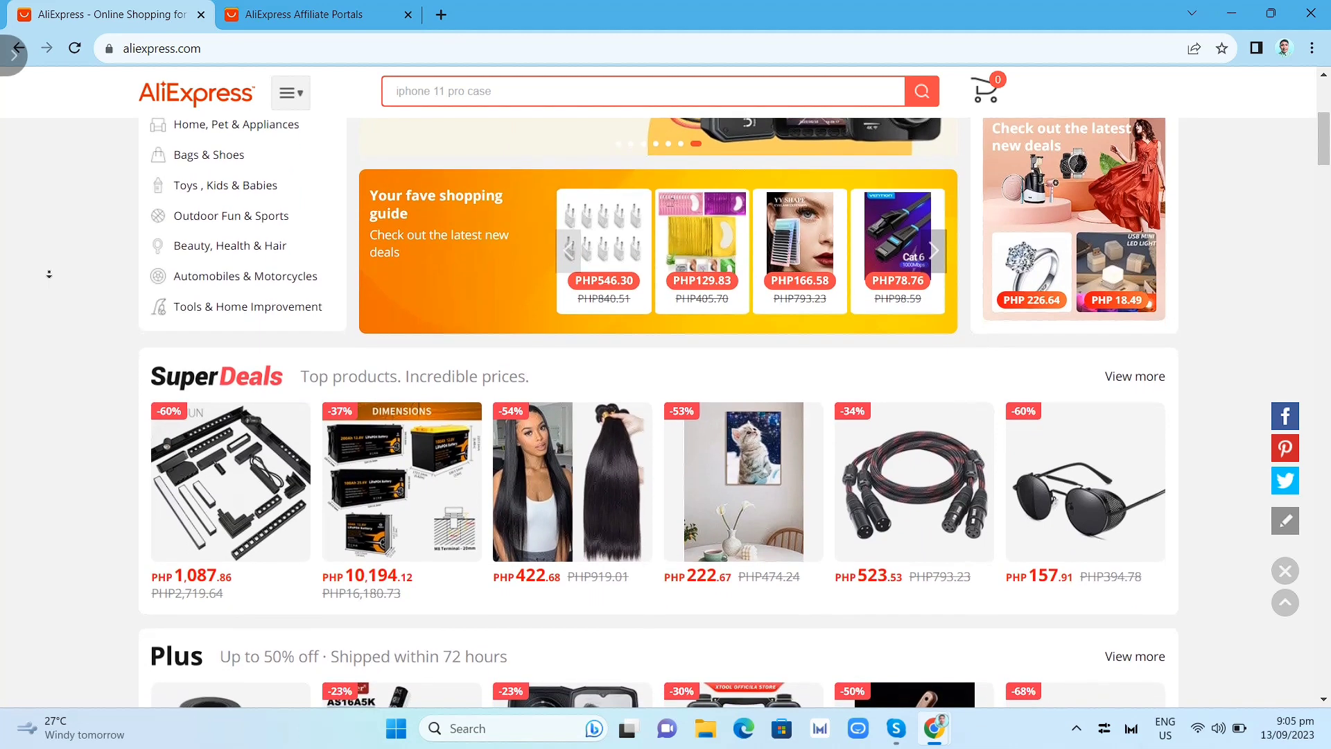
{"action": "scroll", "scroll_direction": "down", "scroll_amount": 3}
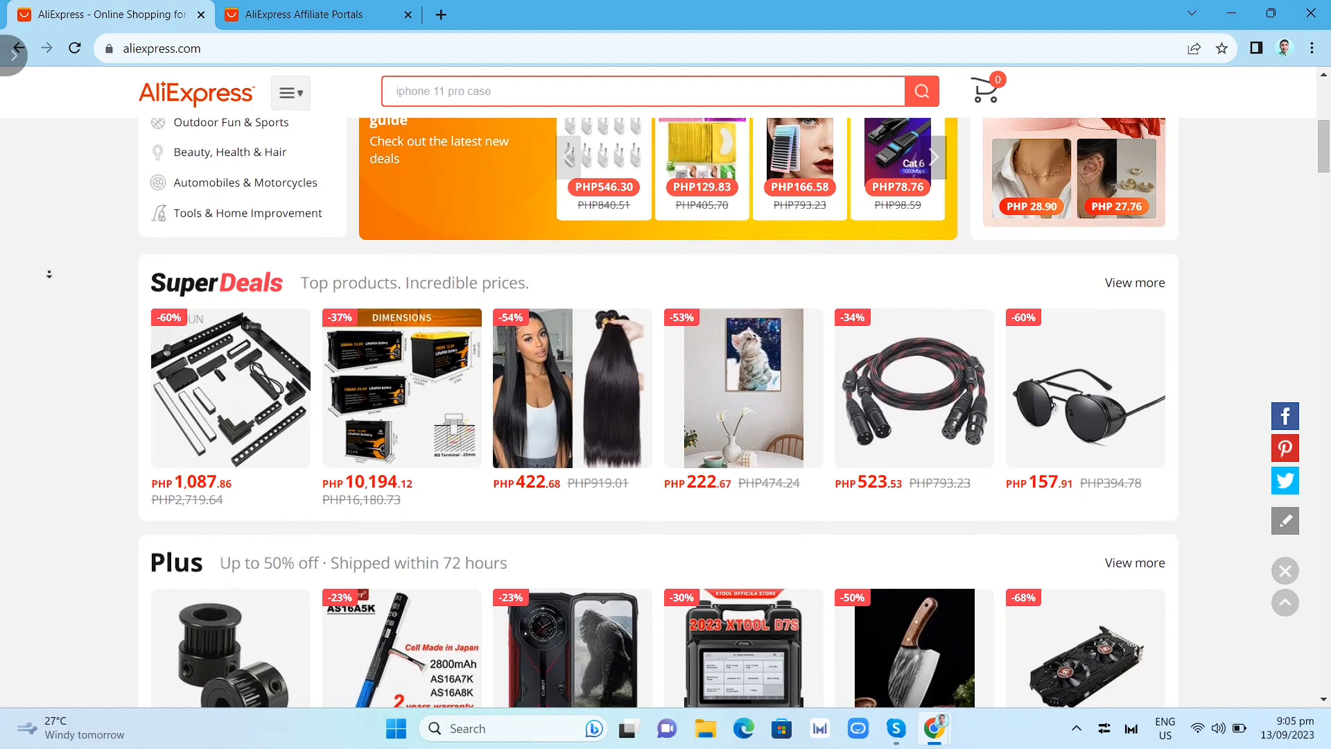
{"action": "scroll", "scroll_direction": "down", "scroll_amount": 3}
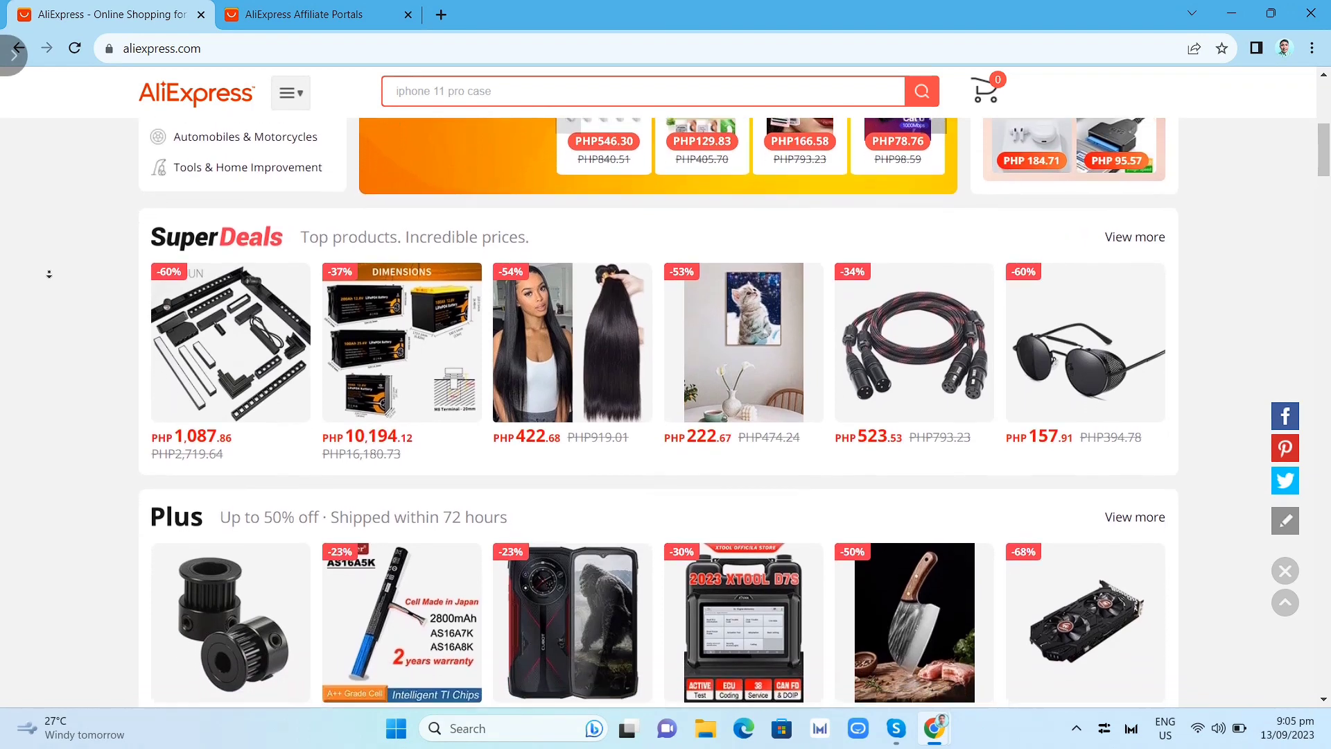
{"action": "scroll", "scroll_direction": "down", "scroll_amount": 3}
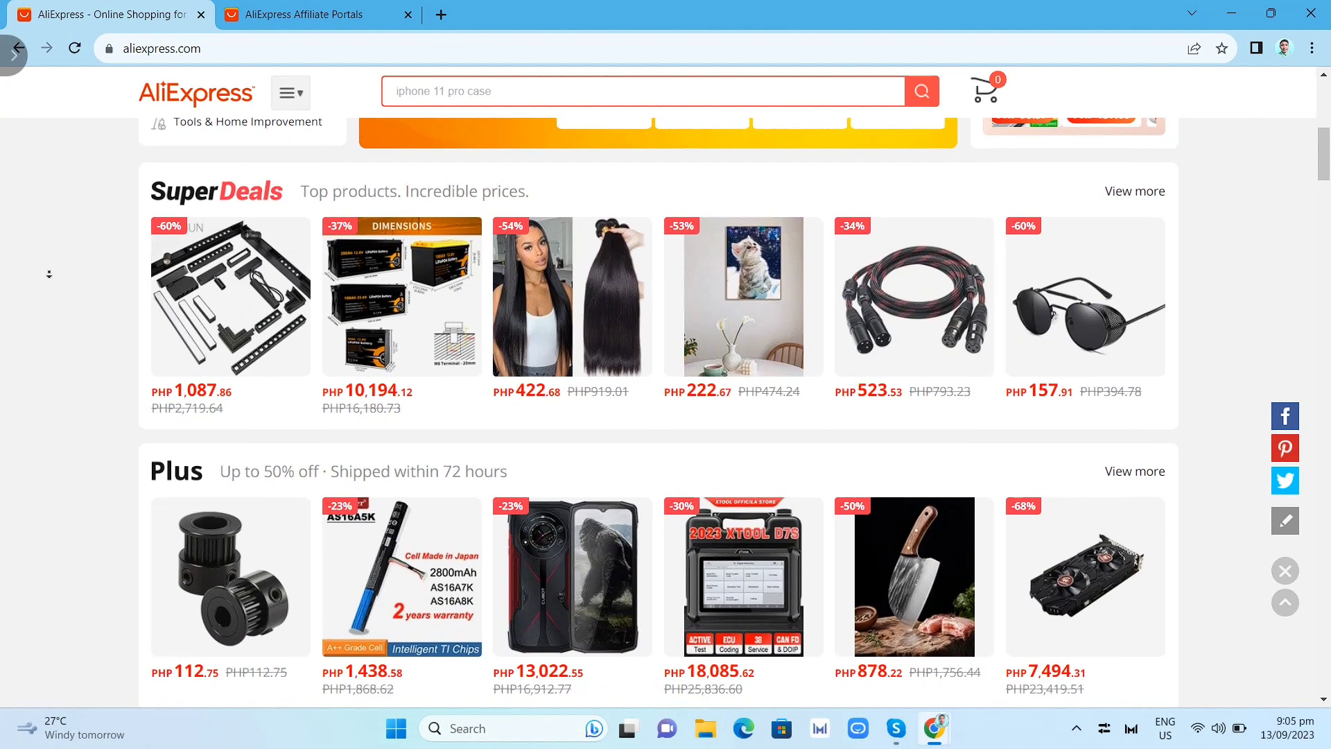
{"action": "scroll", "scroll_direction": "down", "scroll_amount": 3}
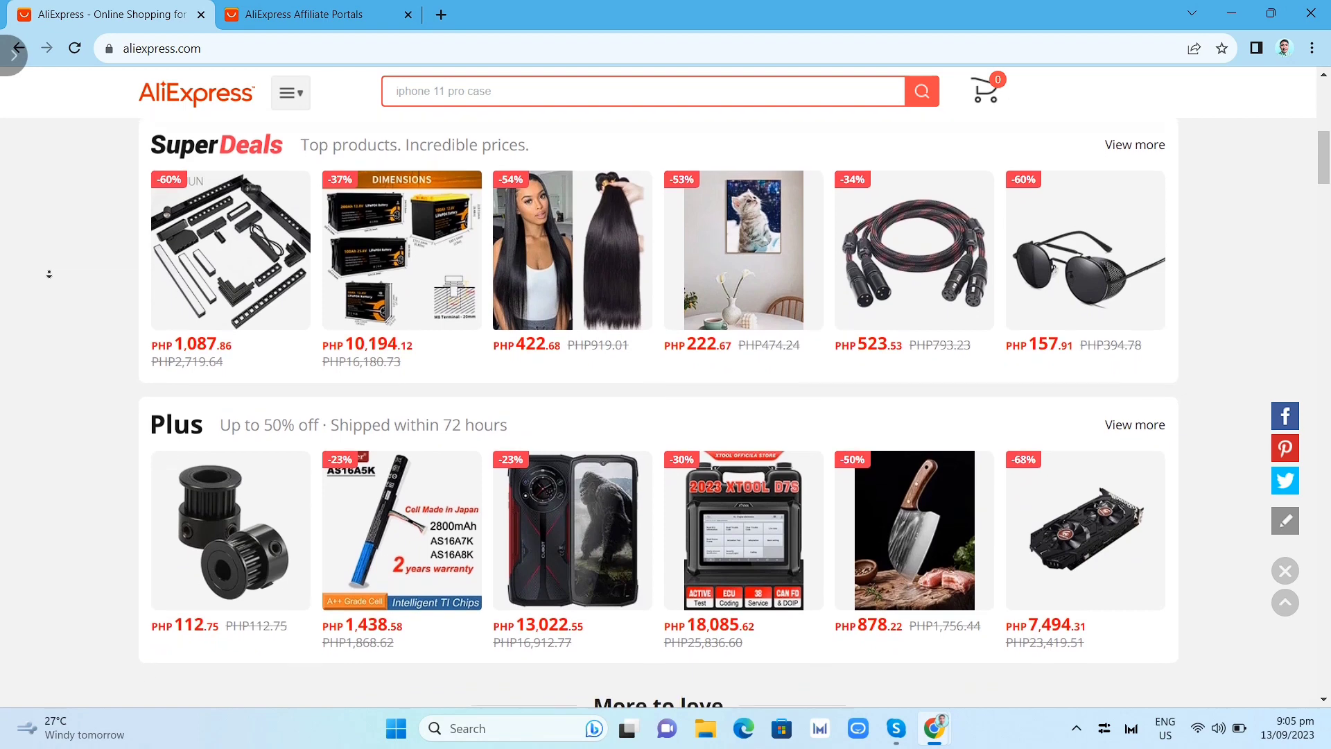
{"action": "scroll", "scroll_direction": "down", "scroll_amount": 3}
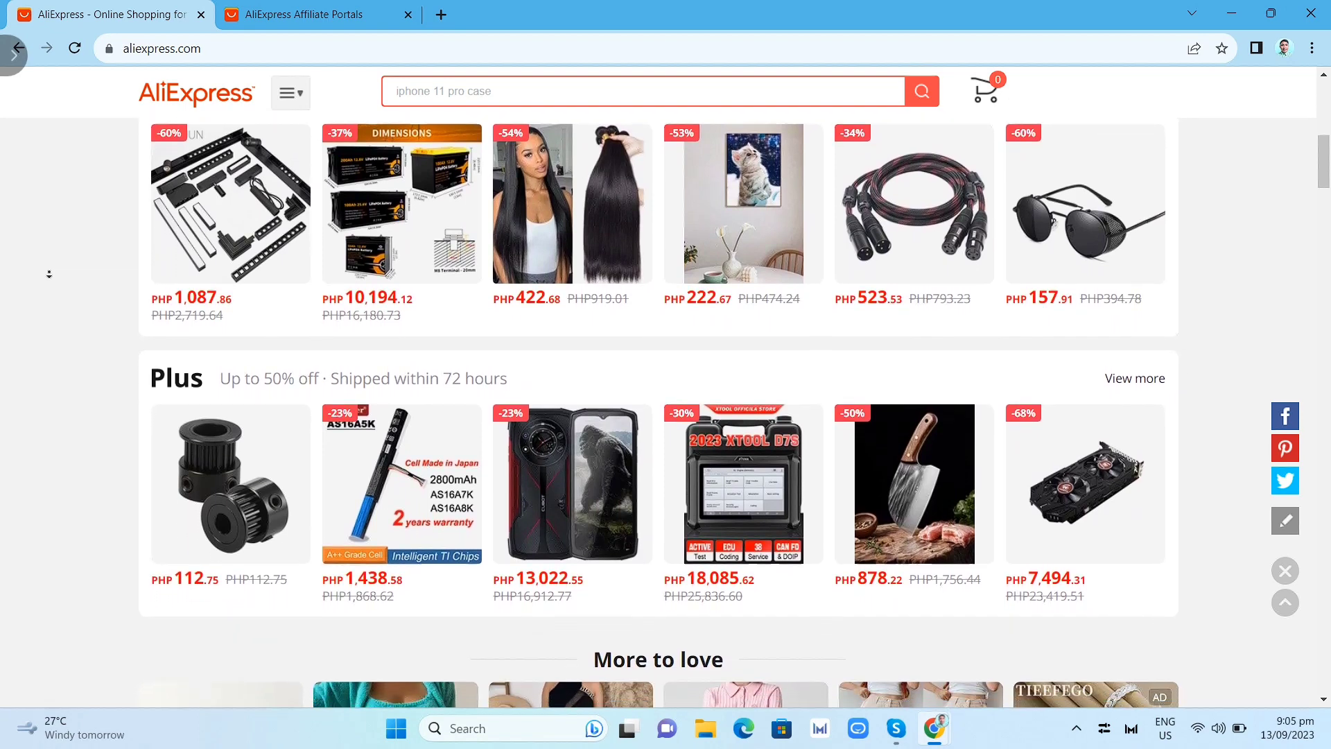
{"action": "scroll", "scroll_direction": "down", "scroll_amount": 3}
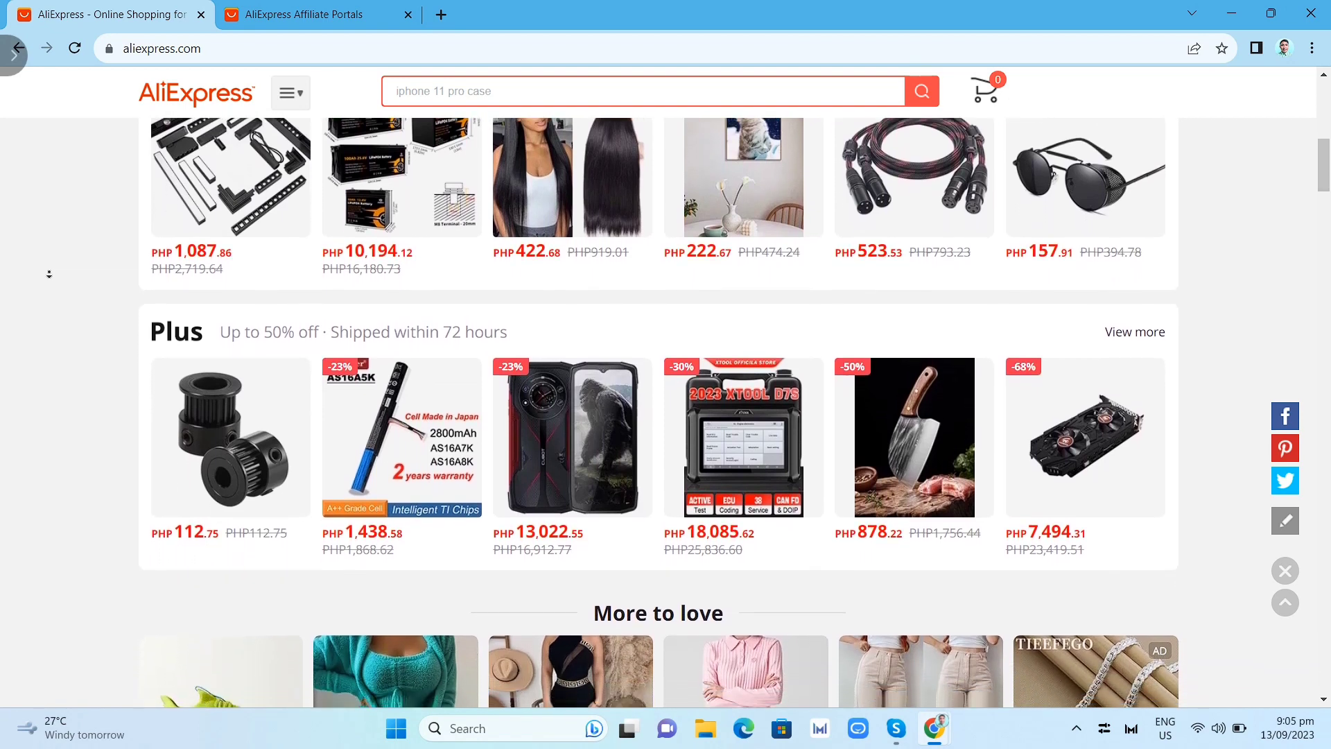
{"action": "scroll", "scroll_direction": "down", "scroll_amount": 3}
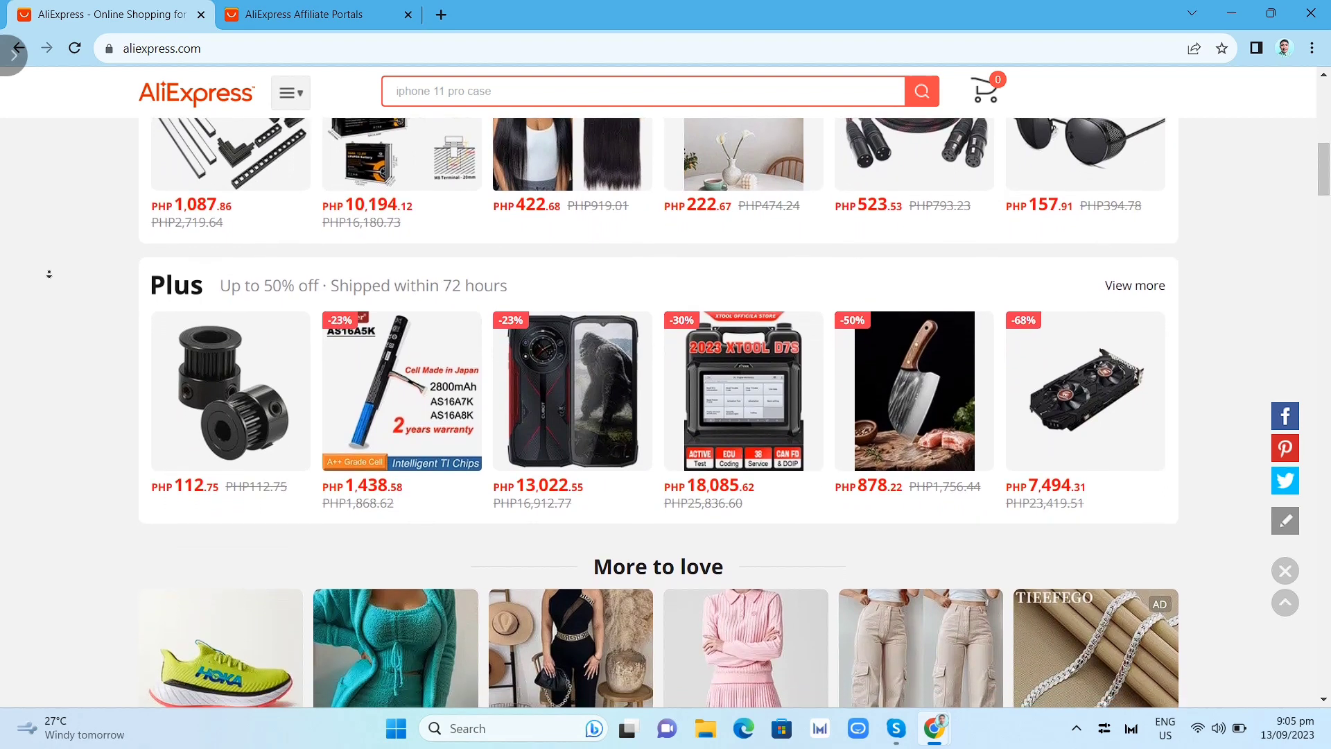
{"action": "scroll", "scroll_direction": "down", "scroll_amount": 3}
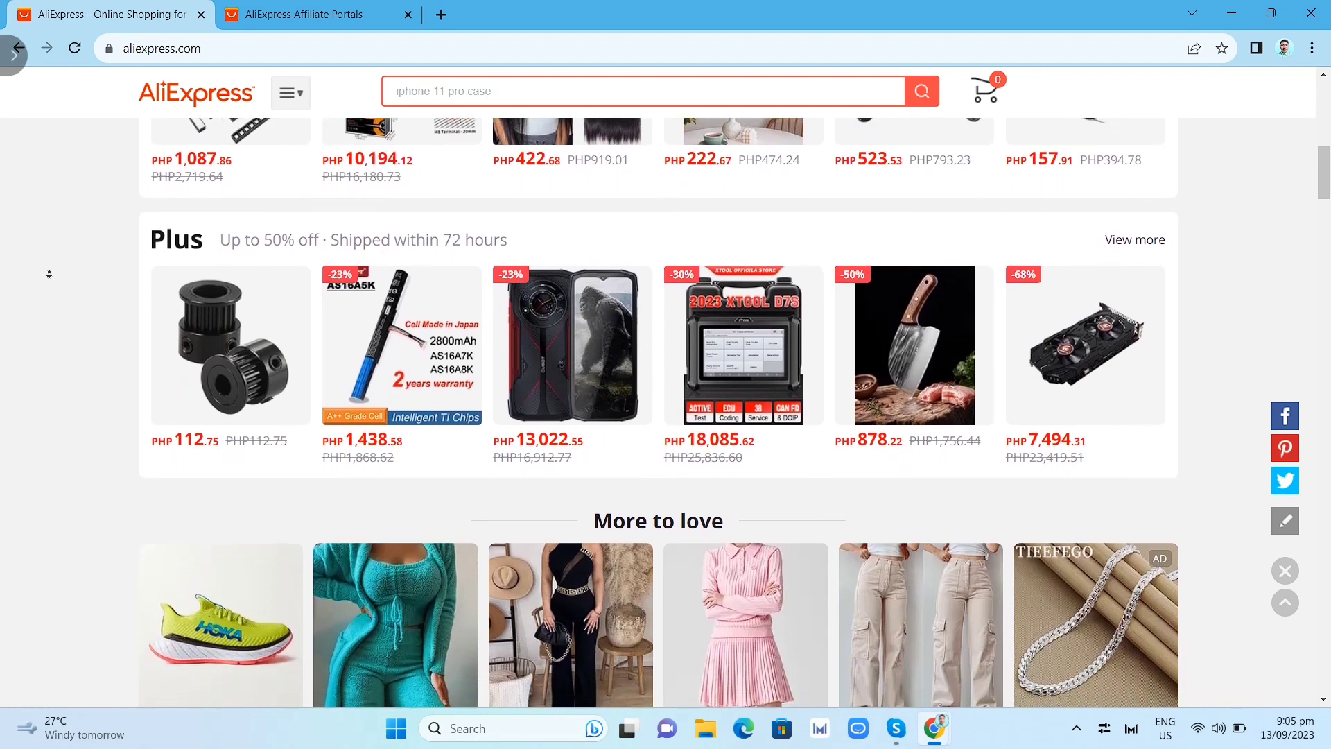
{"action": "scroll", "scroll_direction": "down", "scroll_amount": 3}
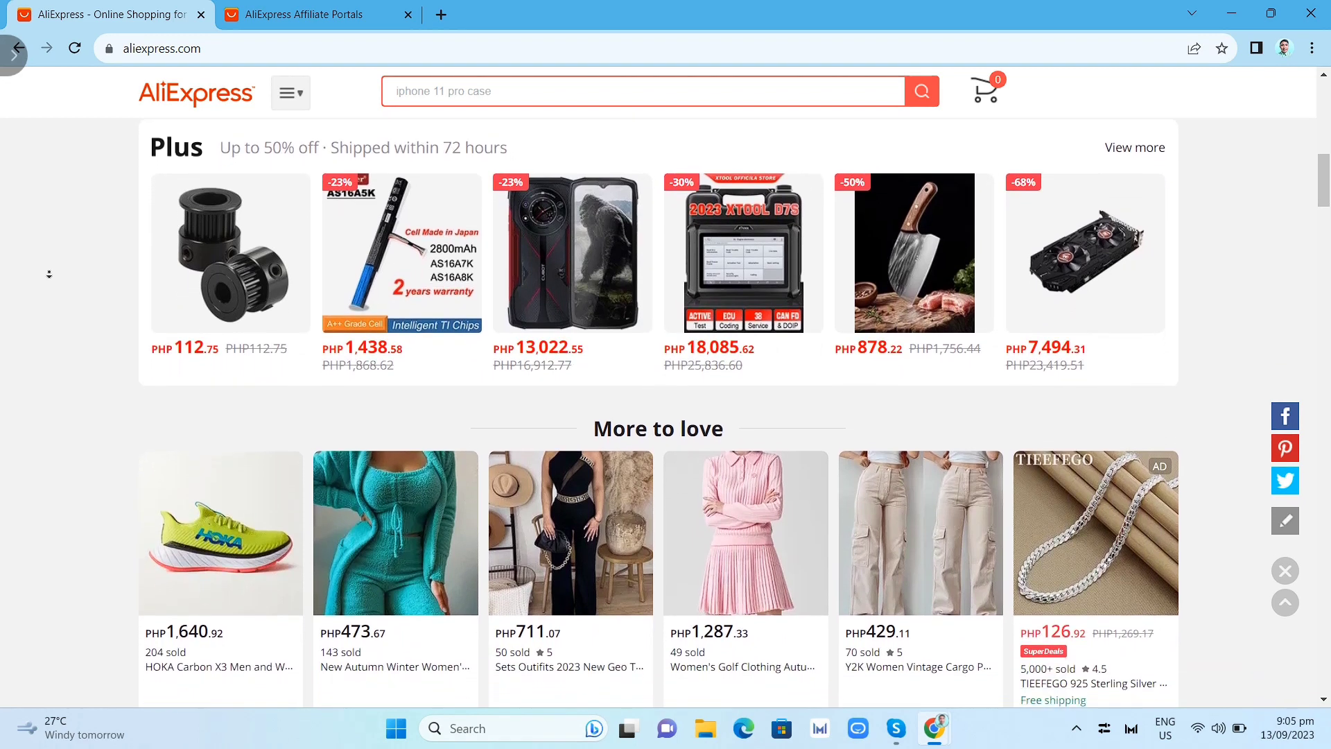
{"action": "scroll", "scroll_direction": "down", "scroll_amount": 3}
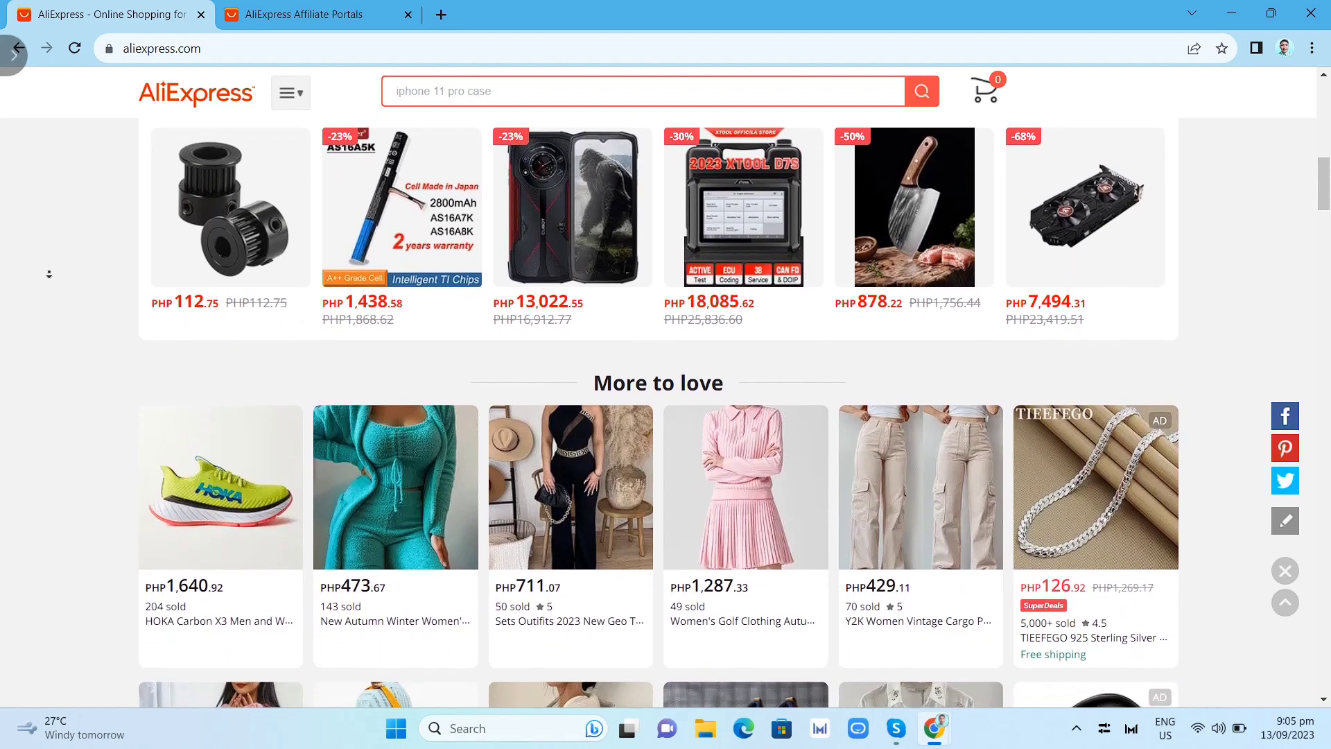
{"action": "scroll", "scroll_direction": "down", "scroll_amount": 3}
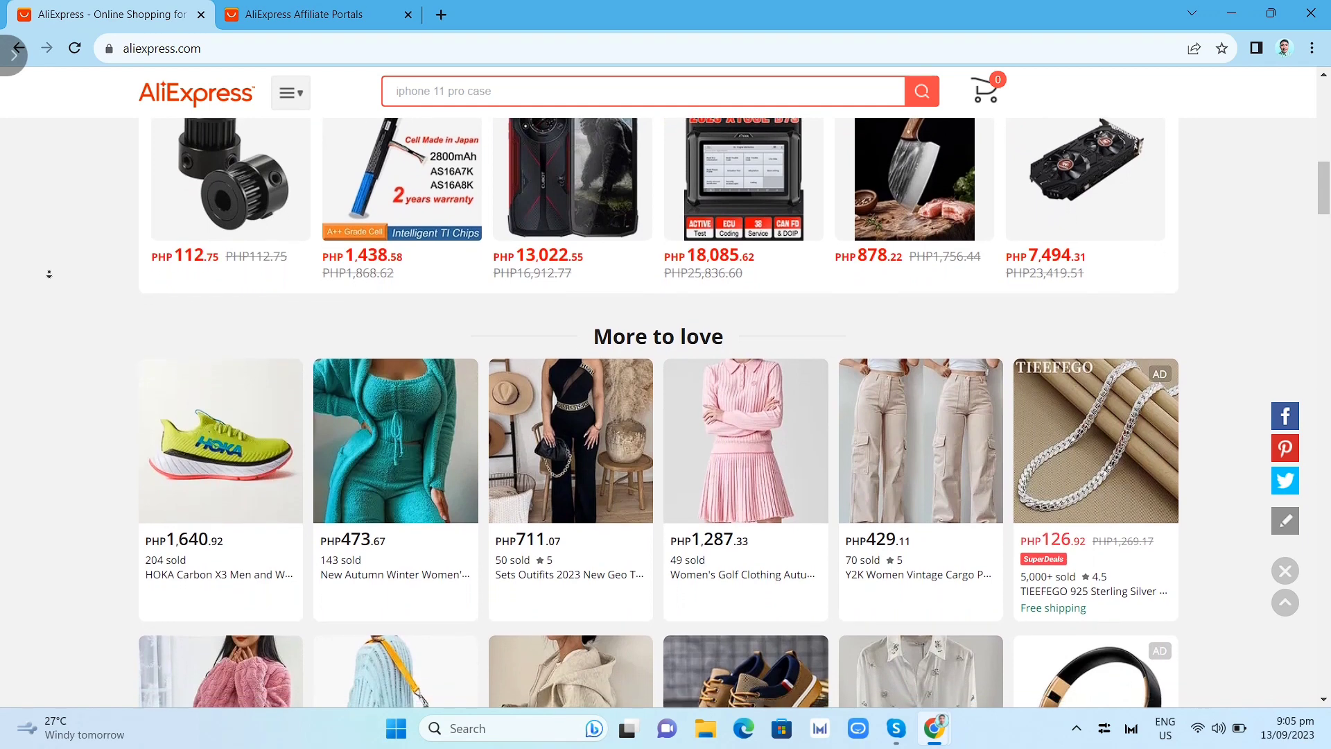
{"action": "scroll", "scroll_direction": "down", "scroll_amount": 3}
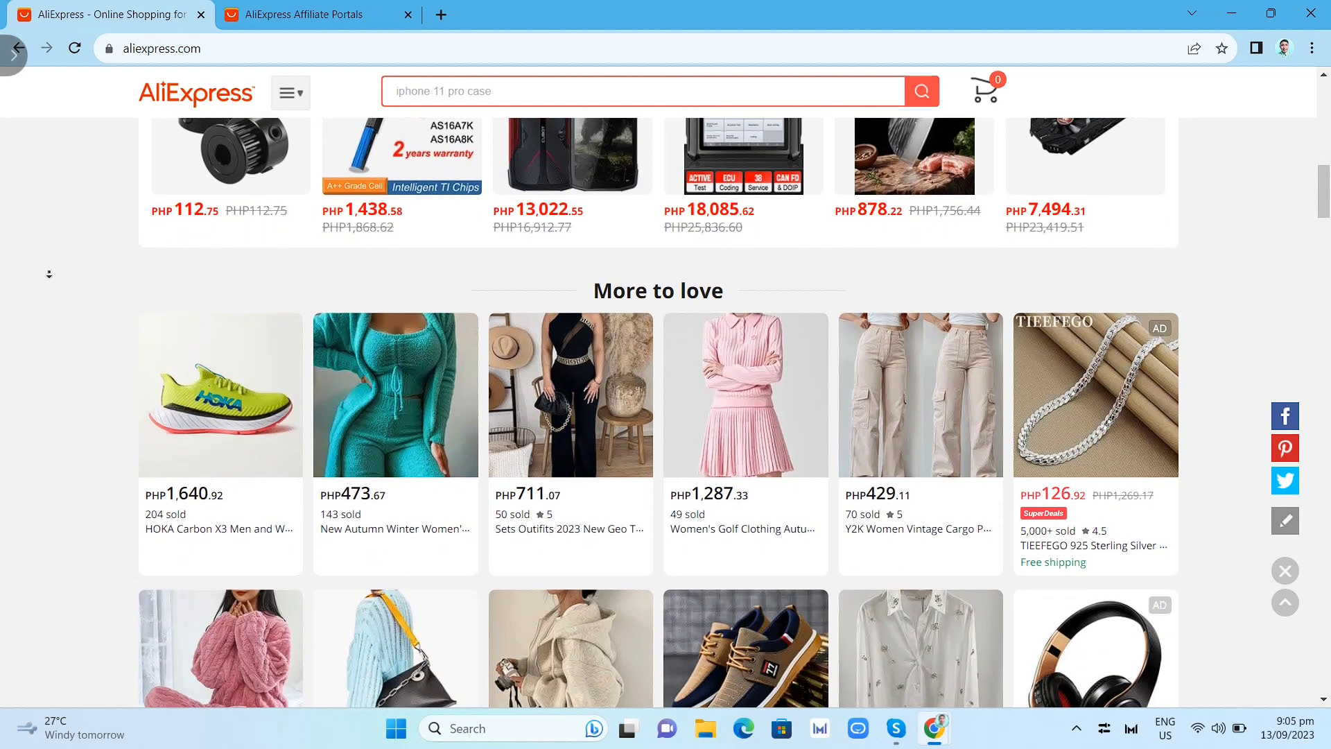
{"action": "scroll", "scroll_direction": "down", "scroll_amount": 3}
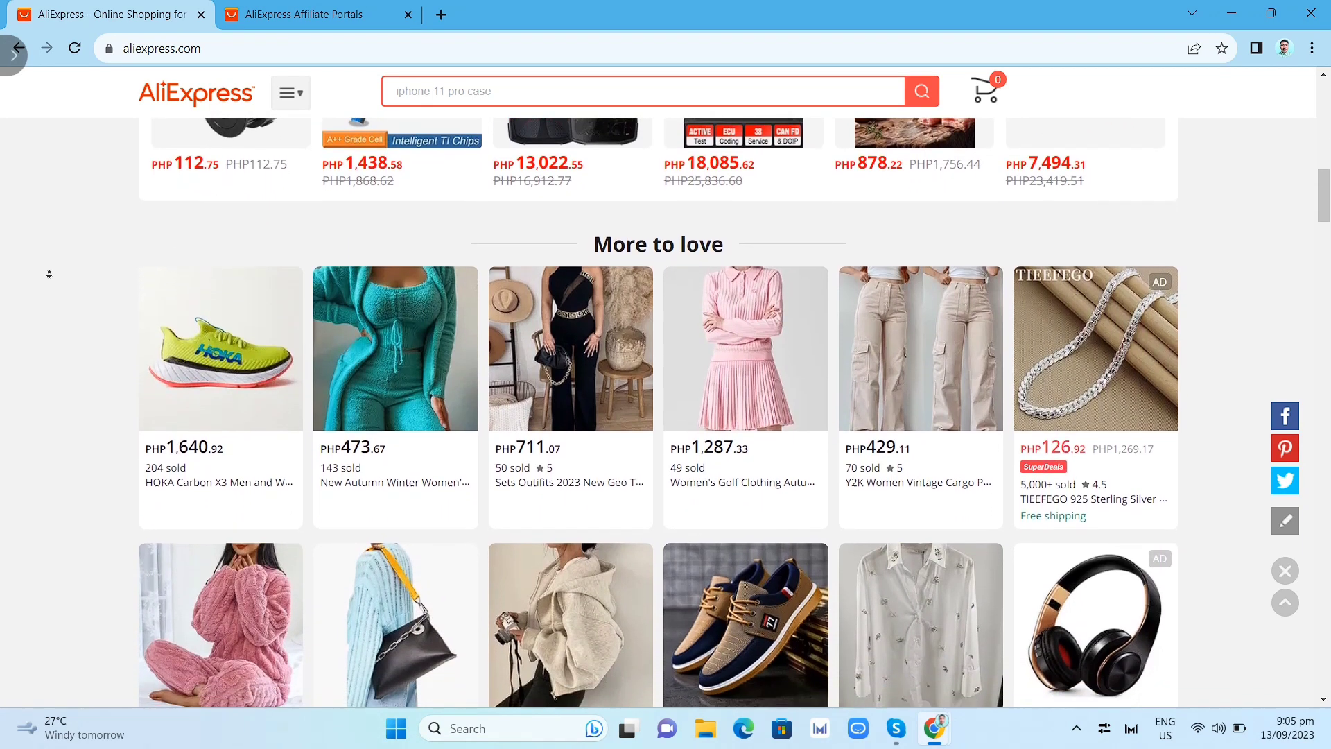
{"action": "scroll", "scroll_direction": "down", "scroll_amount": 3}
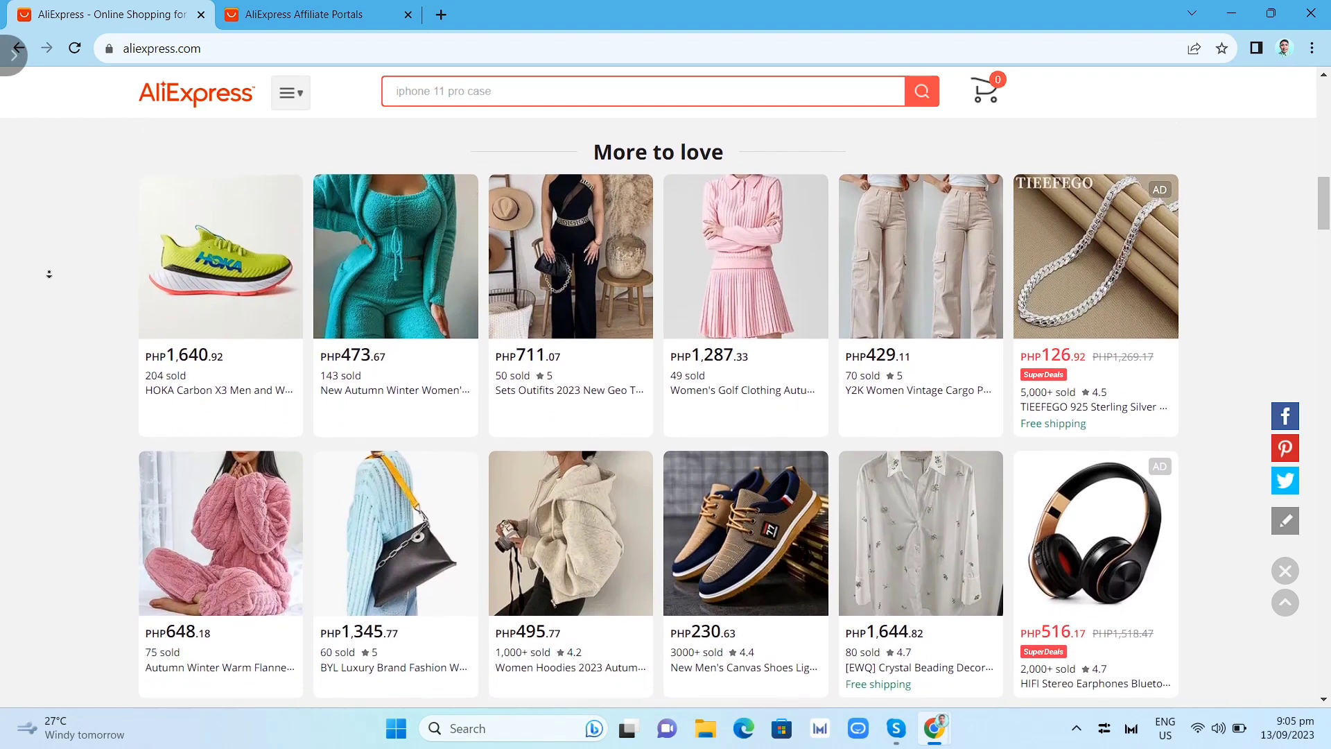
{"action": "scroll", "scroll_direction": "down", "scroll_amount": 3}
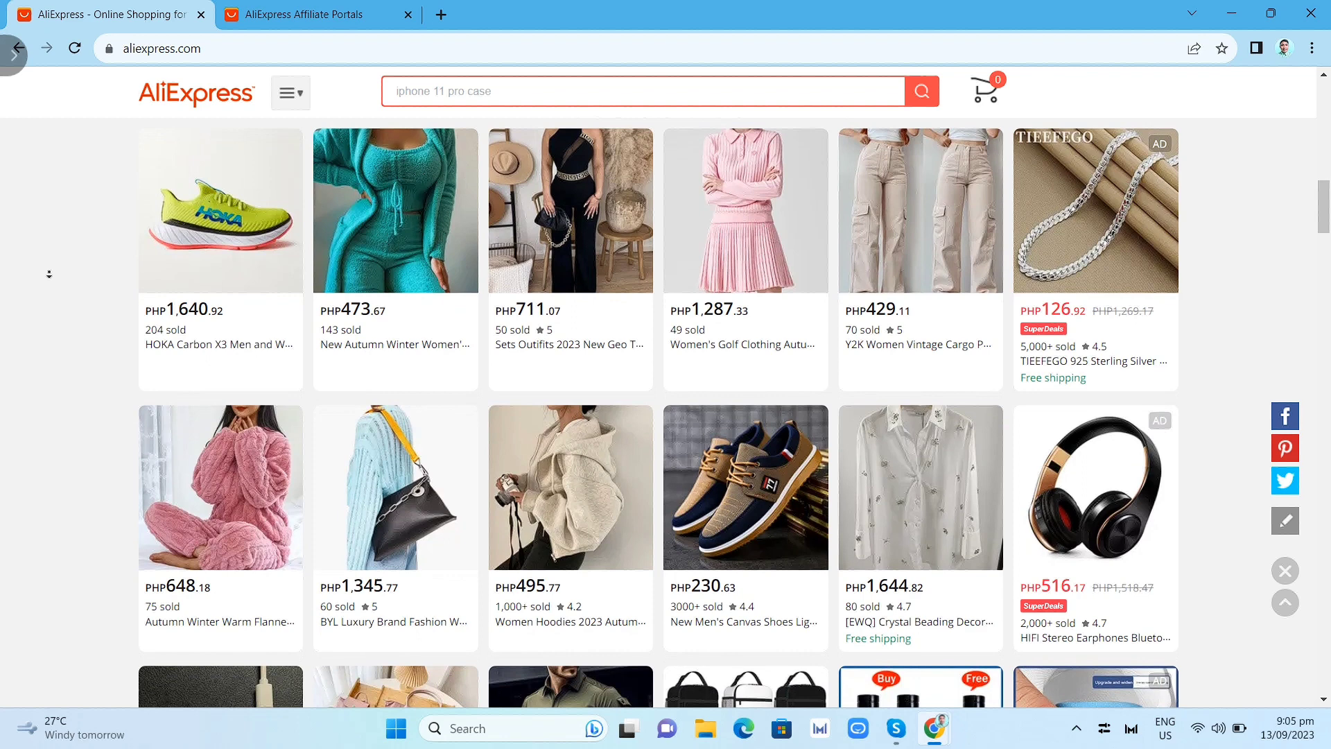
{"action": "scroll", "scroll_direction": "down", "scroll_amount": 3}
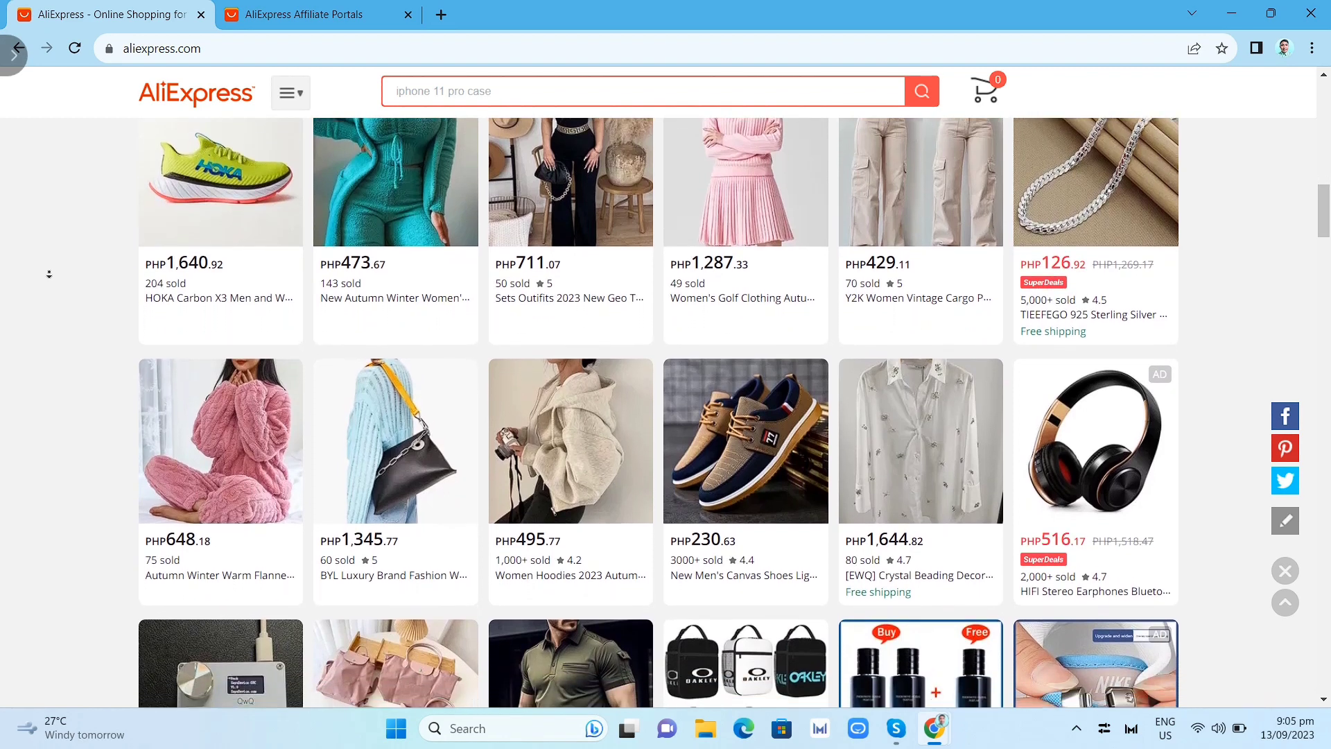
{"action": "scroll", "scroll_direction": "down", "scroll_amount": 3}
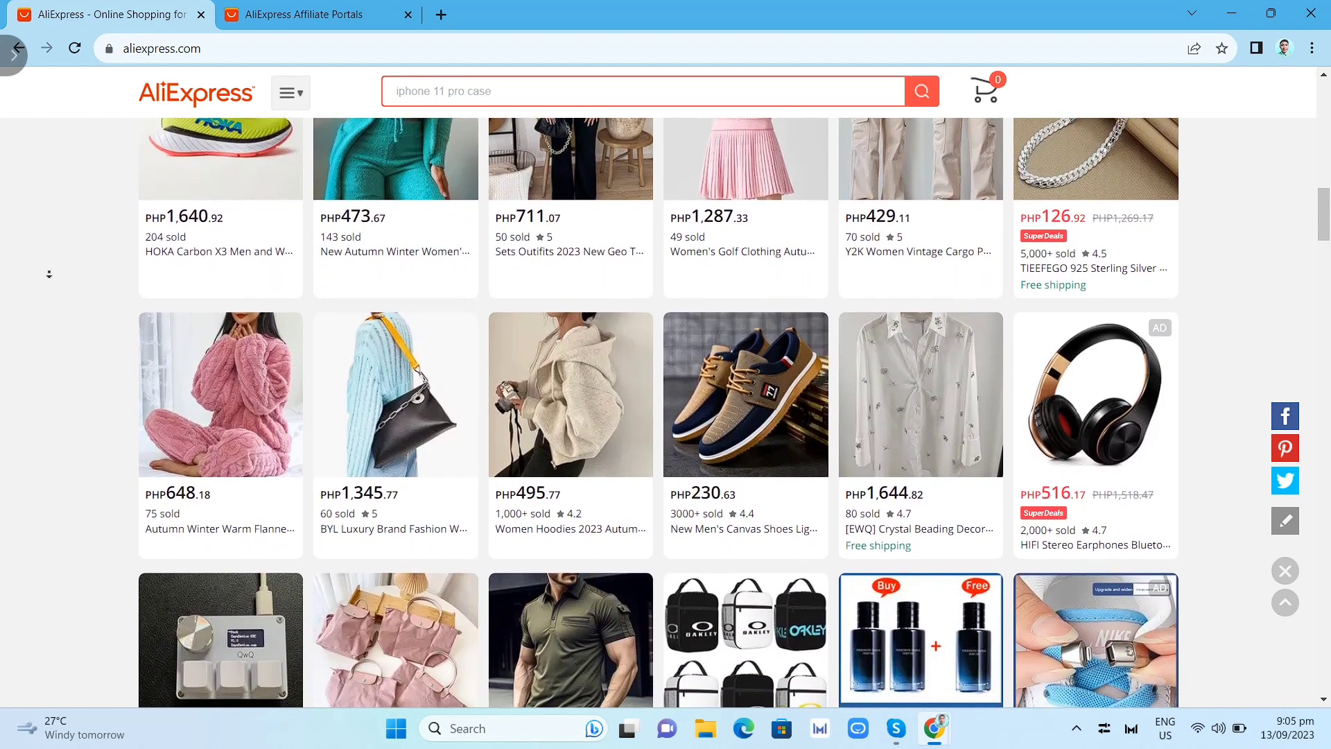
{"action": "scroll", "scroll_direction": "down", "scroll_amount": 3}
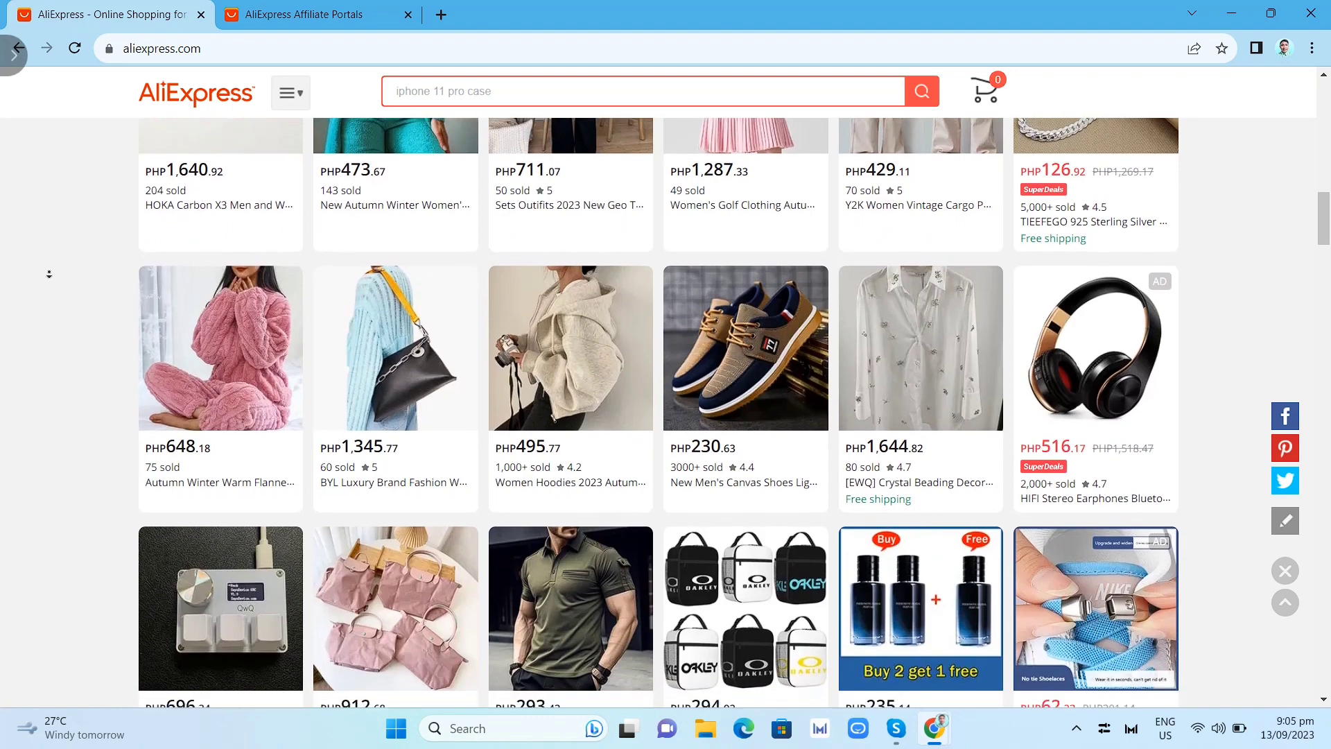
{"action": "scroll", "scroll_direction": "down", "scroll_amount": 3}
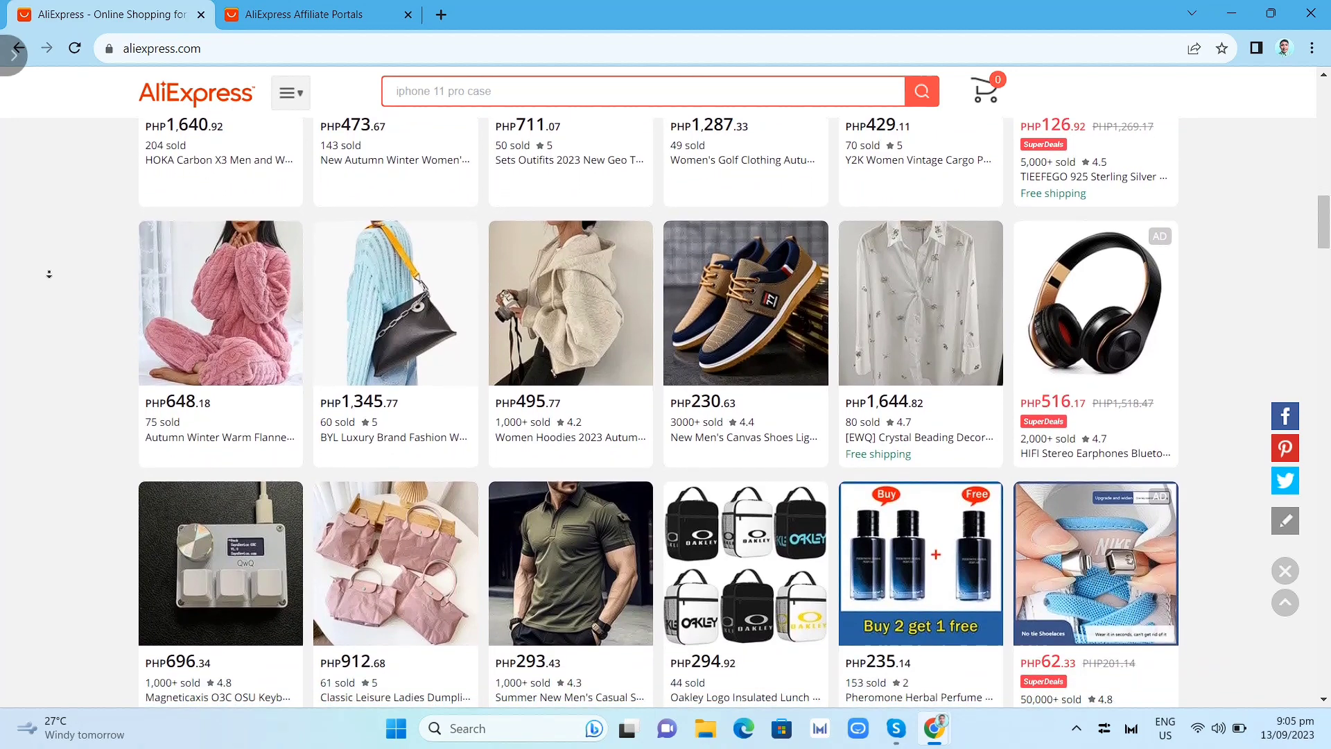
{"action": "scroll", "scroll_direction": "down", "scroll_amount": 3}
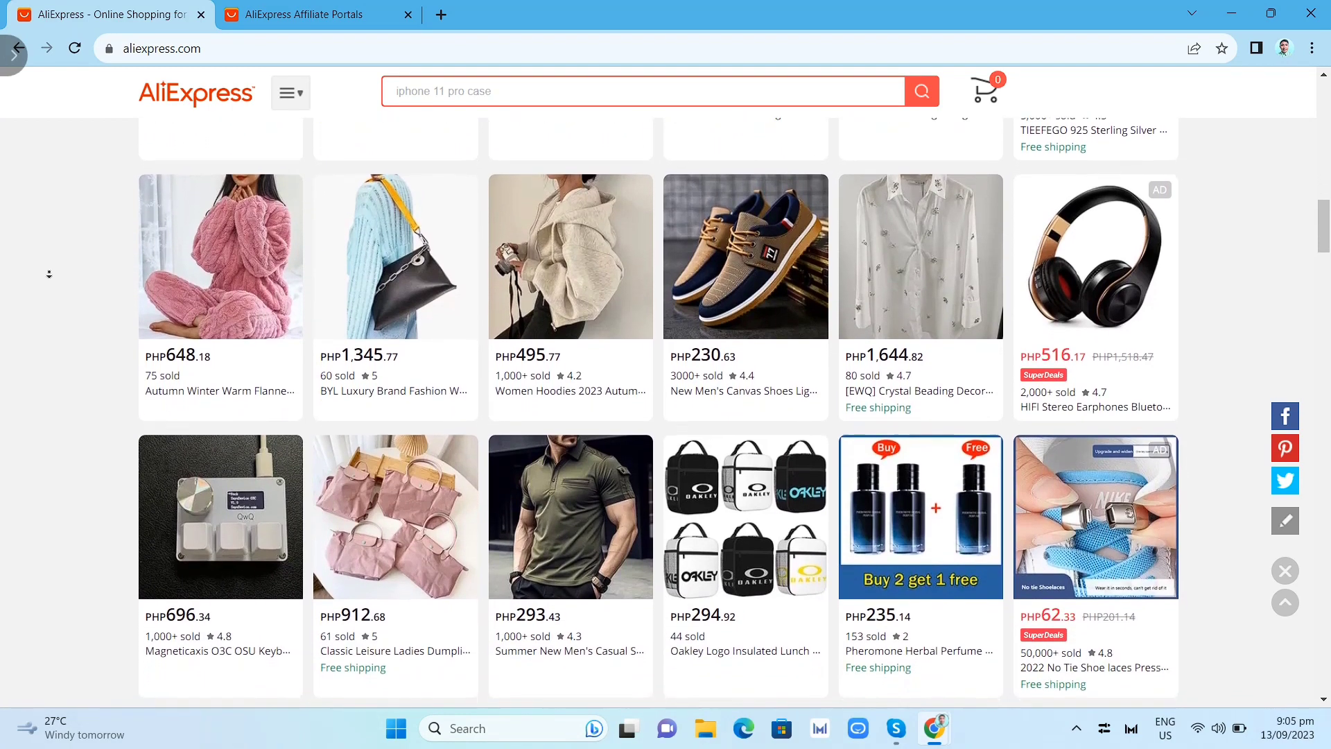
{"action": "scroll", "scroll_direction": "down", "scroll_amount": 3}
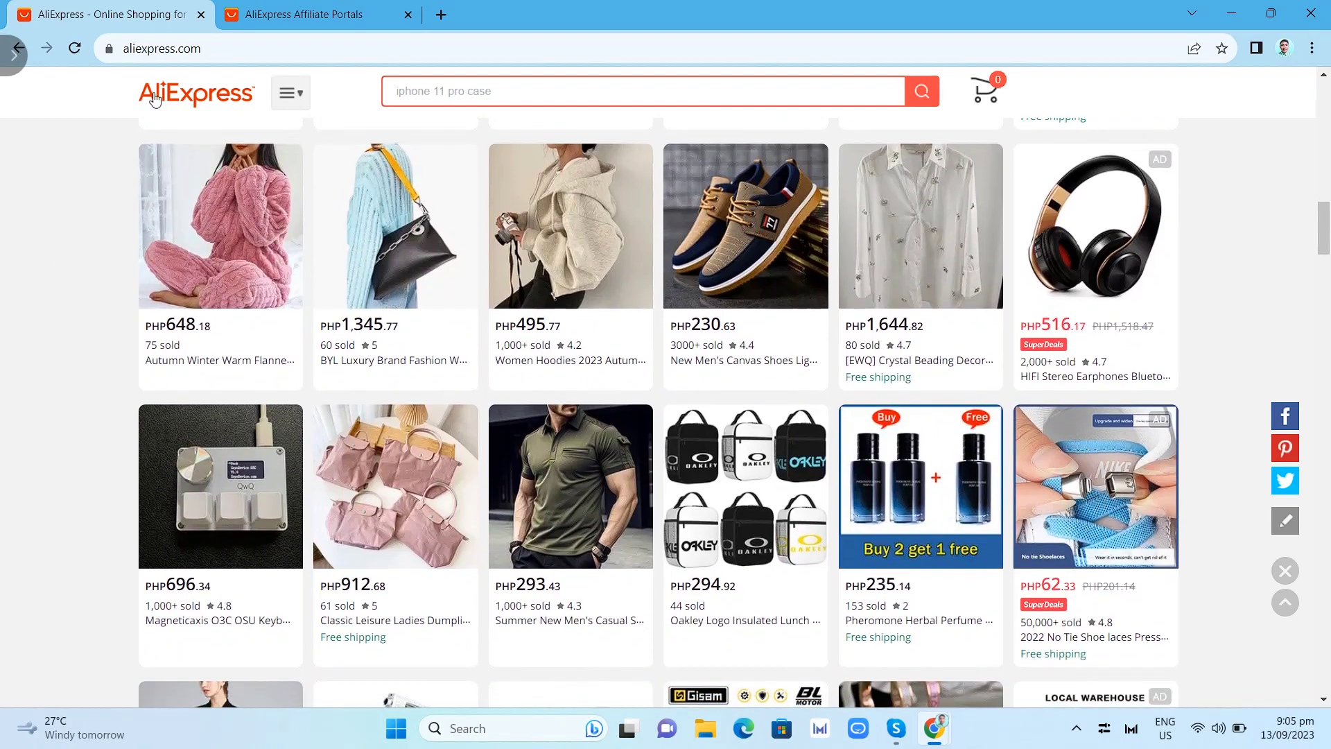
{"action": "left_click", "coordinate": [314, 14]}
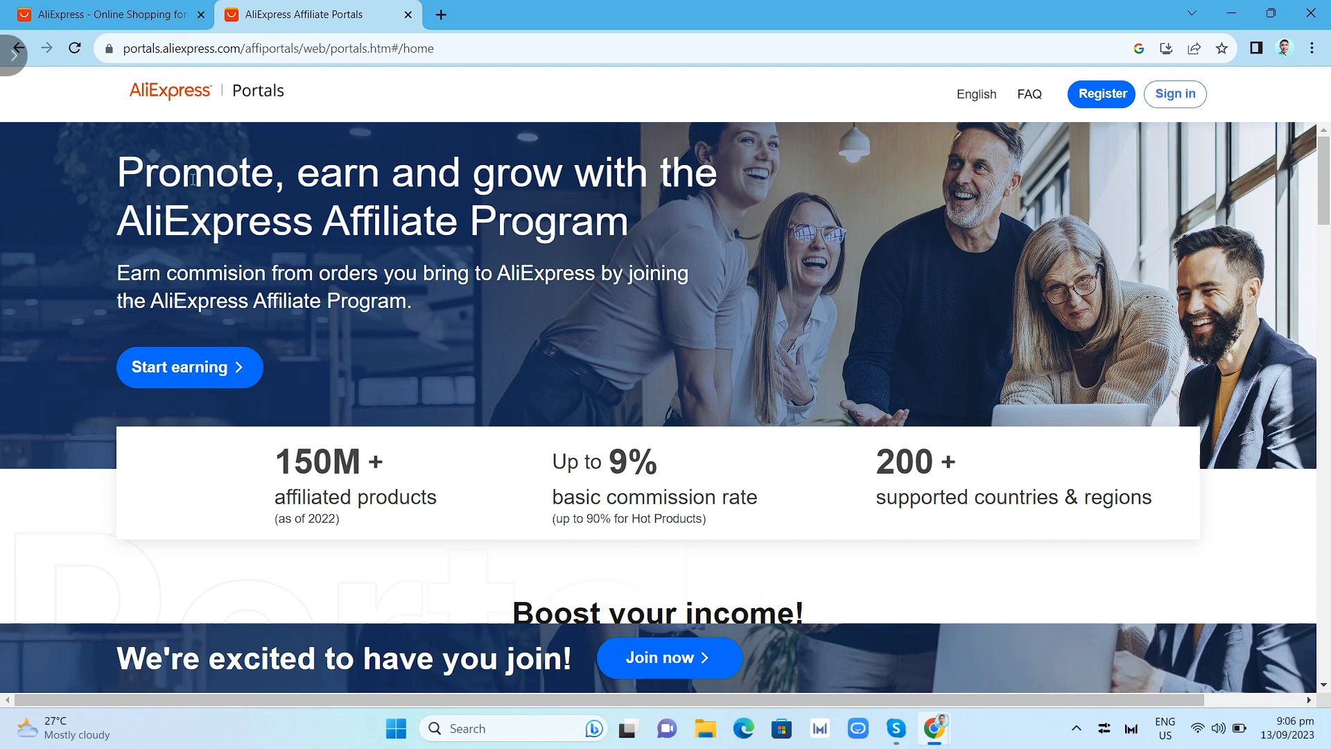
{"action": "mouse_move", "coordinate": [386, 222]}
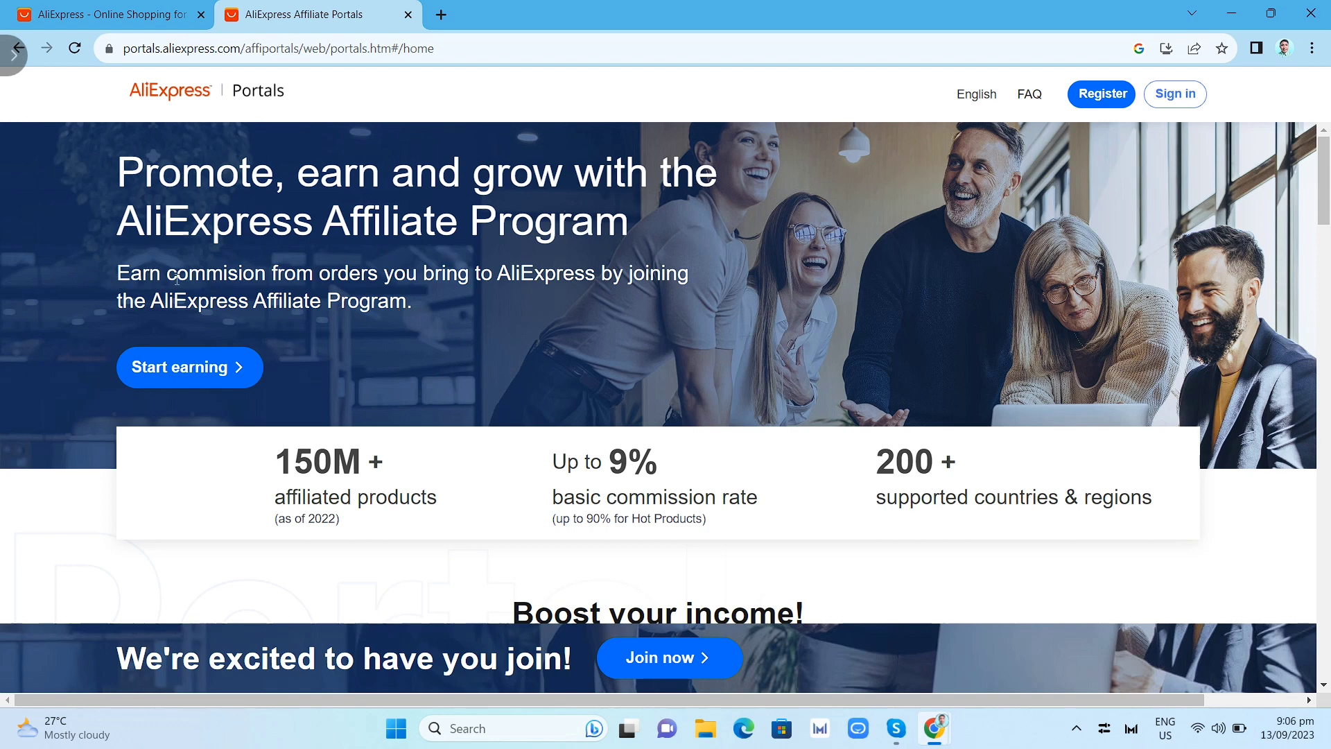
{"action": "mouse_move", "coordinate": [454, 365]}
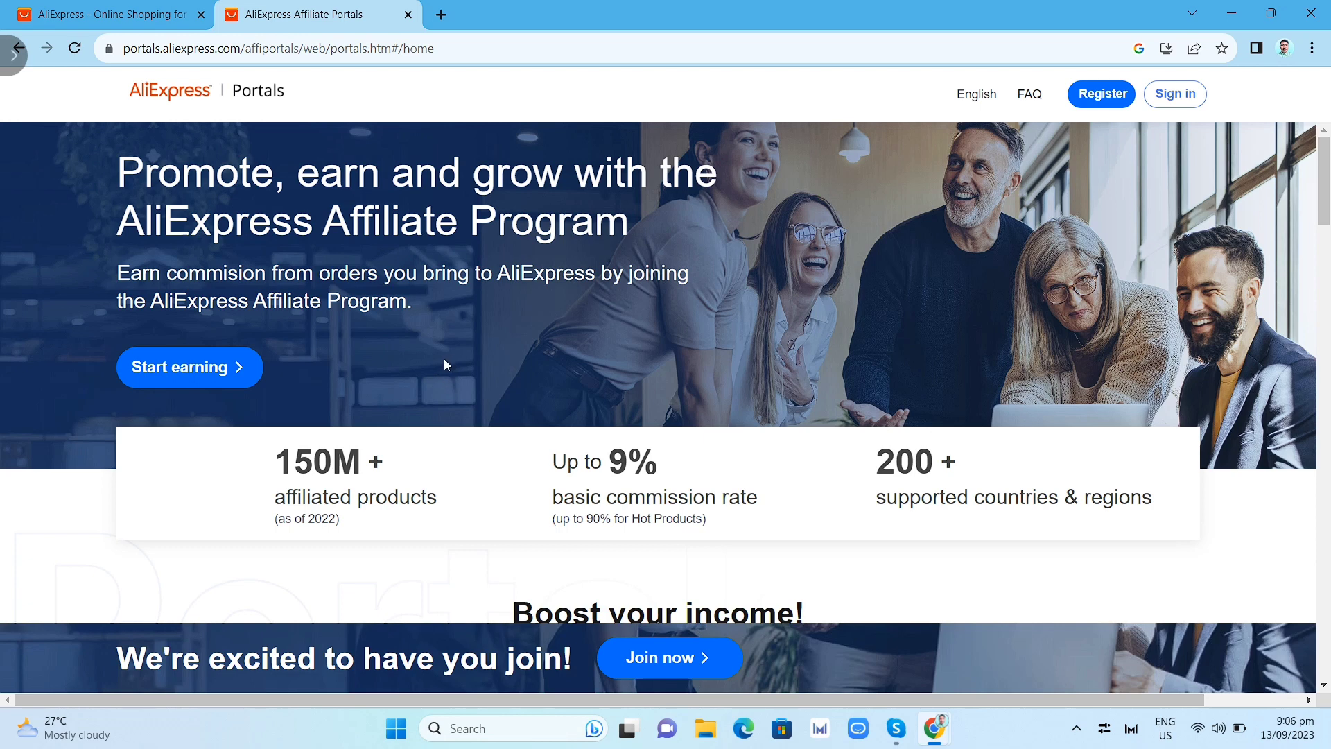
Review the Portals earning steps and partner channel types, then choose Start earning.
{"action": "scroll", "scroll_direction": "down", "scroll_amount": 3}
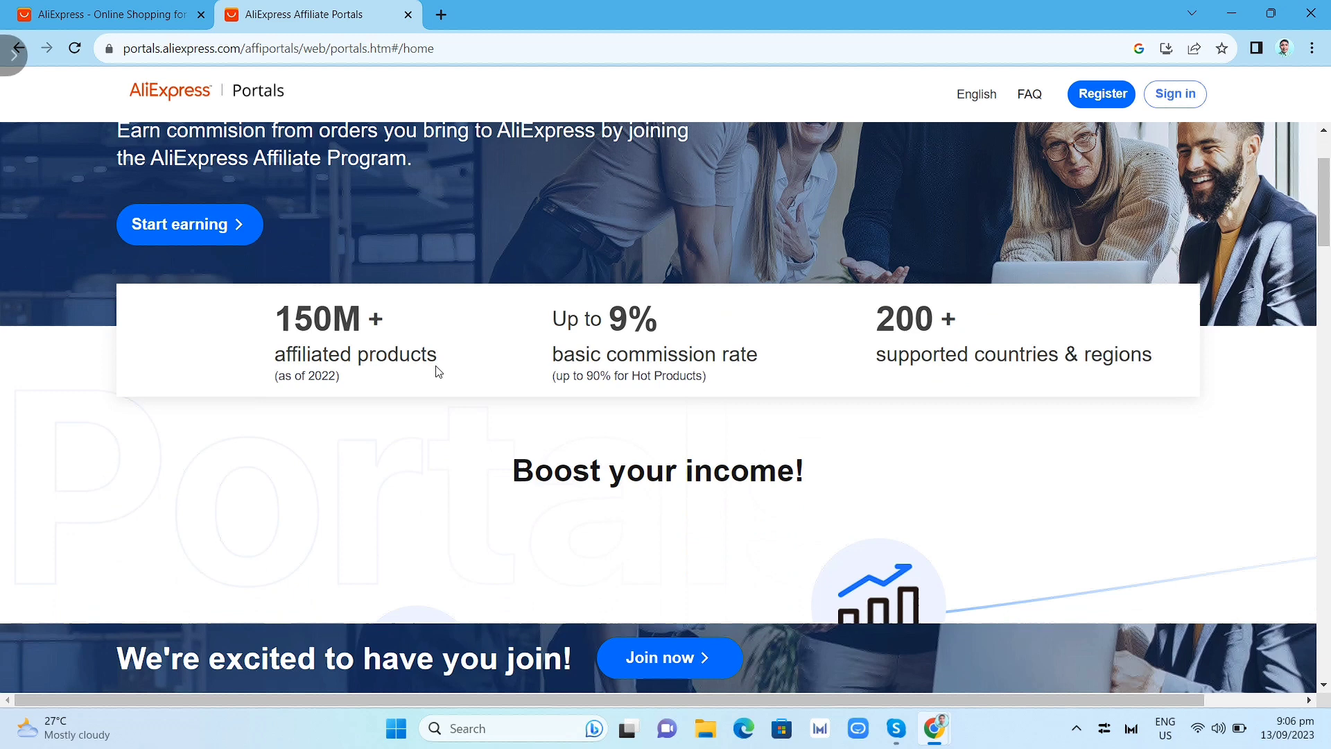
{"action": "scroll", "scroll_direction": "down", "scroll_amount": 3}
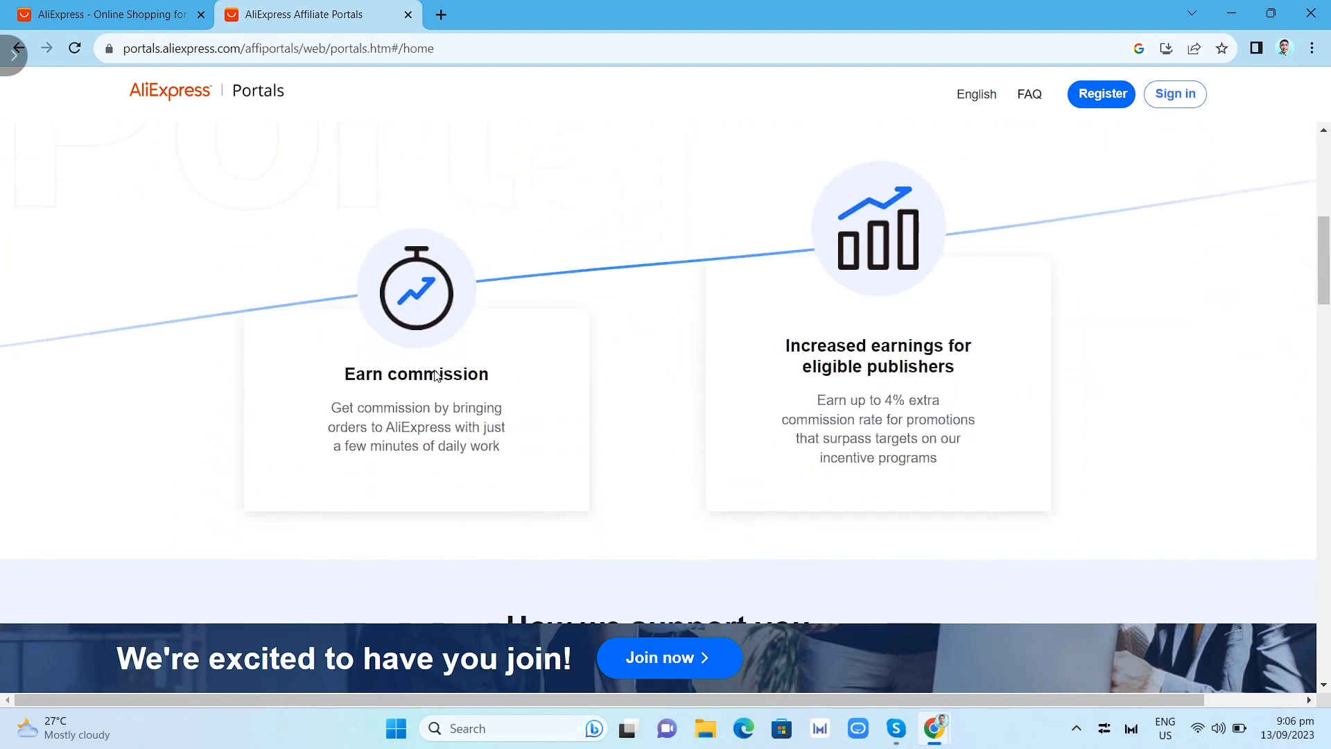
{"action": "mouse_move", "coordinate": [450, 409]}
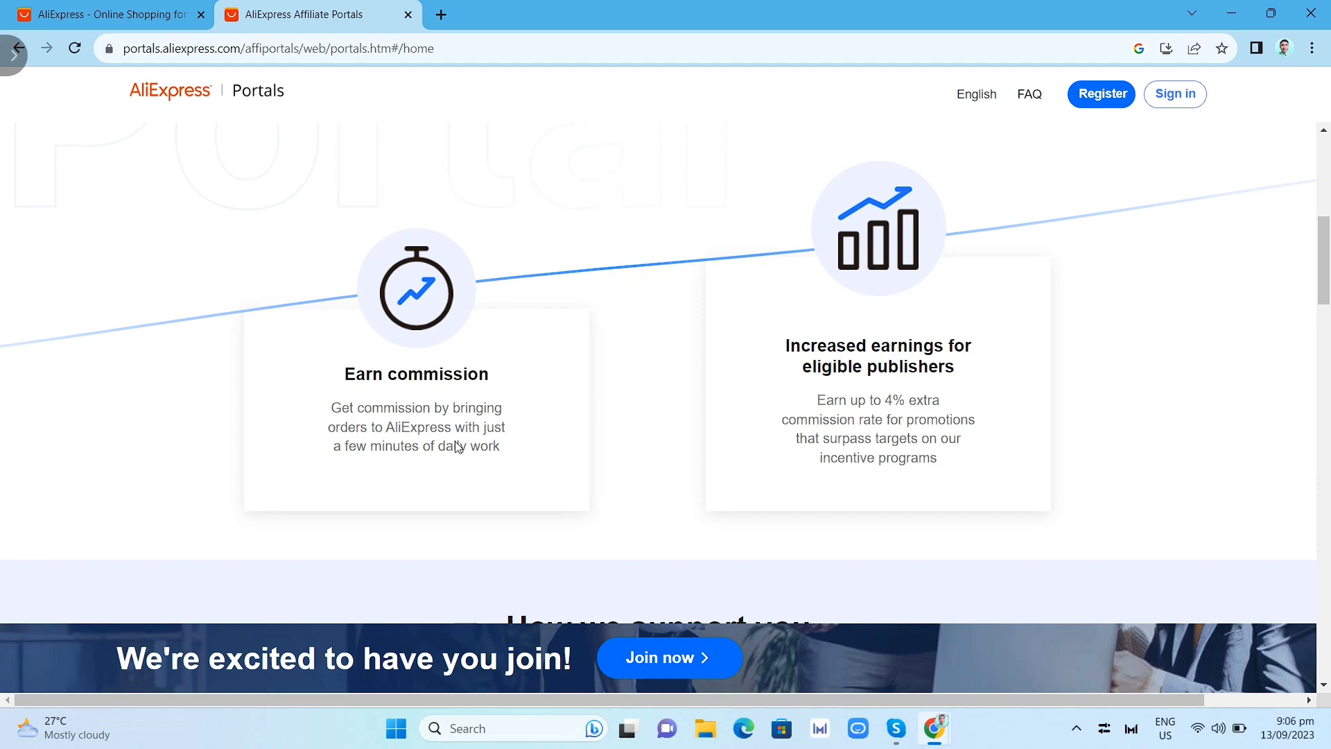
{"action": "mouse_move", "coordinate": [528, 560]}
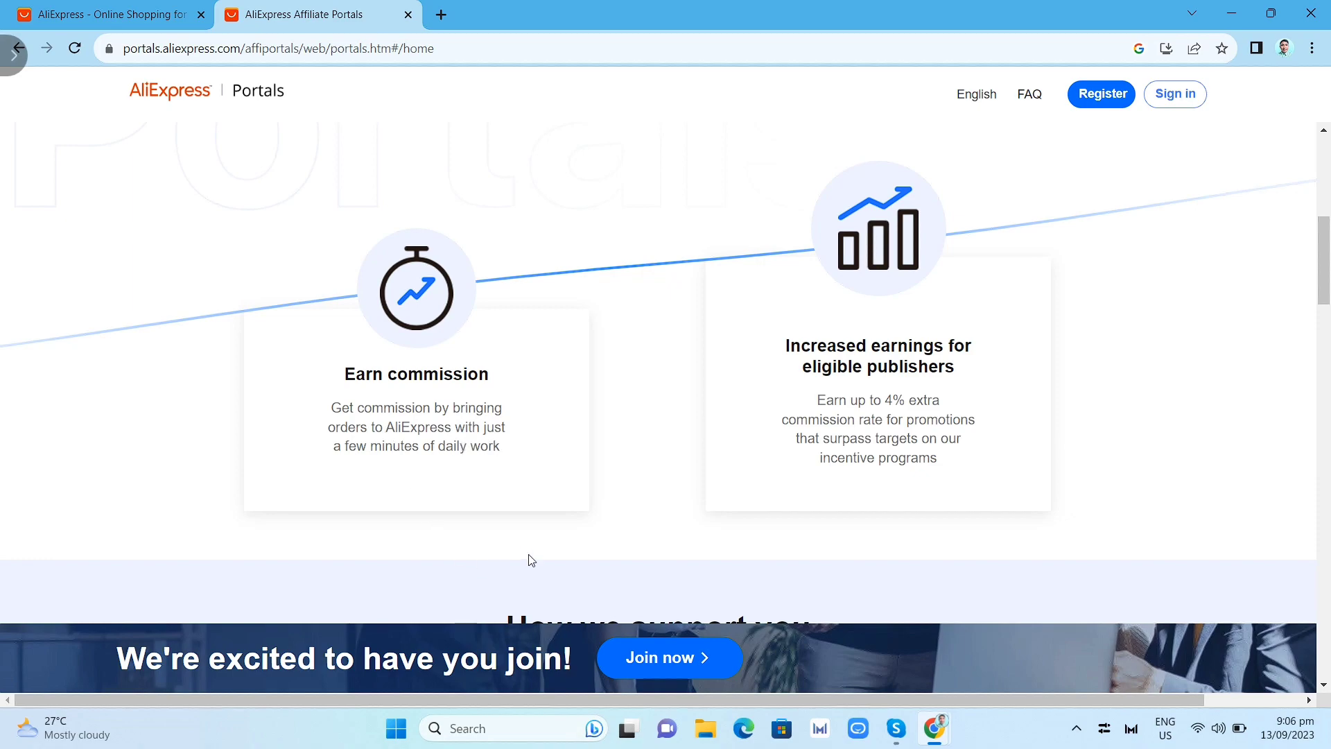
{"action": "scroll", "scroll_direction": "down", "scroll_amount": 3}
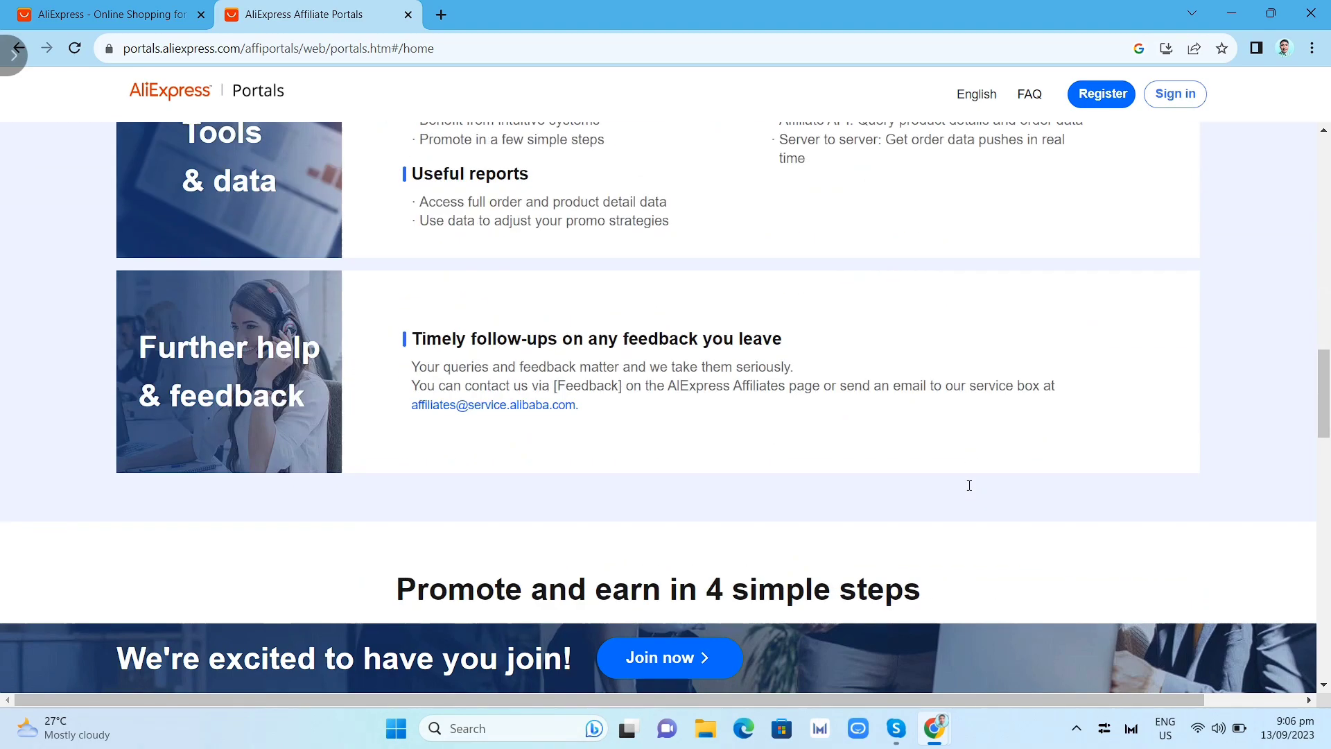
{"action": "scroll", "scroll_direction": "down", "scroll_amount": 3}
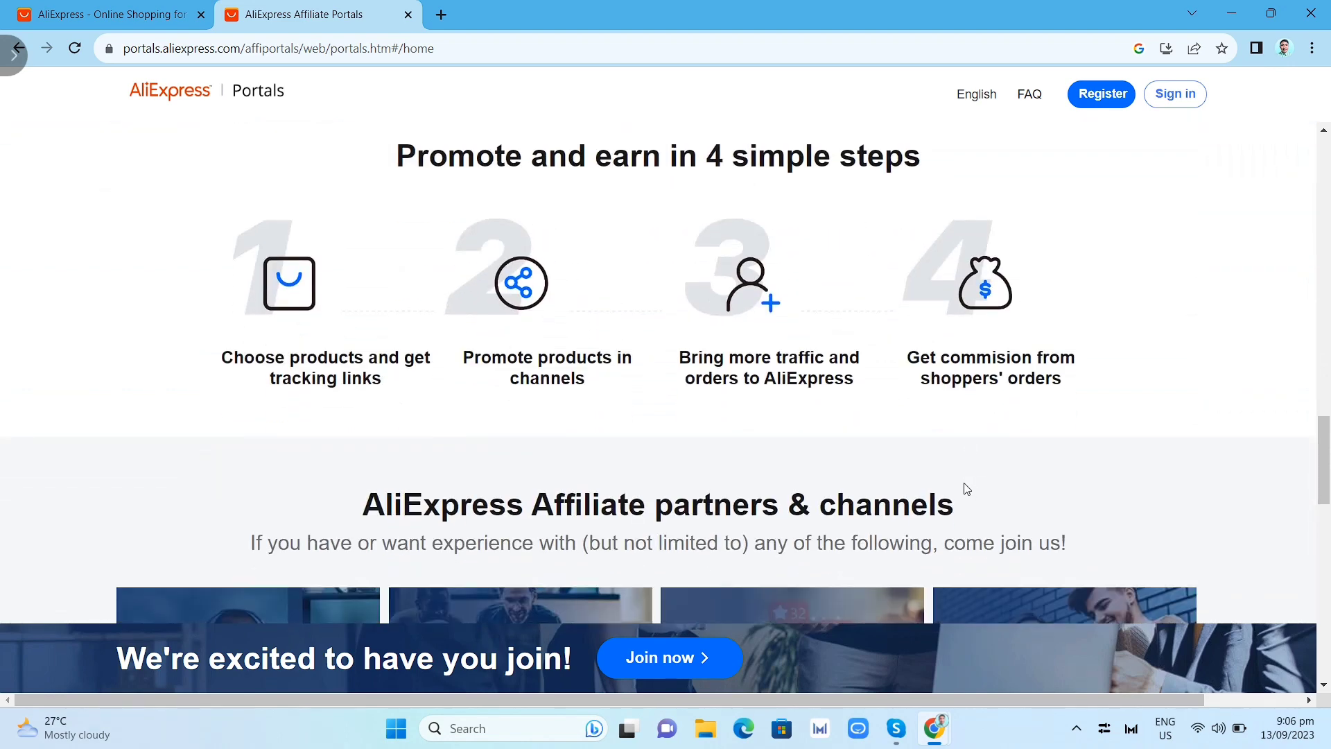
{"action": "mouse_move", "coordinate": [695, 357]}
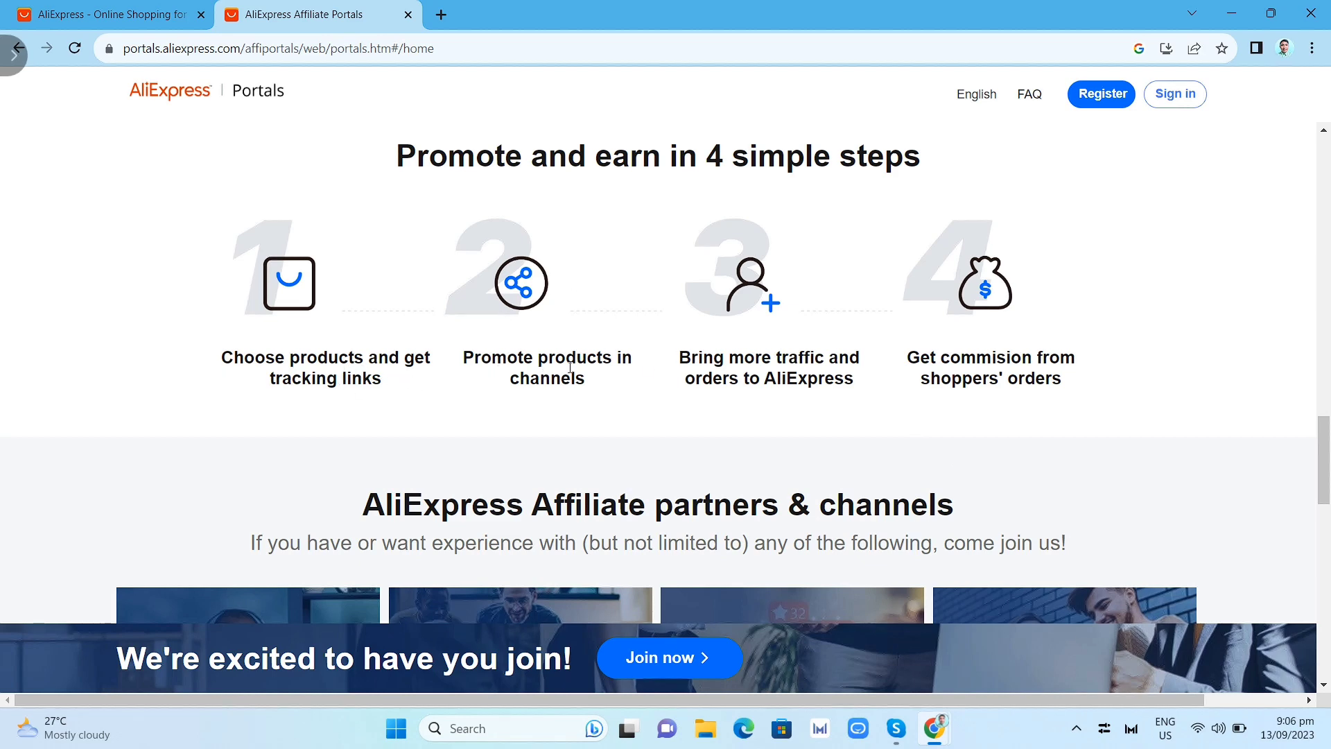
{"action": "mouse_move", "coordinate": [734, 377]}
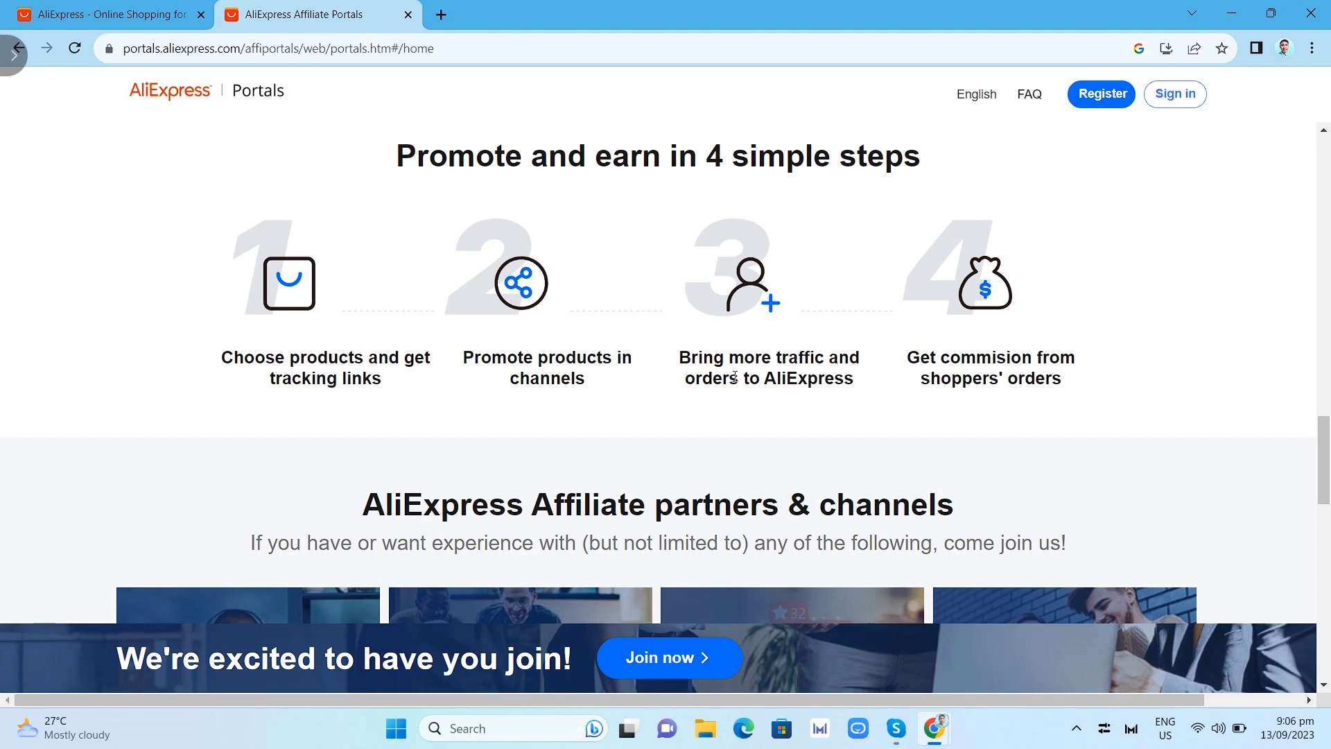
{"action": "mouse_move", "coordinate": [823, 397]}
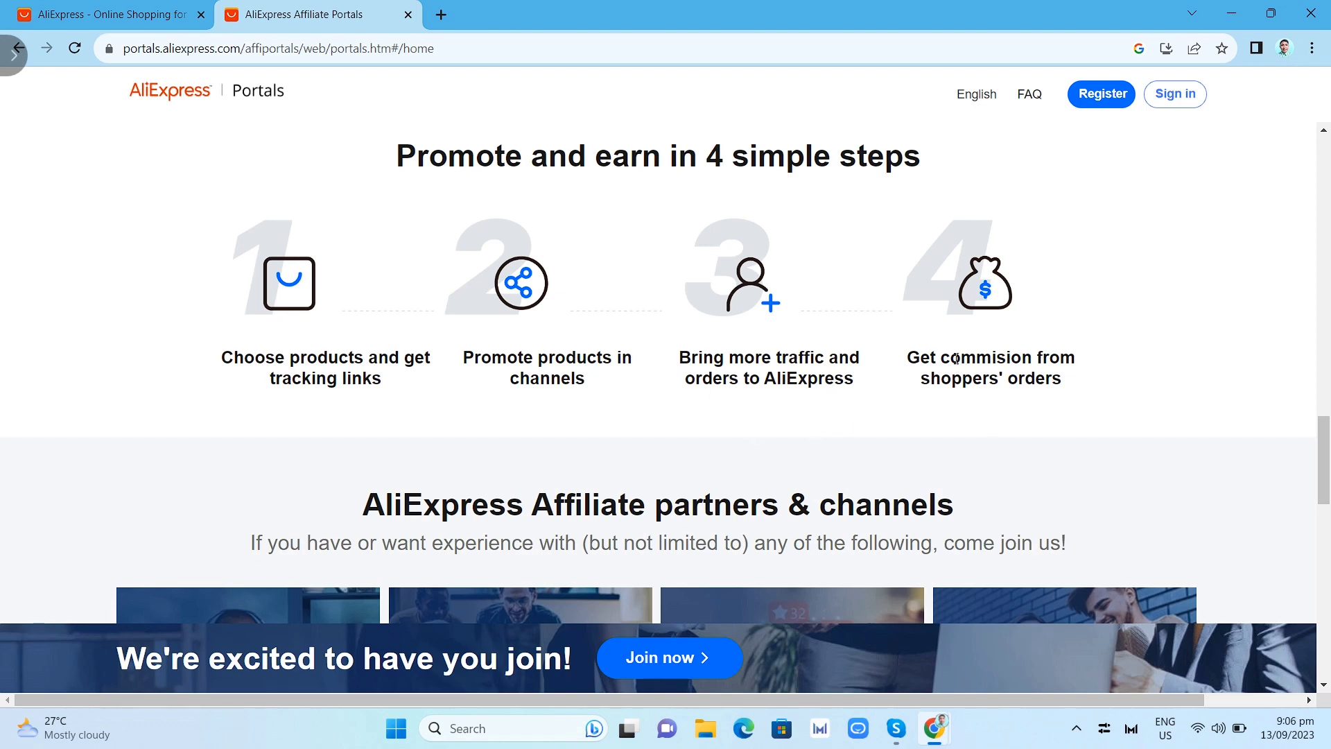
{"action": "mouse_move", "coordinate": [1075, 389]}
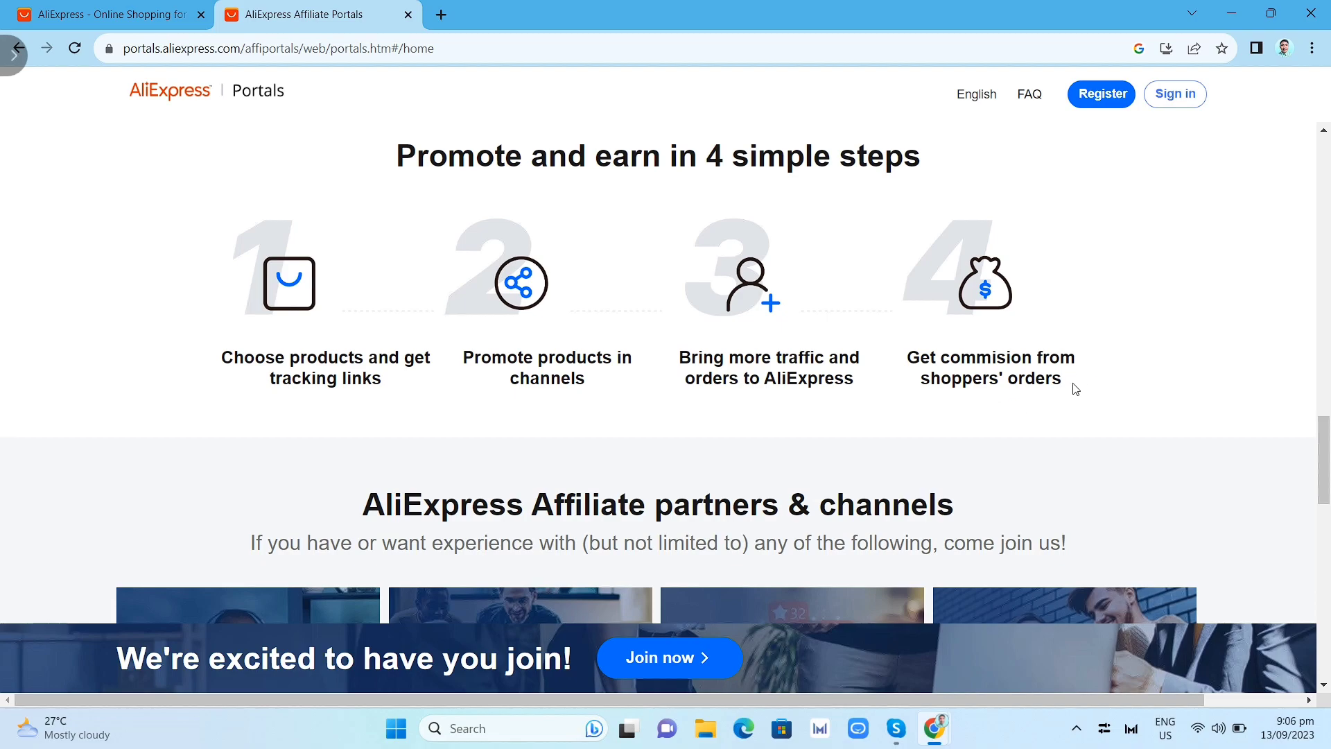
{"action": "scroll", "scroll_direction": "down", "scroll_amount": 3}
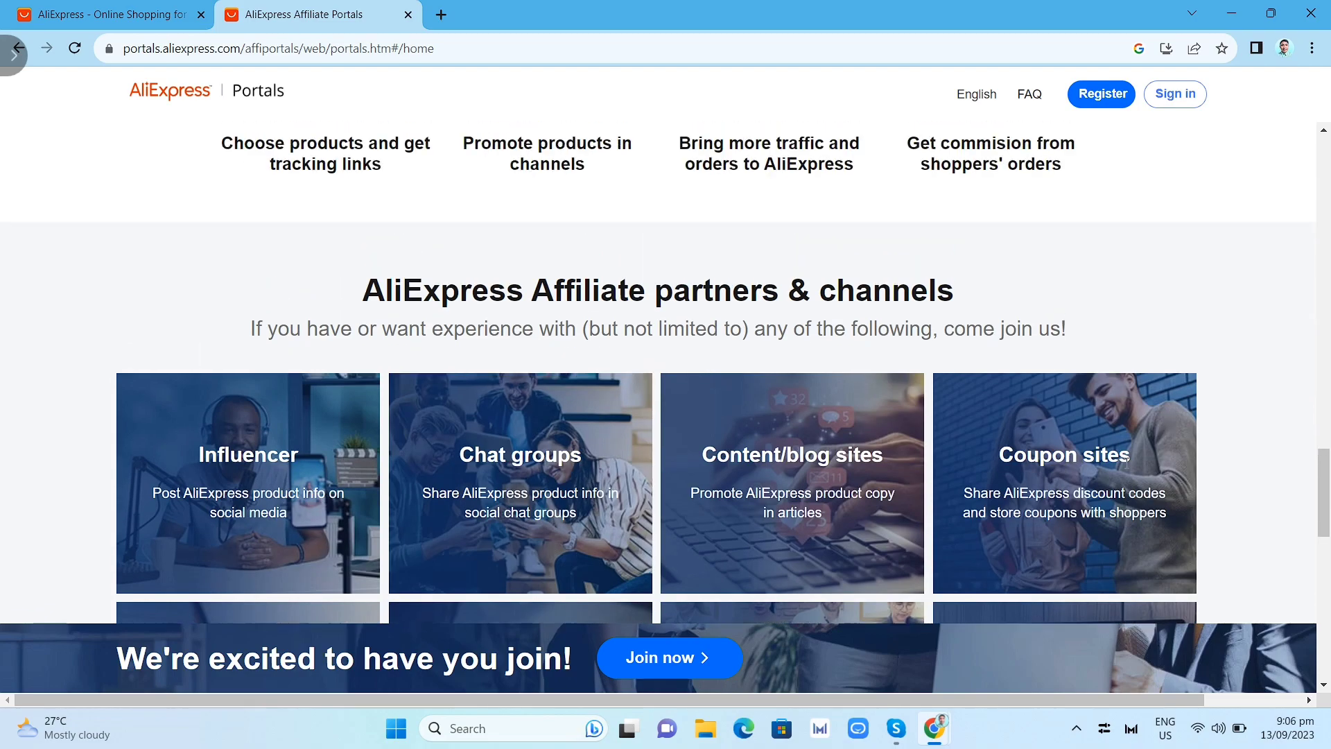
{"action": "scroll", "scroll_direction": "up", "scroll_amount": 3}
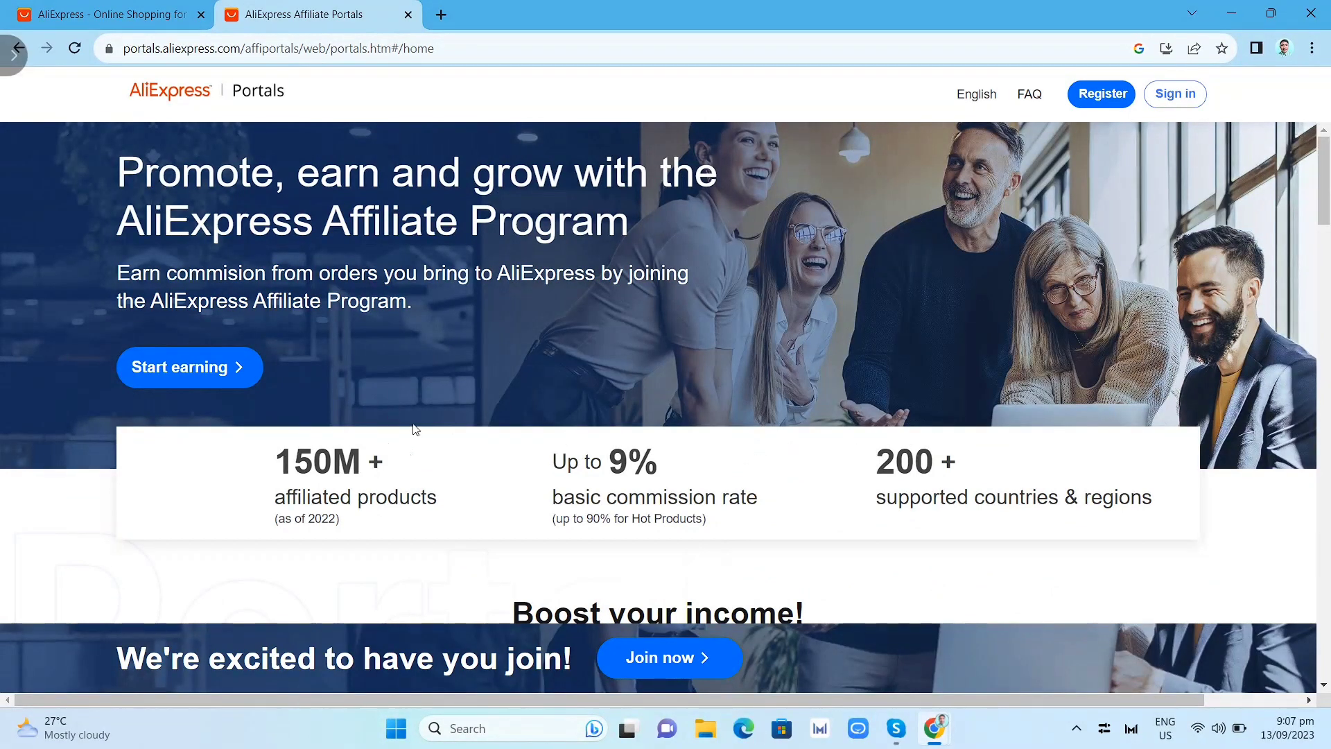
{"action": "mouse_move", "coordinate": [208, 360]}
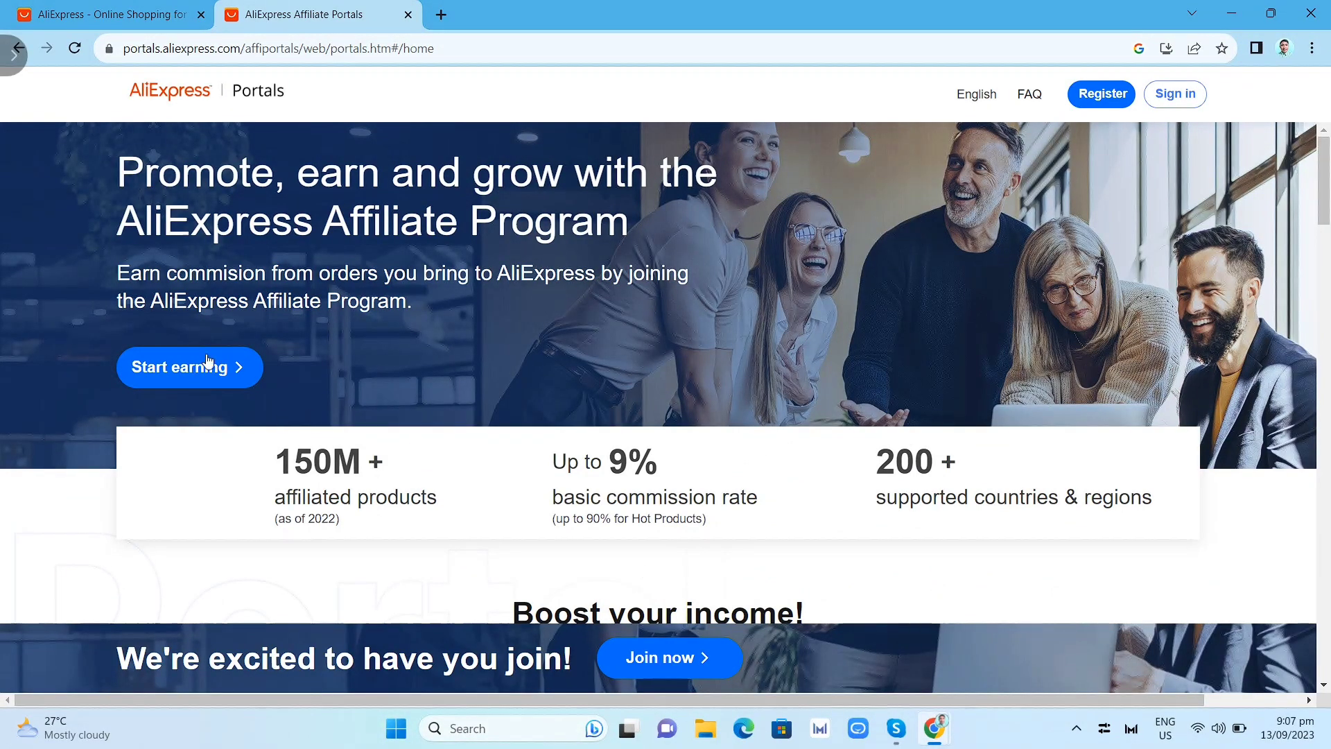
{"action": "left_click", "coordinate": [188, 367]}
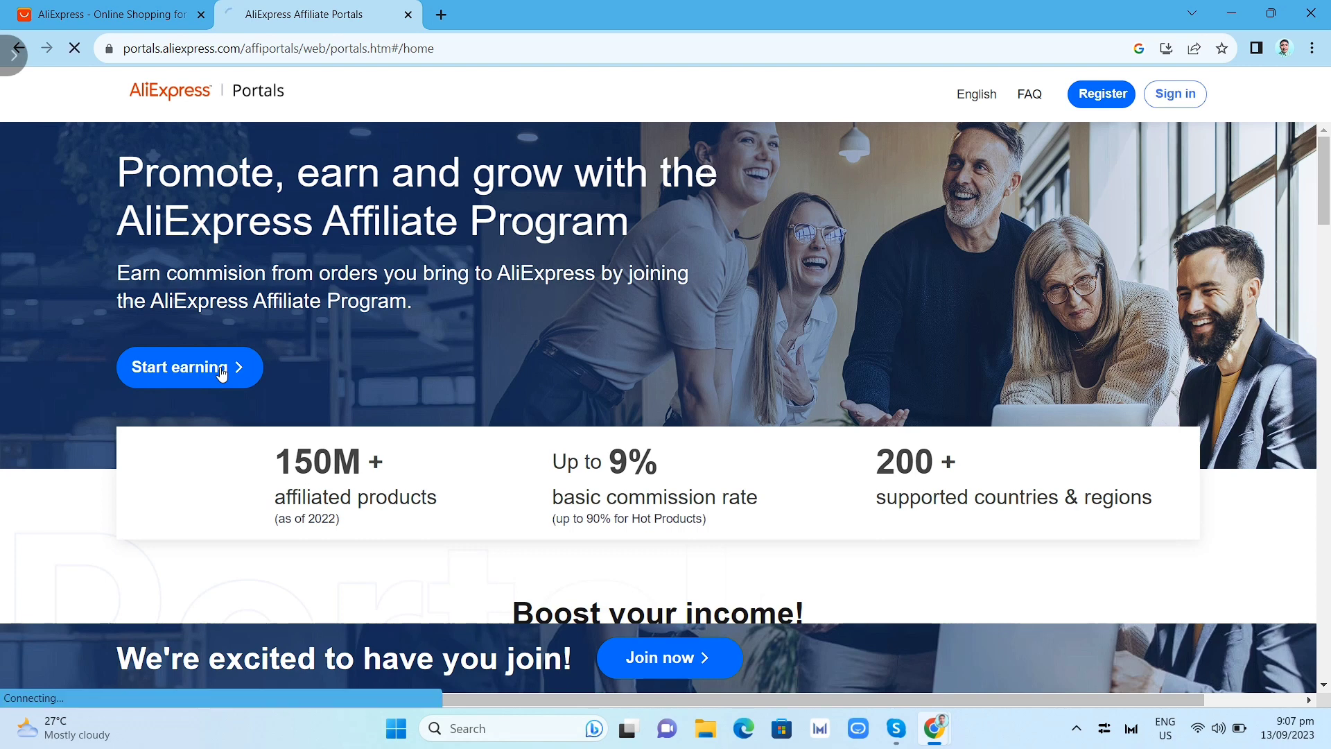
Load the registration form and look over its basic fields, referral-source options and newsletter choice.
{"action": "left_click", "coordinate": [189, 367]}
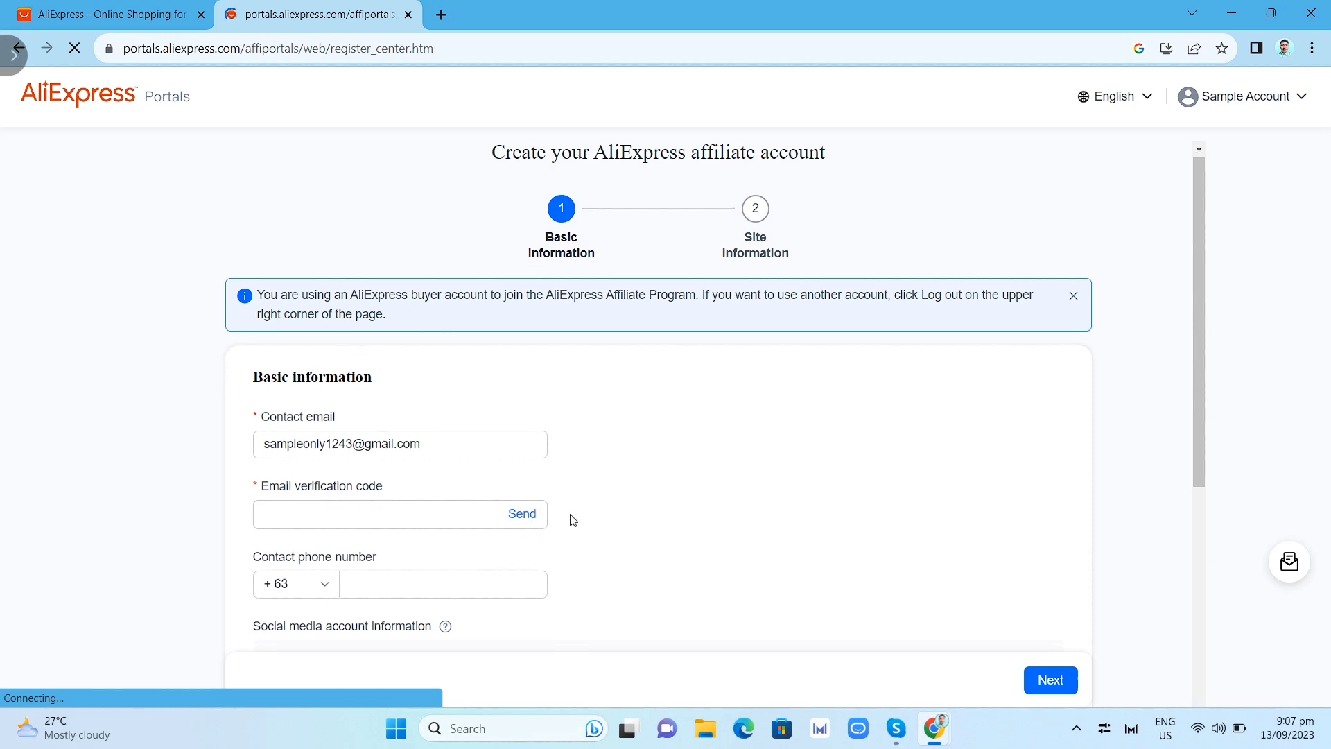
{"action": "scroll", "scroll_direction": "down", "scroll_amount": 3}
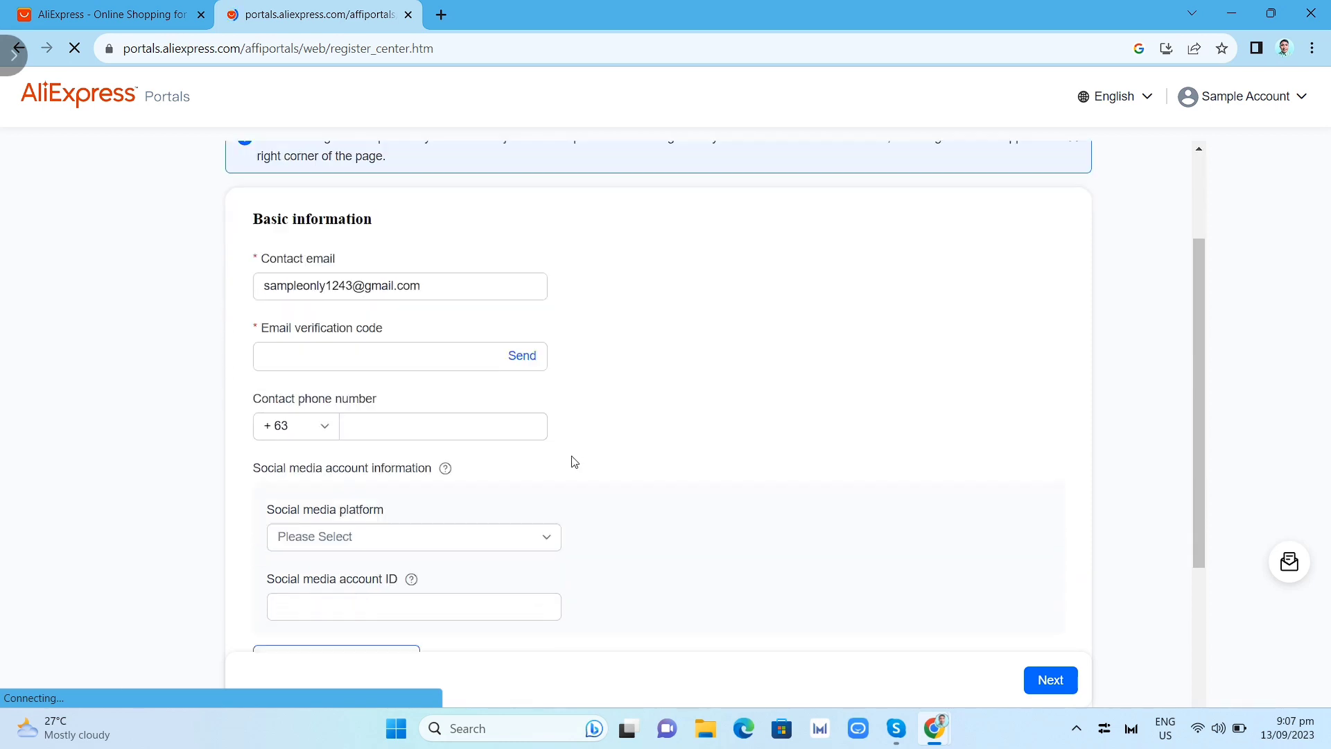
{"action": "scroll", "scroll_direction": "down", "scroll_amount": 3}
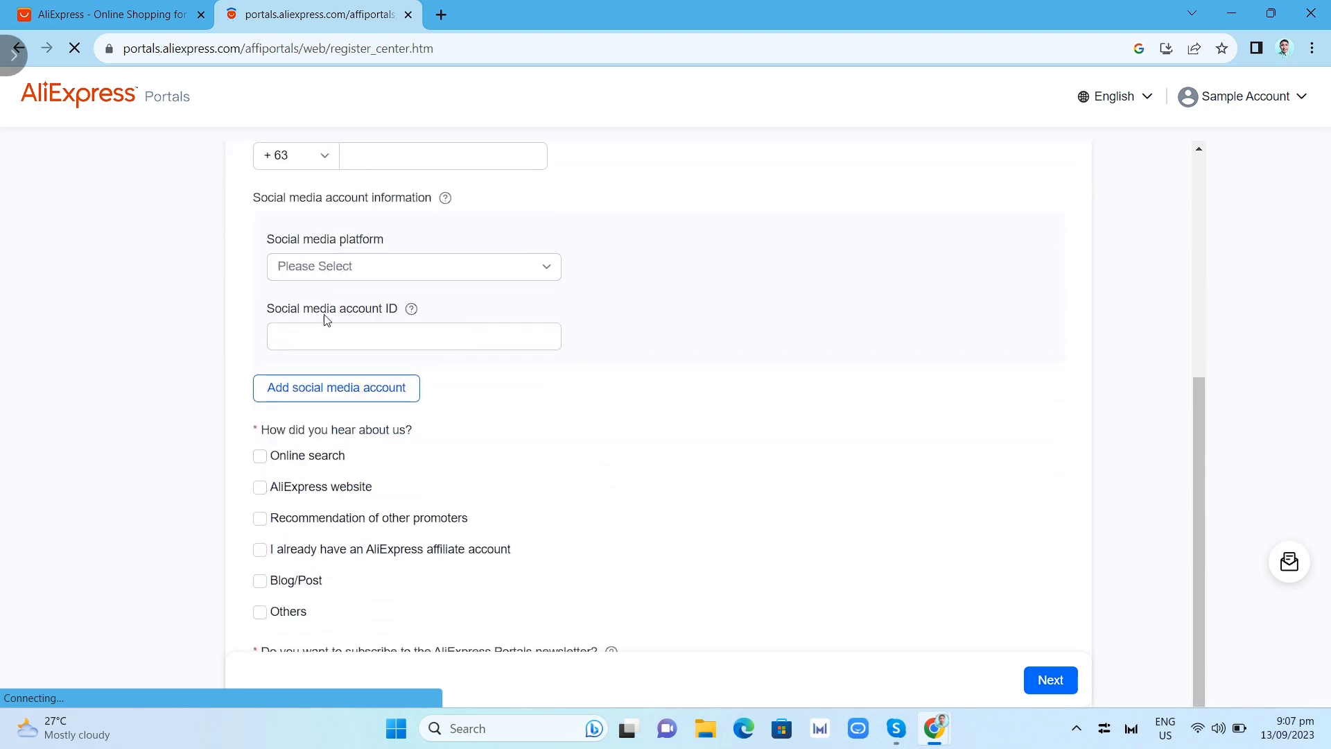
{"action": "scroll", "scroll_direction": "down", "scroll_amount": 3}
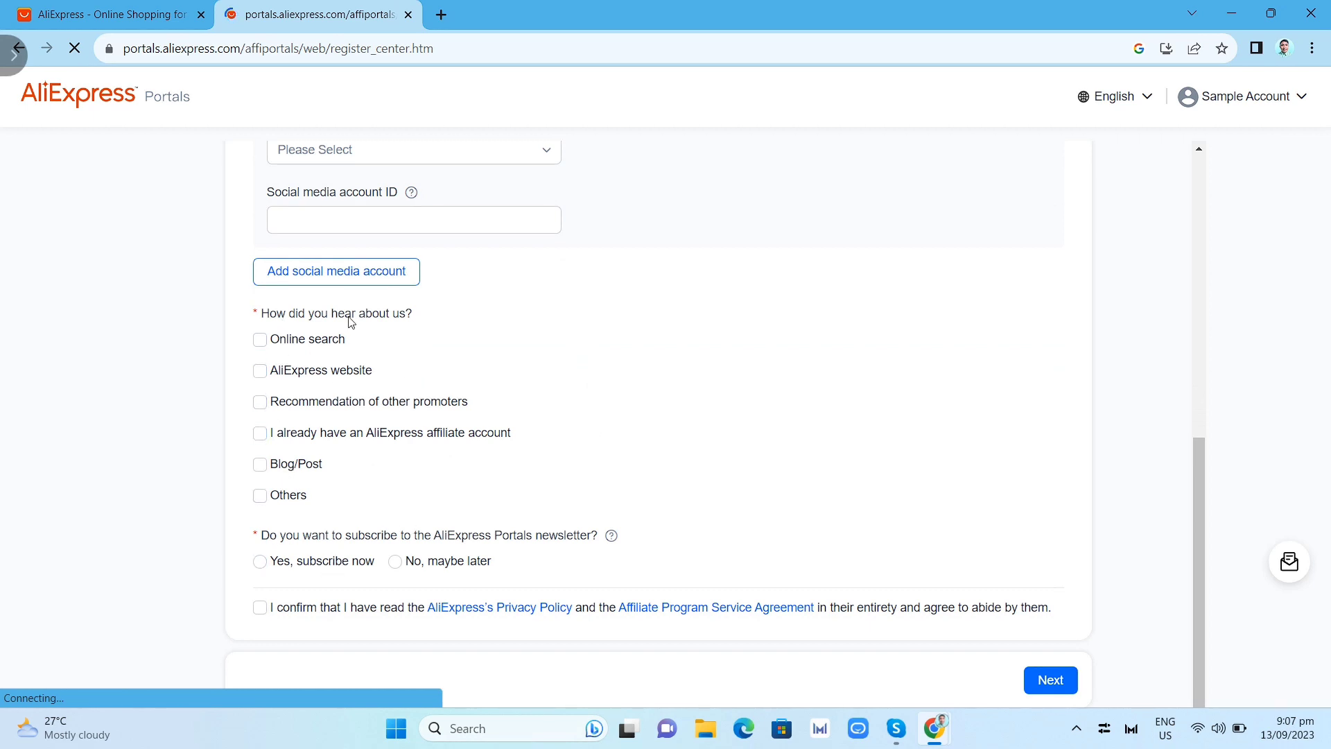
Subscribe to the Portals newsletter, go Next, and review the Site information fields.
{"action": "left_click", "coordinate": [260, 560]}
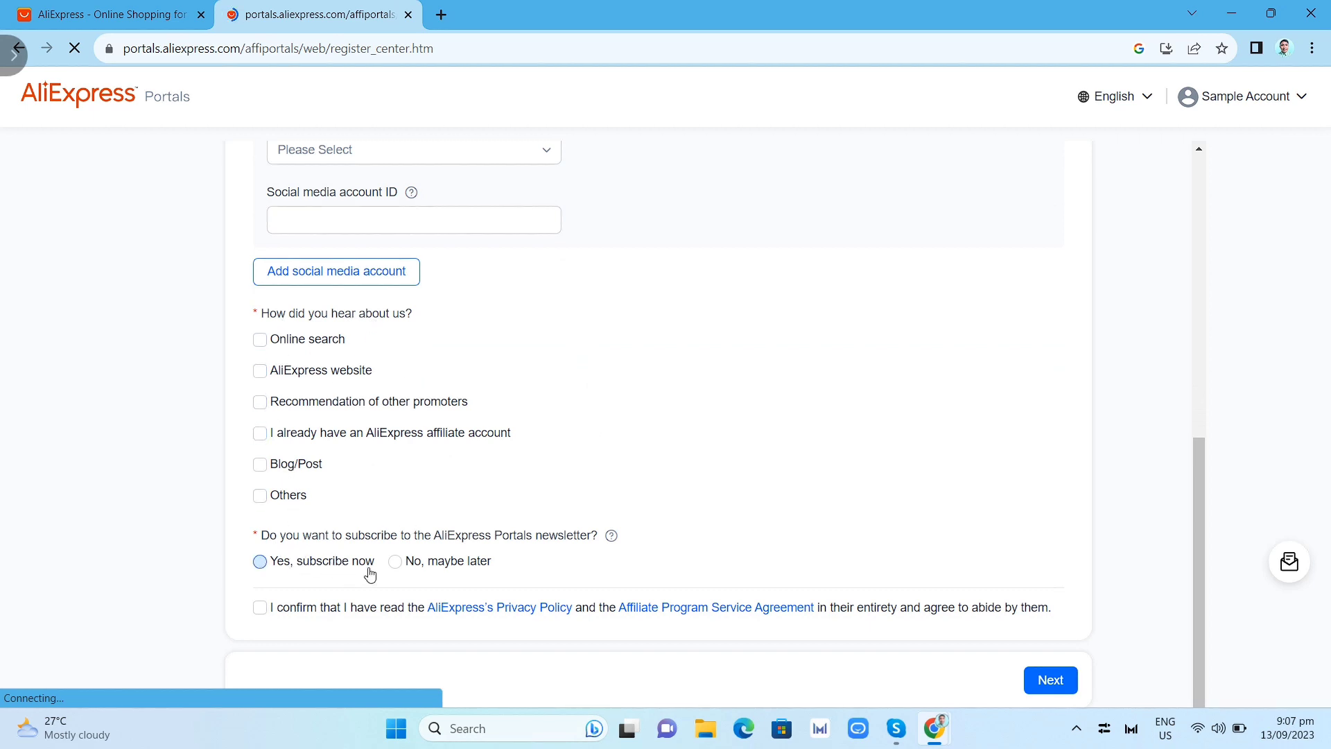
{"action": "left_click", "coordinate": [1050, 680]}
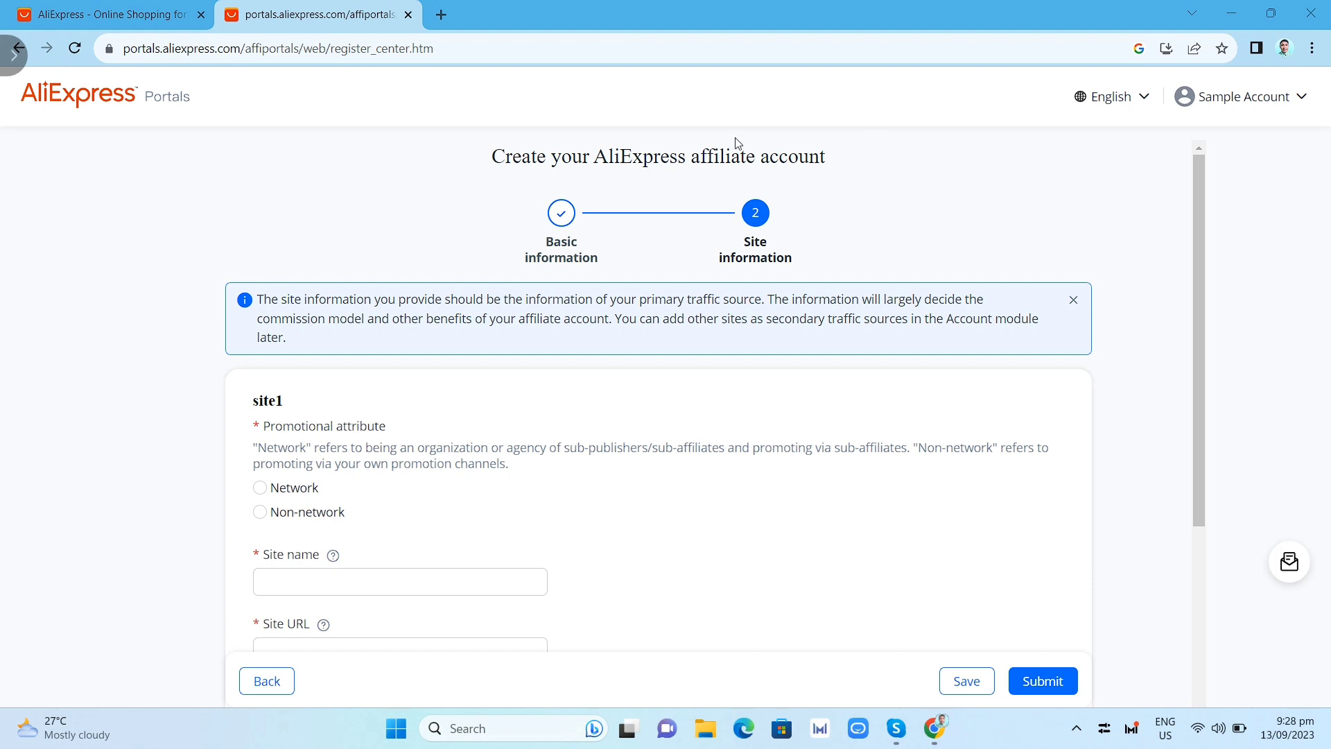
{"action": "mouse_move", "coordinate": [495, 174]}
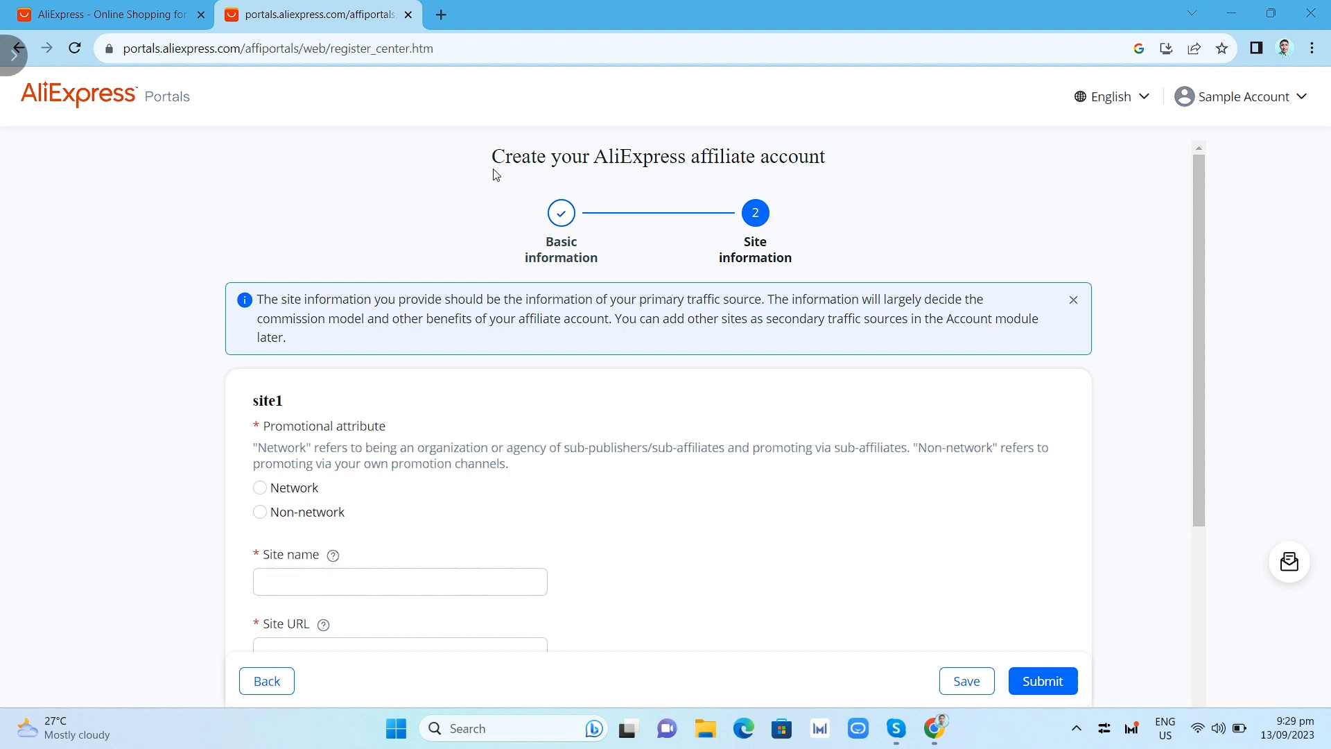
{"action": "scroll", "scroll_direction": "down", "scroll_amount": 3}
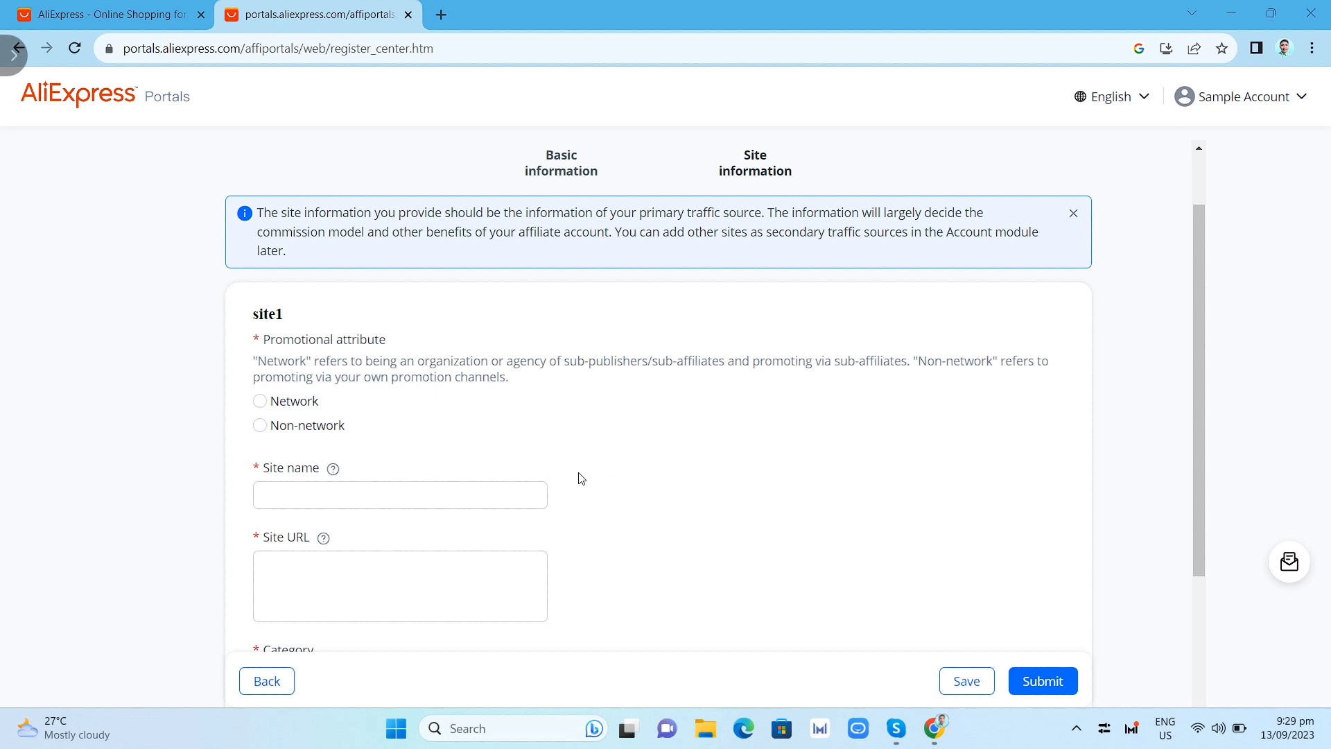
{"action": "scroll", "scroll_direction": "down", "scroll_amount": 3}
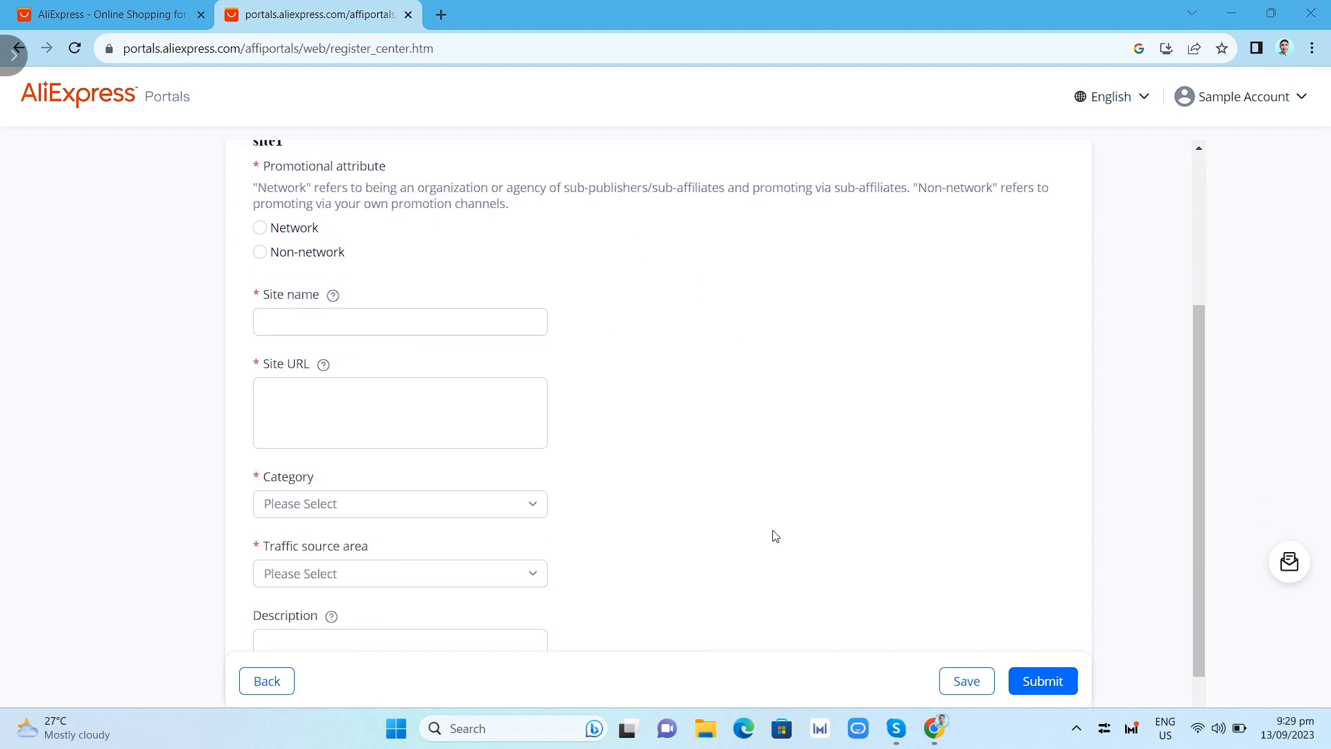
{"action": "left_click", "coordinate": [399, 321]}
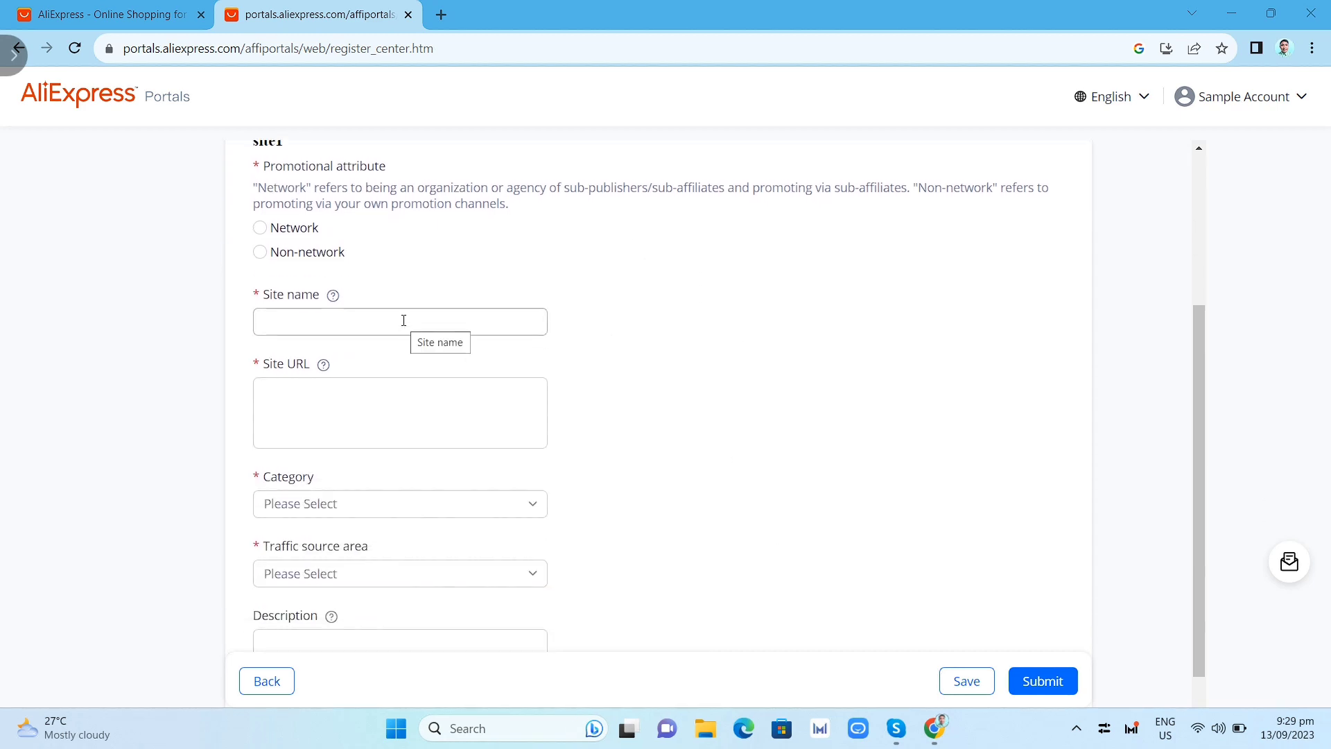
{"action": "scroll", "scroll_direction": "down", "scroll_amount": 3}
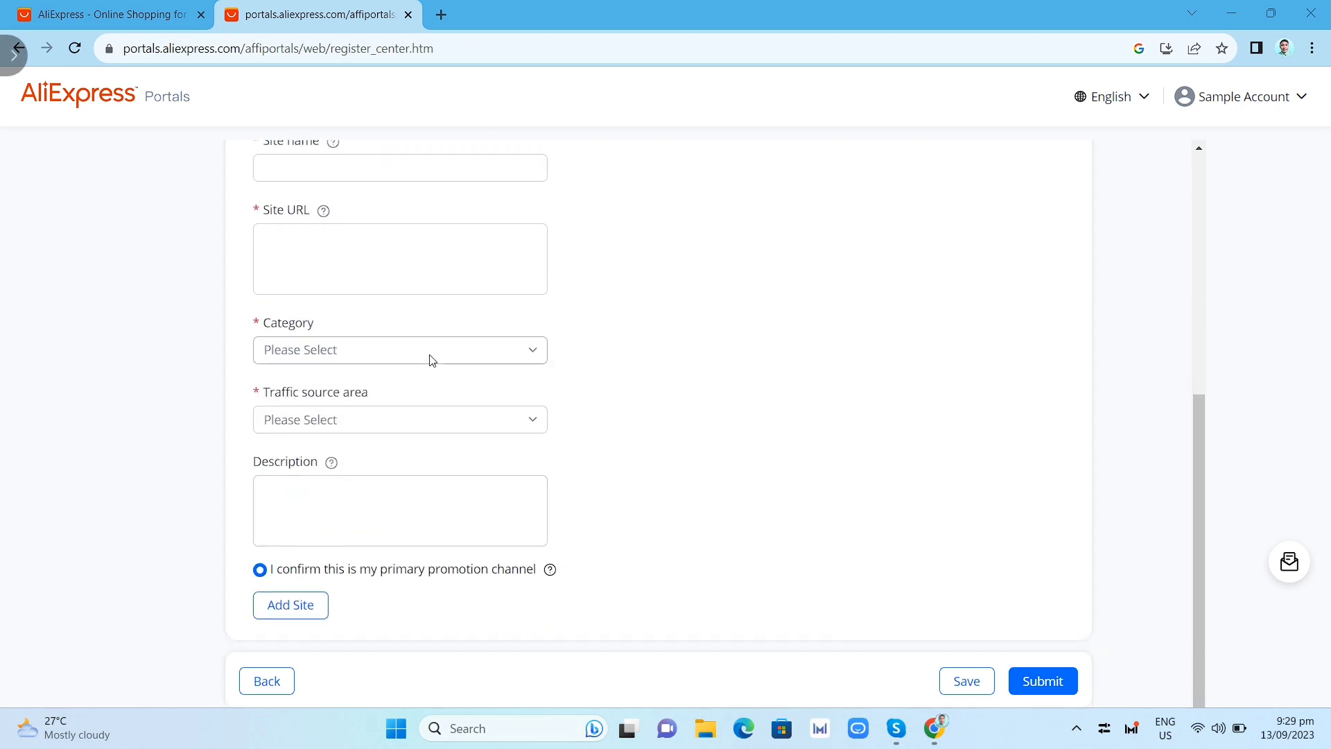
{"action": "left_click", "coordinate": [399, 419]}
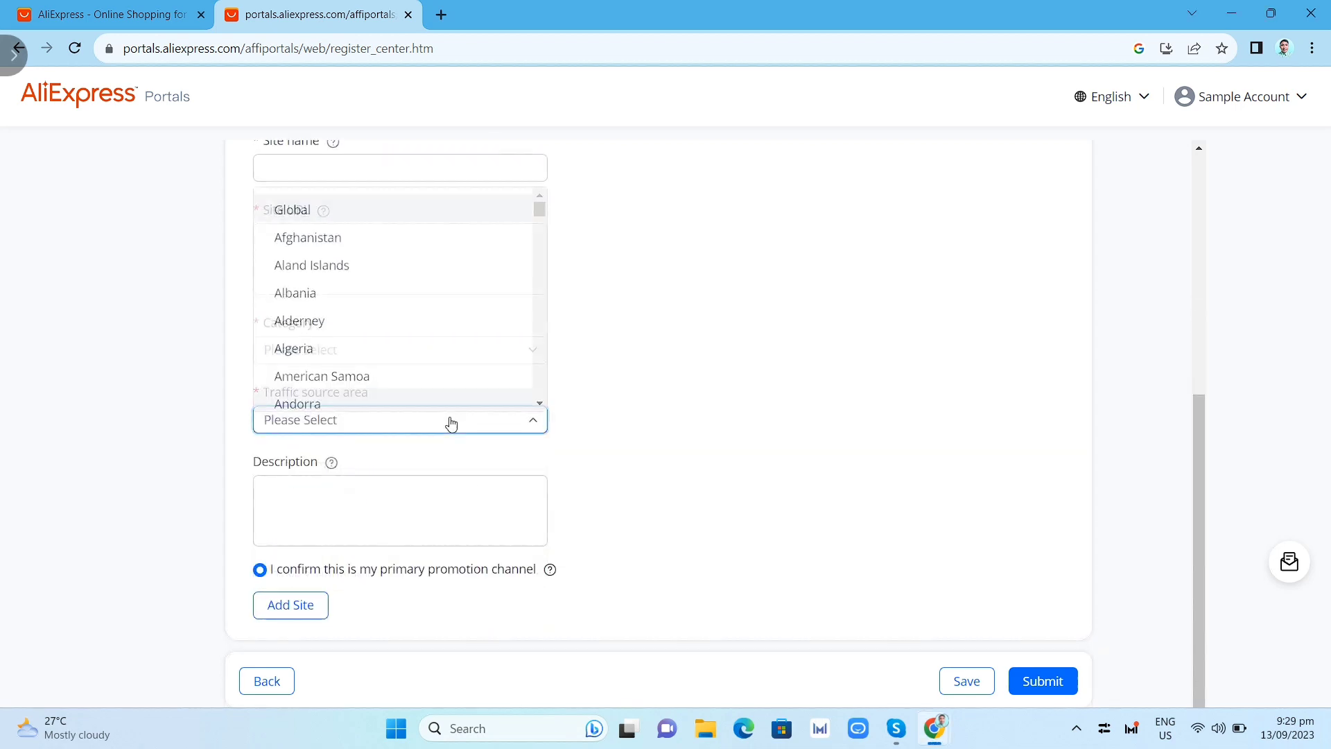
{"action": "left_click", "coordinate": [397, 419]}
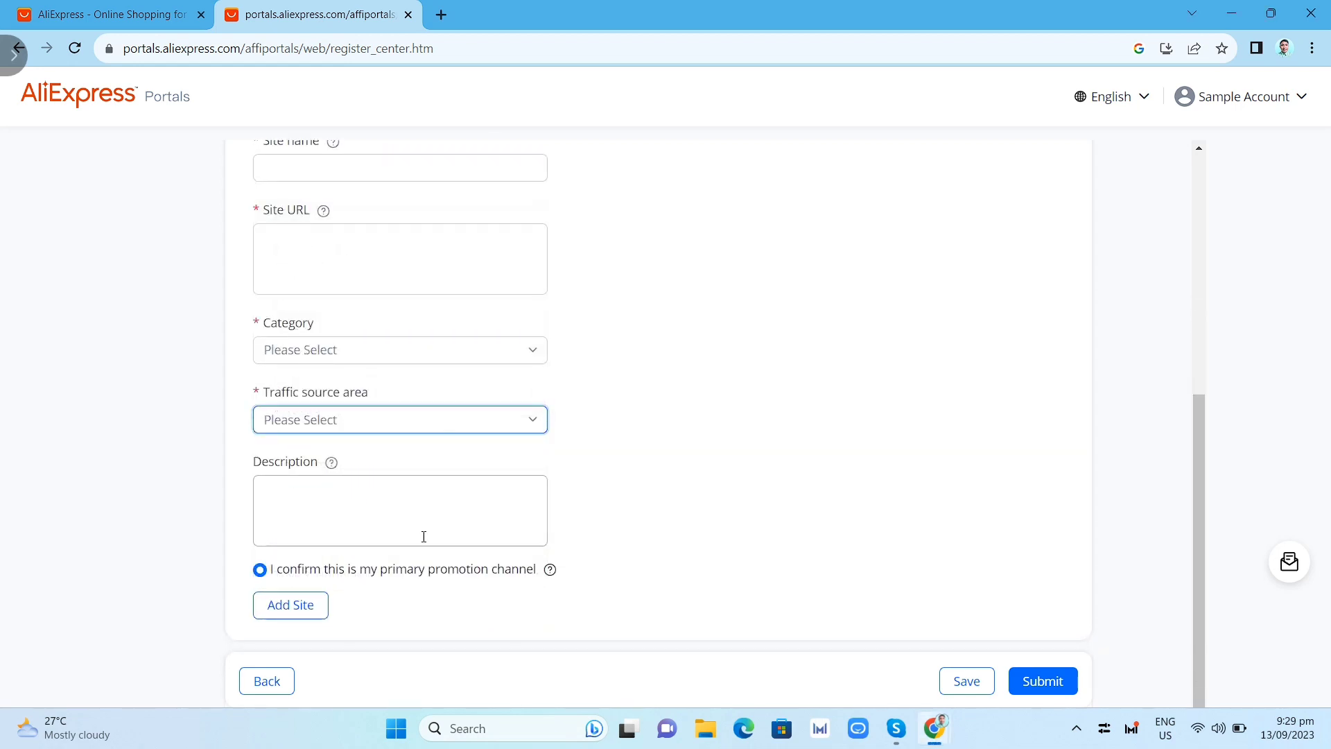
{"action": "scroll", "scroll_direction": "down", "scroll_amount": 3}
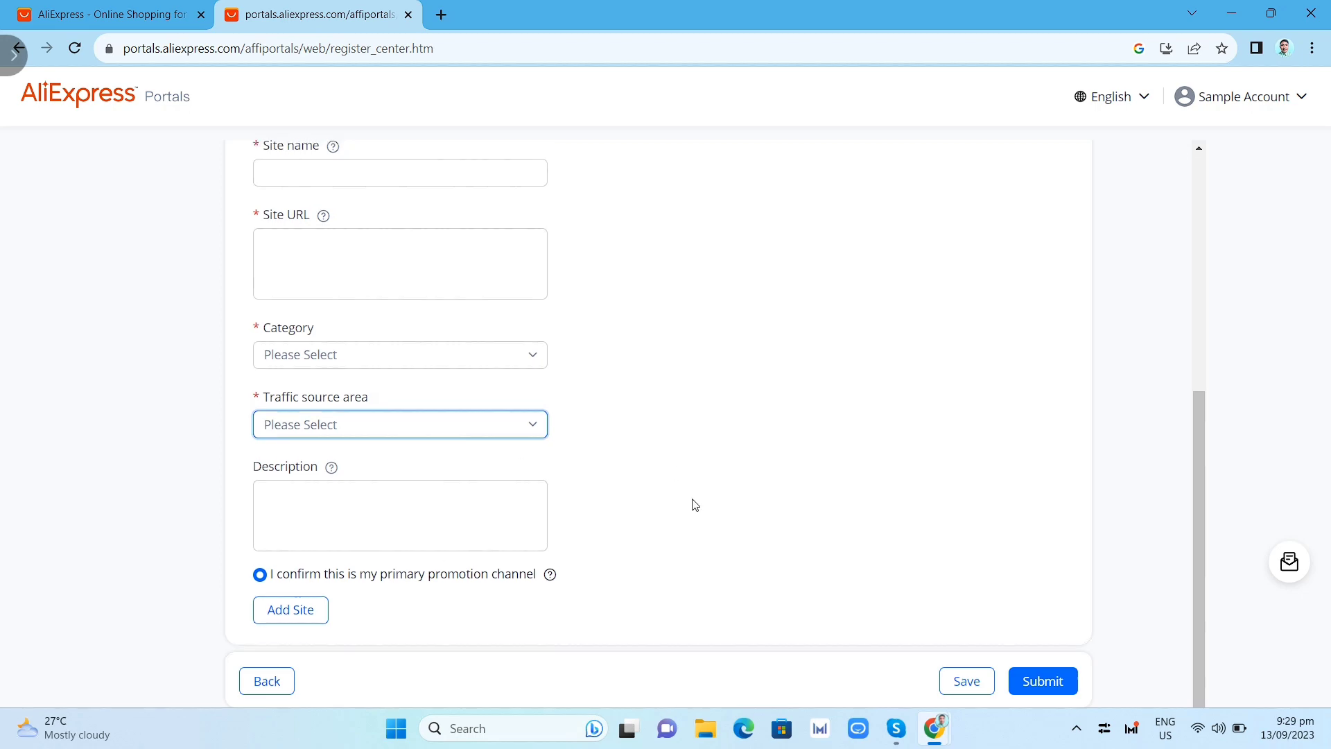
{"action": "scroll", "scroll_direction": "down", "scroll_amount": 3}
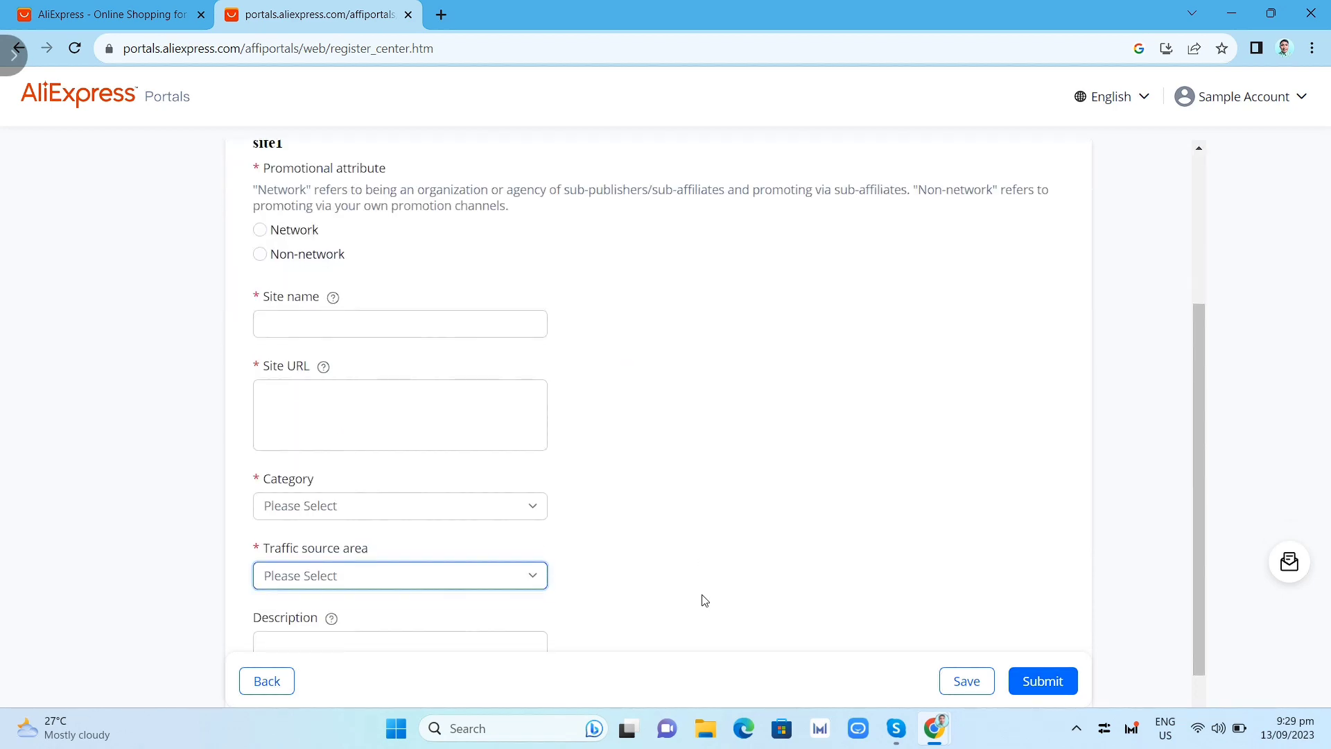
{"action": "scroll", "scroll_direction": "down", "scroll_amount": 3}
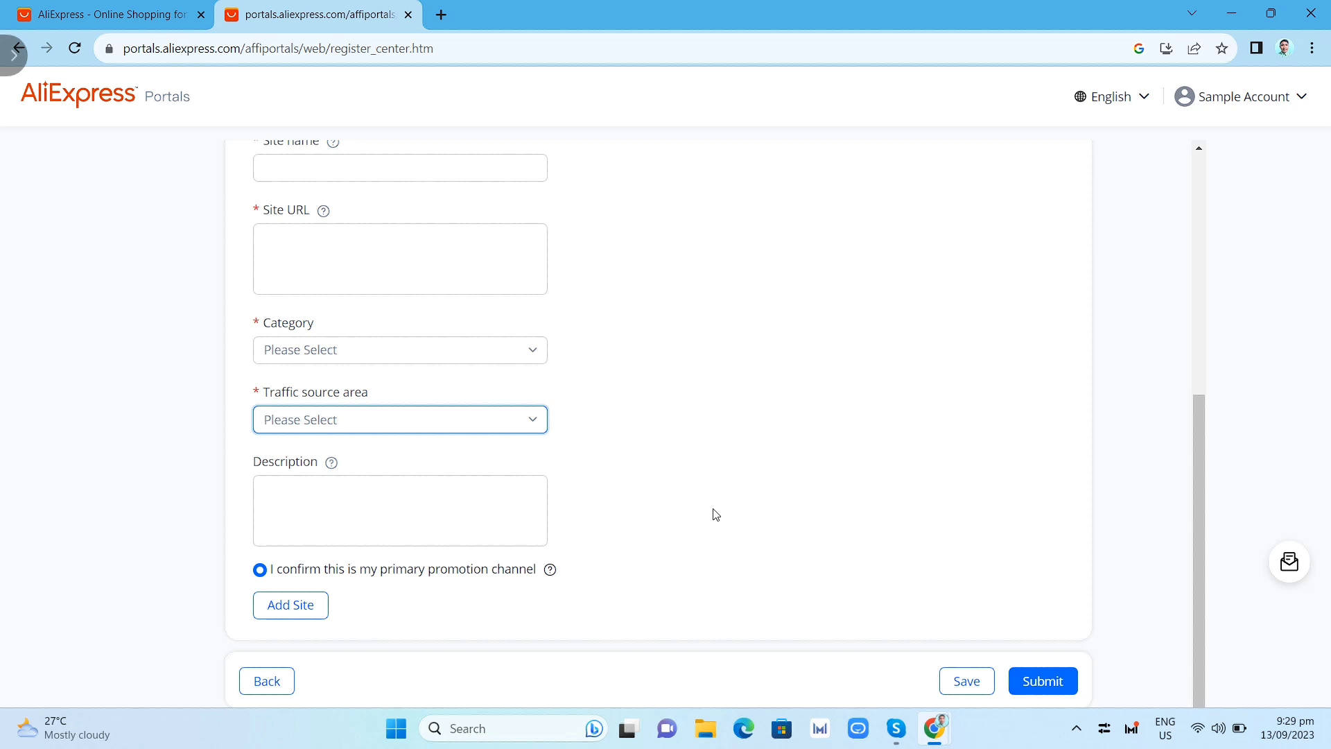
{"action": "mouse_move", "coordinate": [688, 494]}
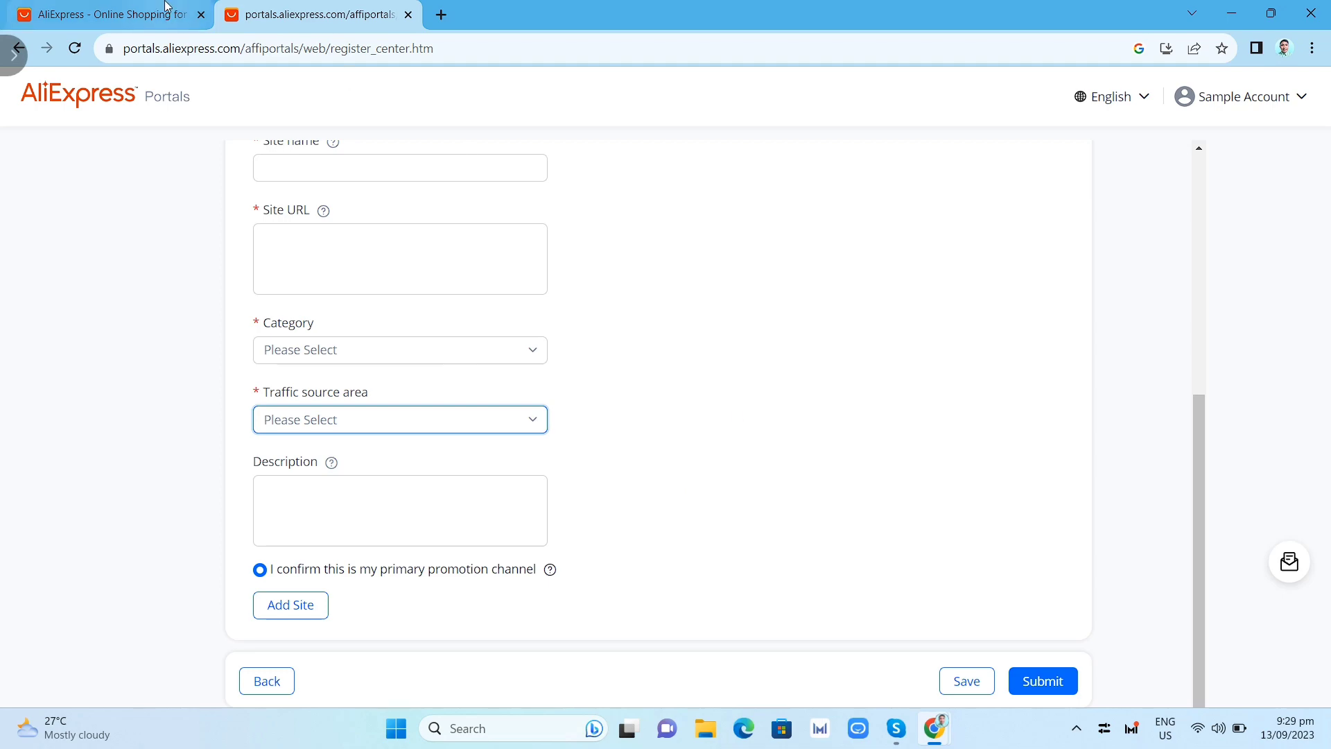
{"action": "mouse_move", "coordinate": [106, 14]}
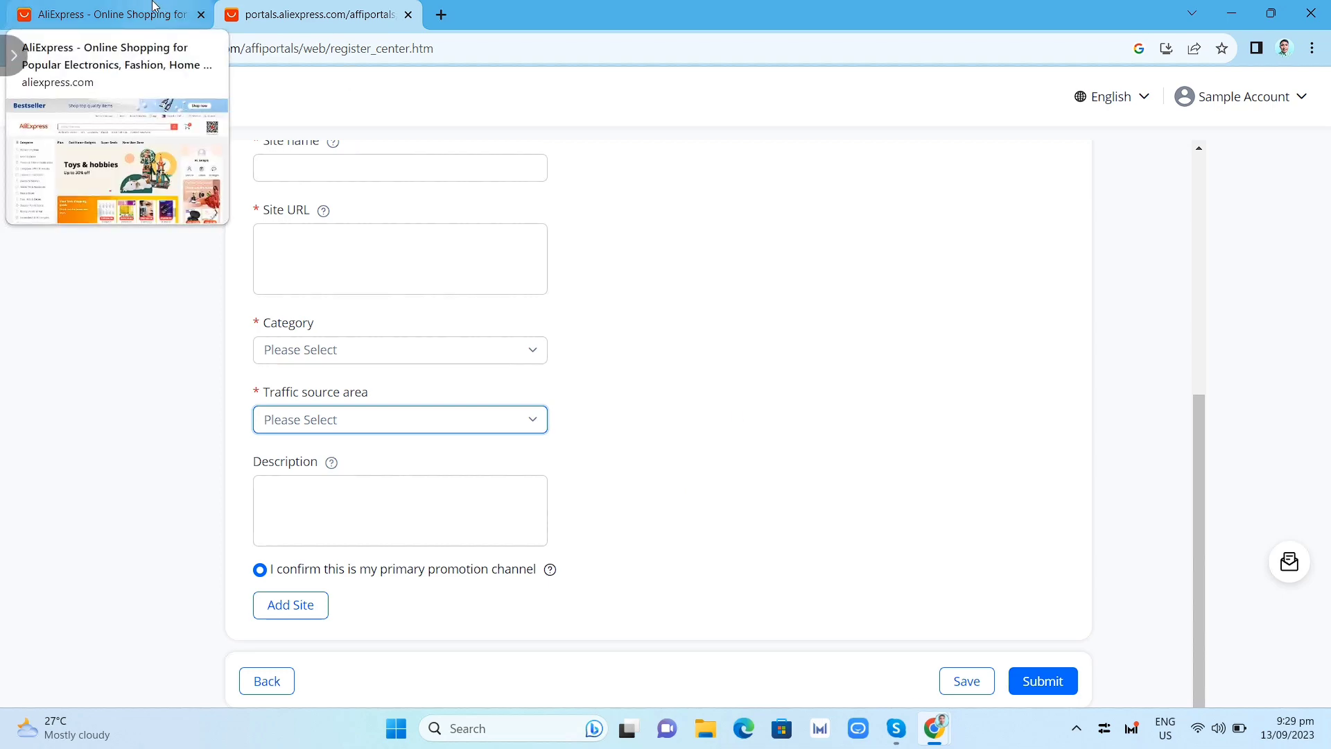
Return to the AliExpress shopping homepage and scroll past Super Deals and Plus to More to love.
{"action": "left_click", "coordinate": [101, 15]}
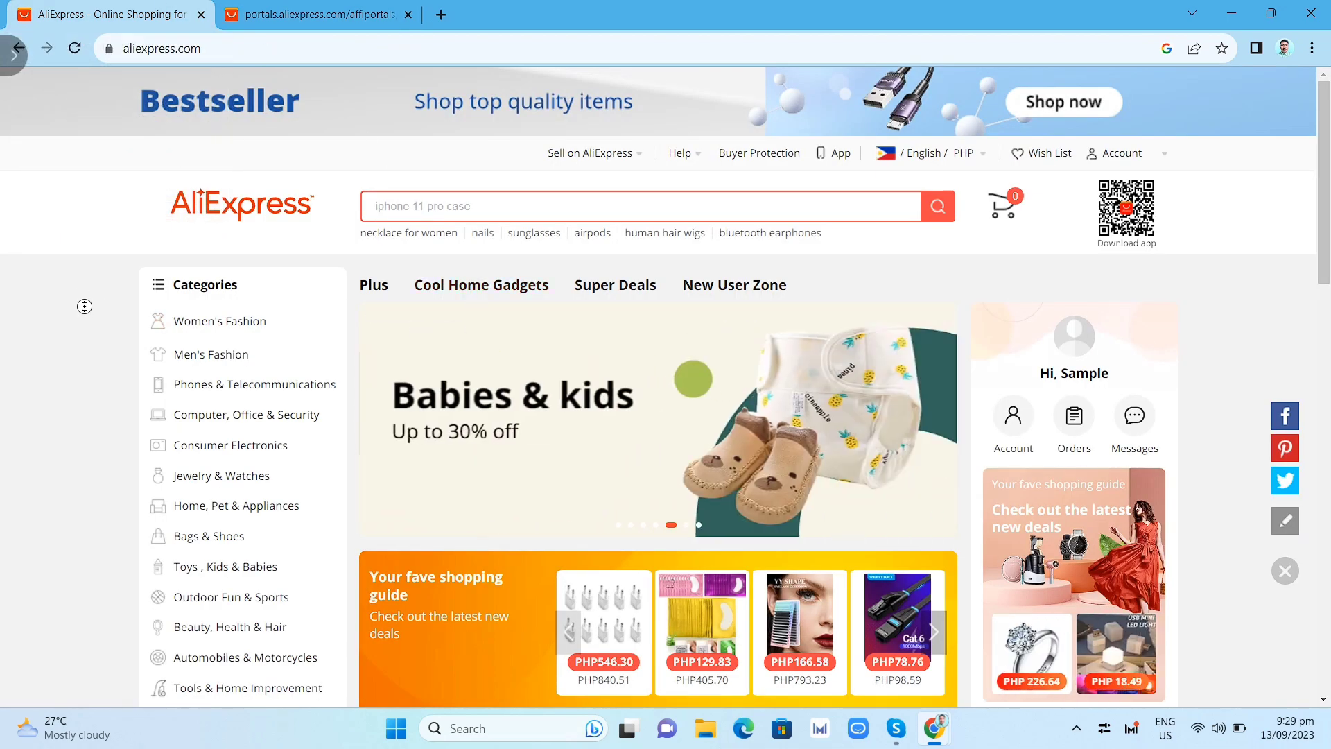
{"action": "scroll", "scroll_direction": "down", "scroll_amount": 3}
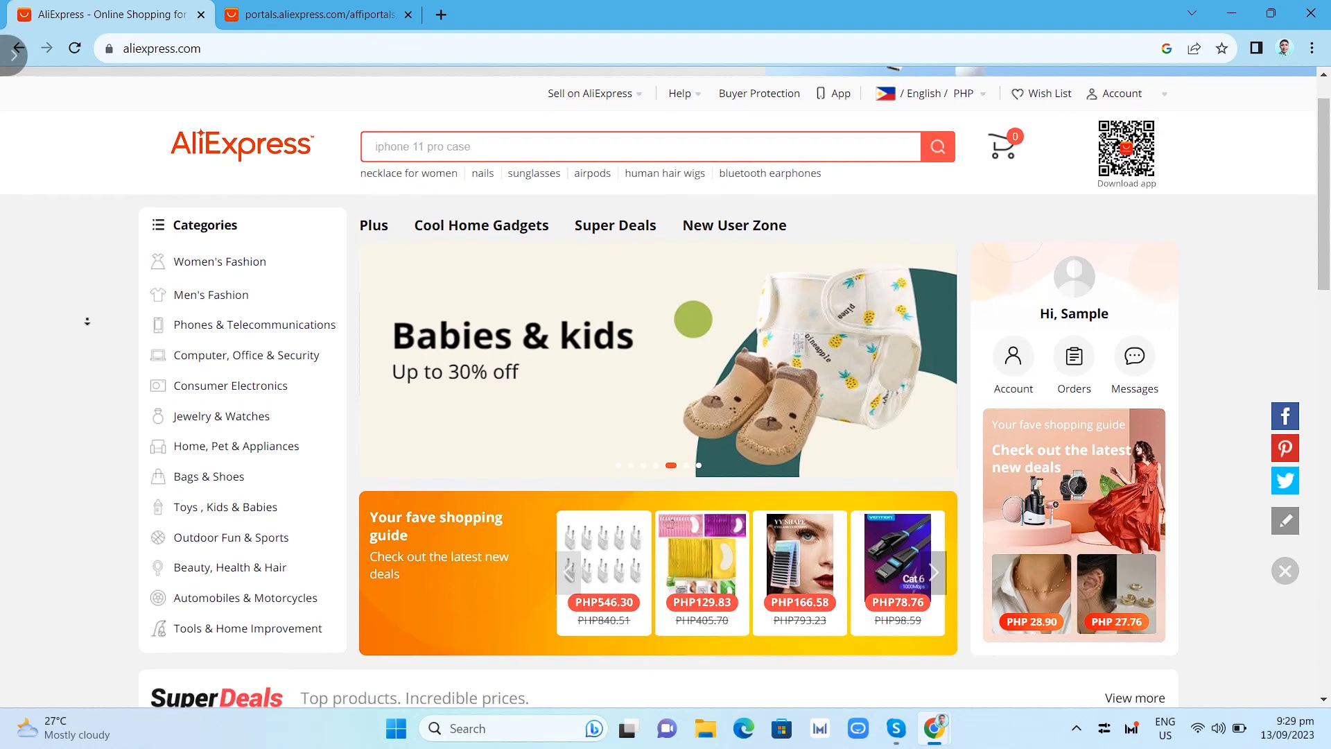
{"action": "scroll", "scroll_direction": "down", "scroll_amount": 3}
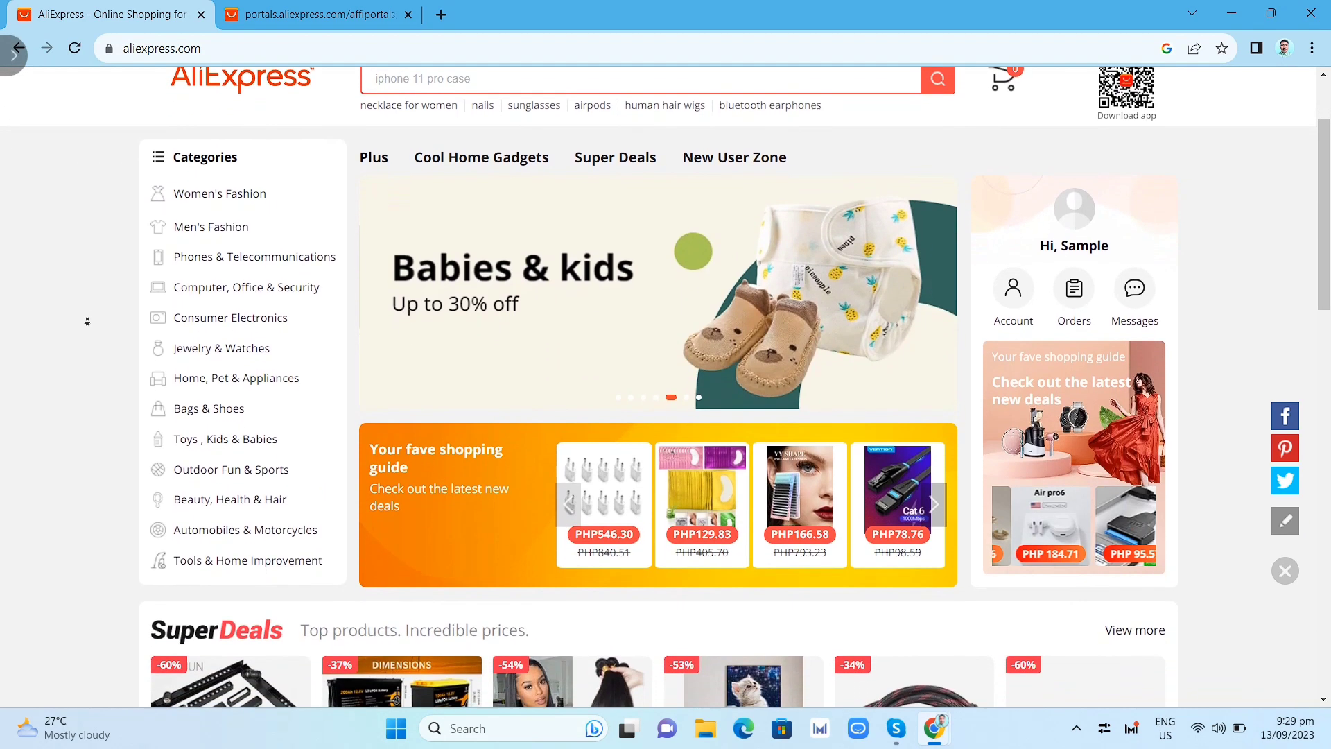
{"action": "scroll", "scroll_direction": "down", "scroll_amount": 3}
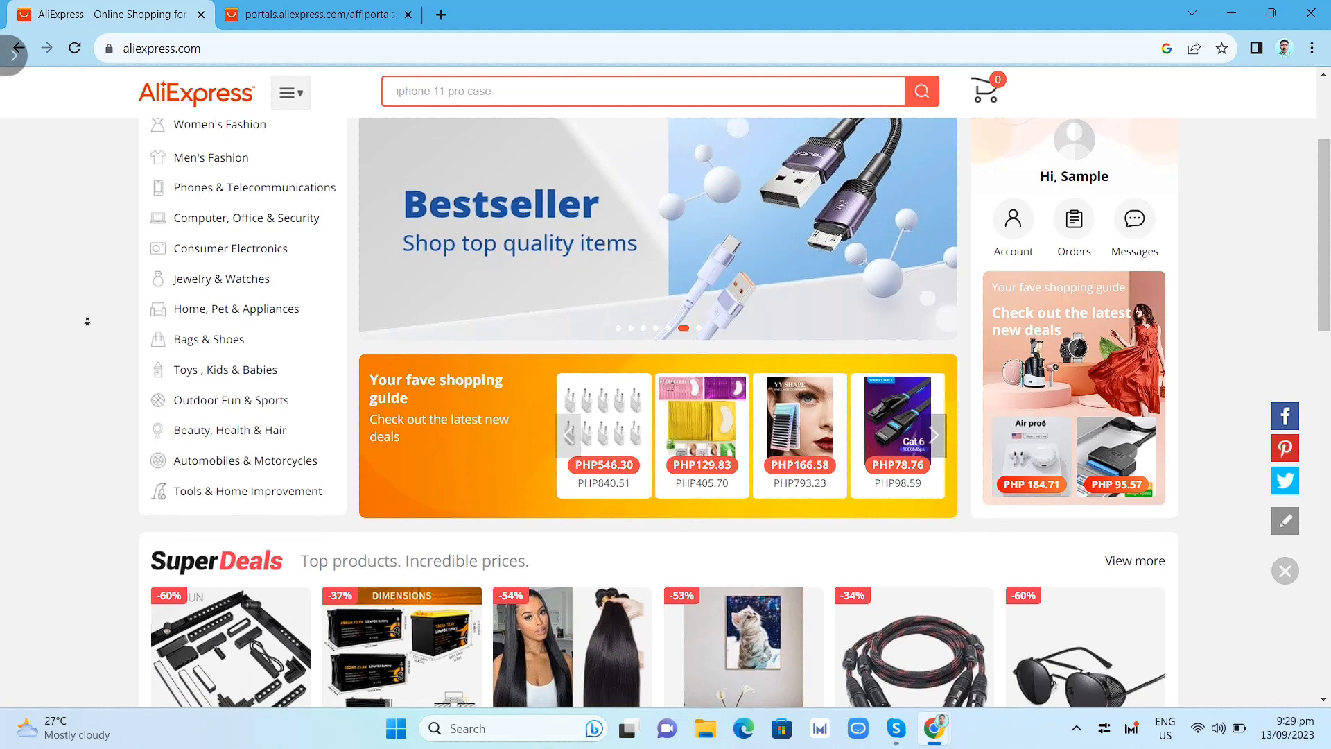
{"action": "scroll", "scroll_direction": "down", "scroll_amount": 3}
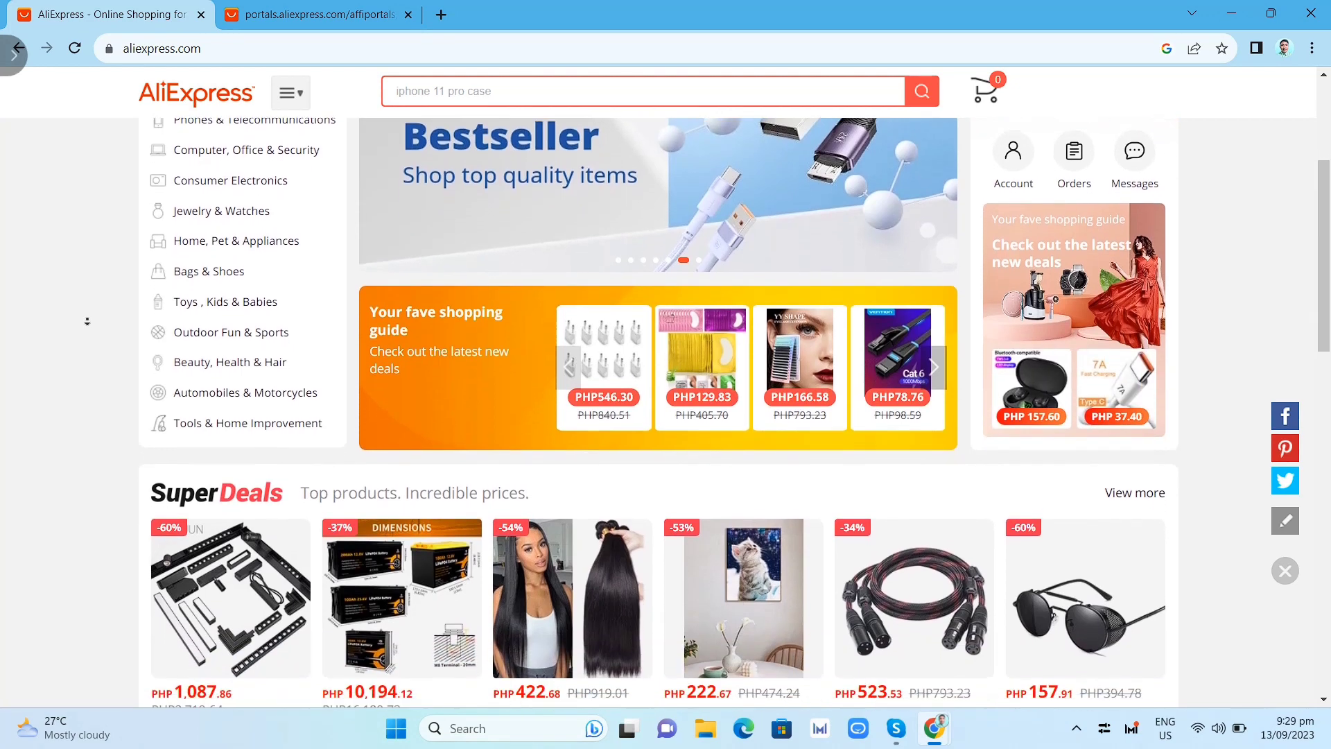
{"action": "scroll", "scroll_direction": "down", "scroll_amount": 3}
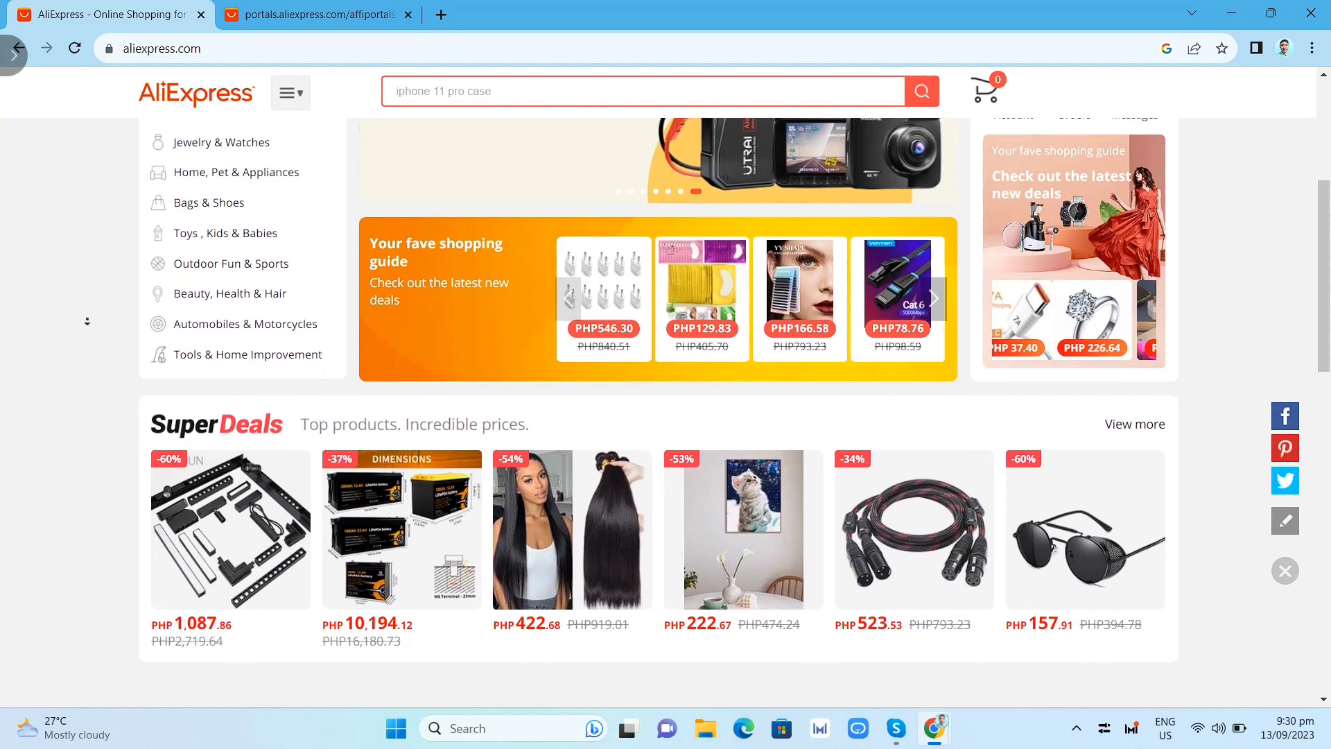
{"action": "scroll", "scroll_direction": "down", "scroll_amount": 3}
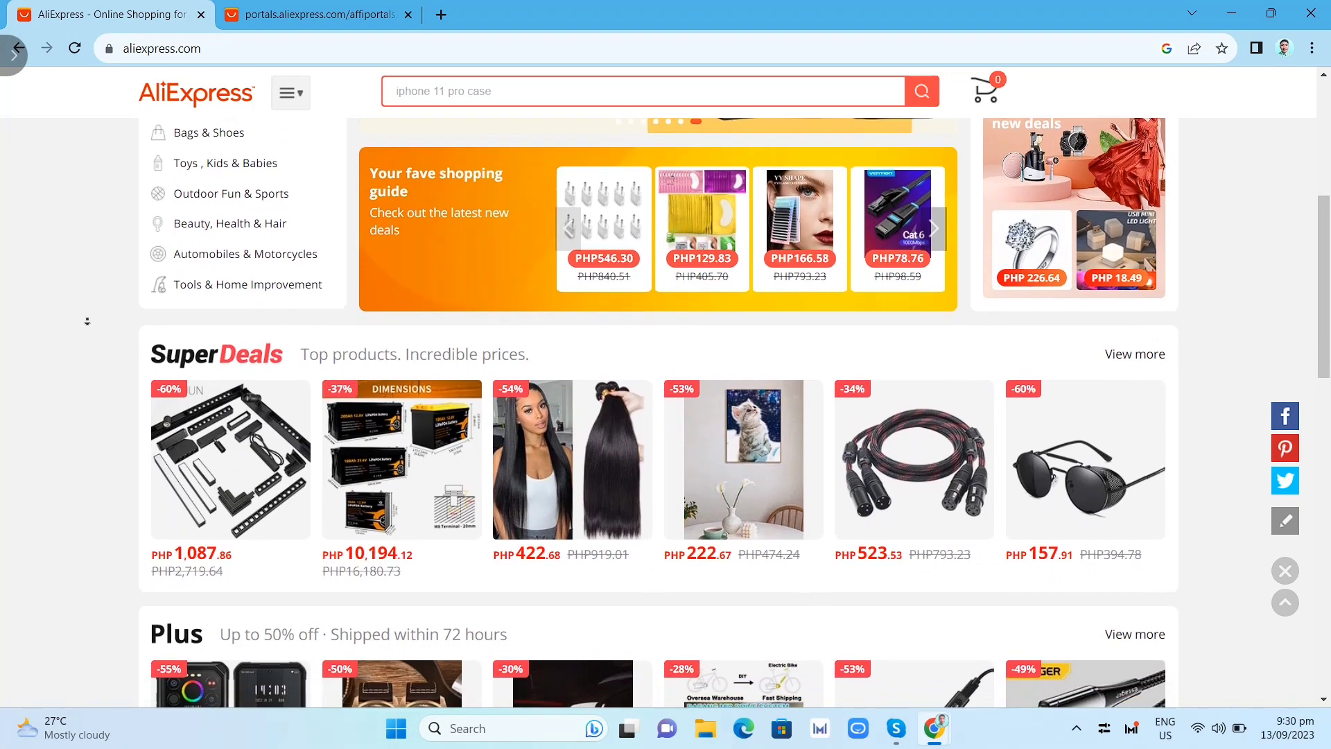
{"action": "scroll", "scroll_direction": "down", "scroll_amount": 3}
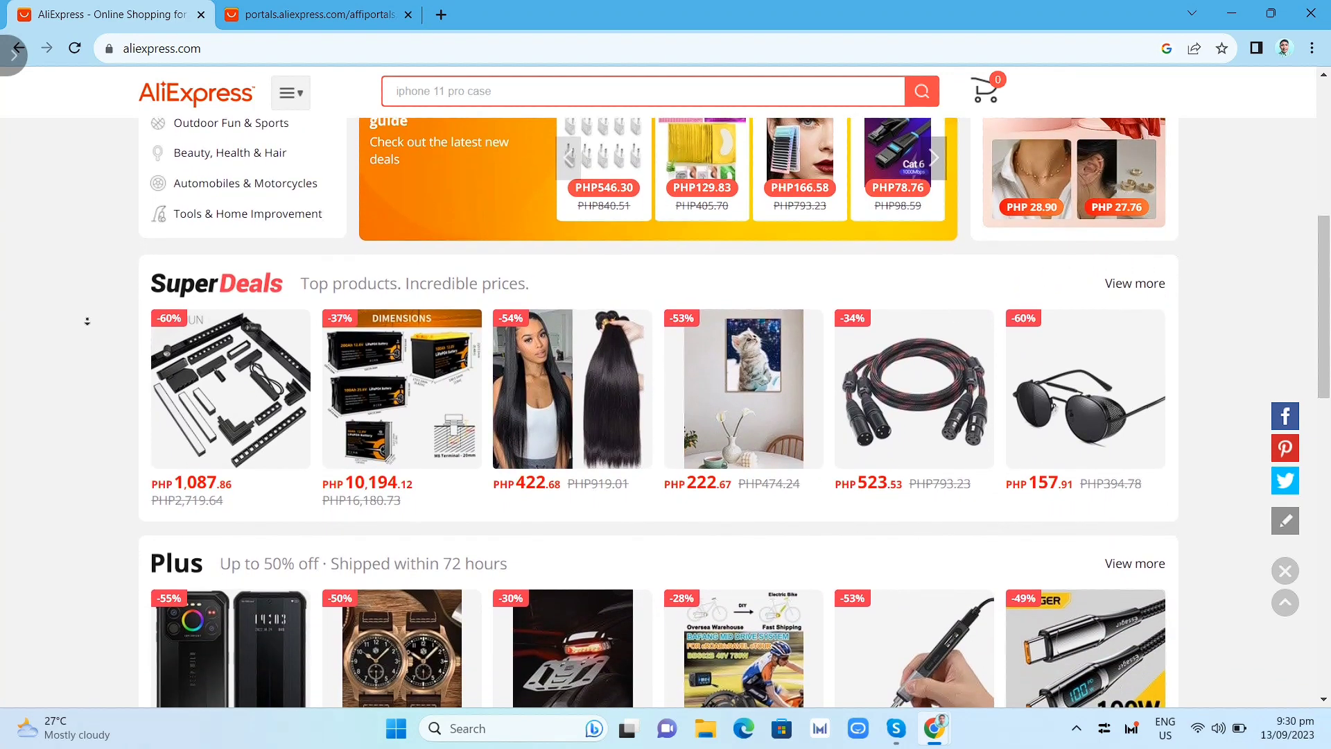
{"action": "scroll", "scroll_direction": "down", "scroll_amount": 3}
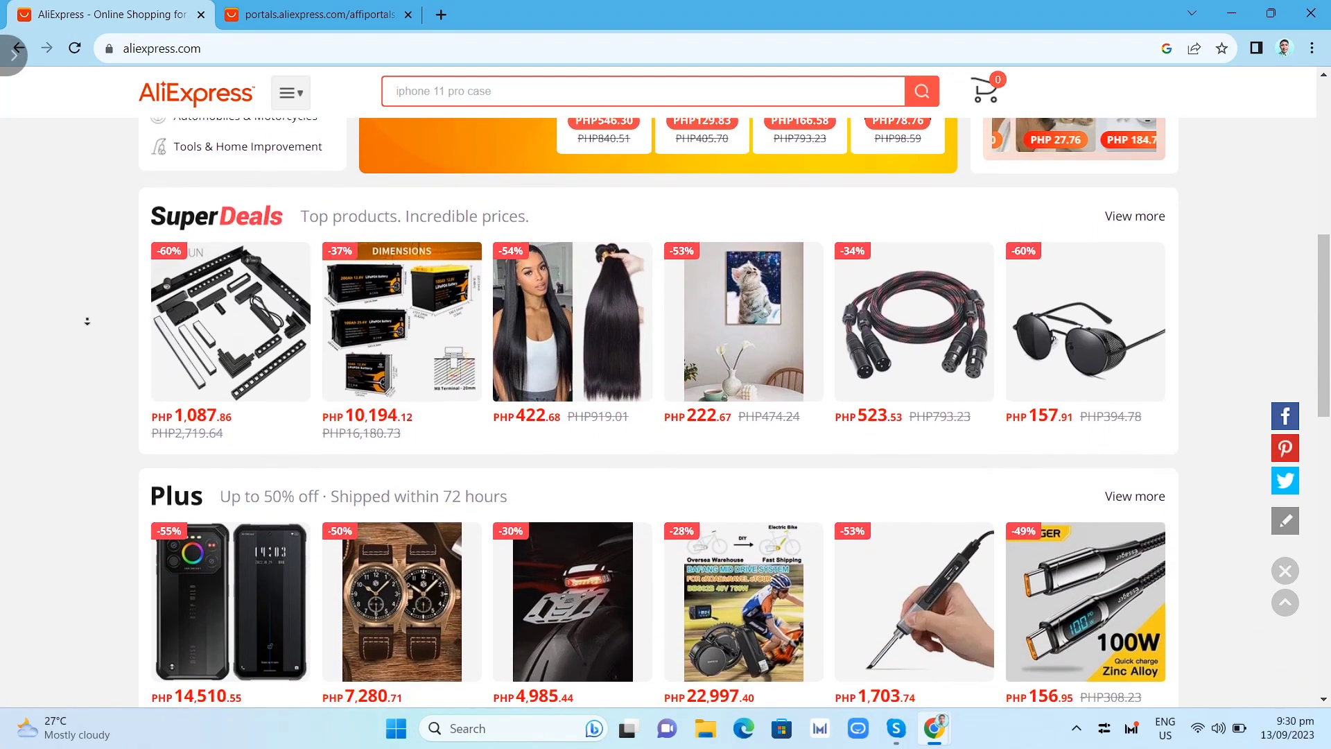
{"action": "scroll", "scroll_direction": "down", "scroll_amount": 3}
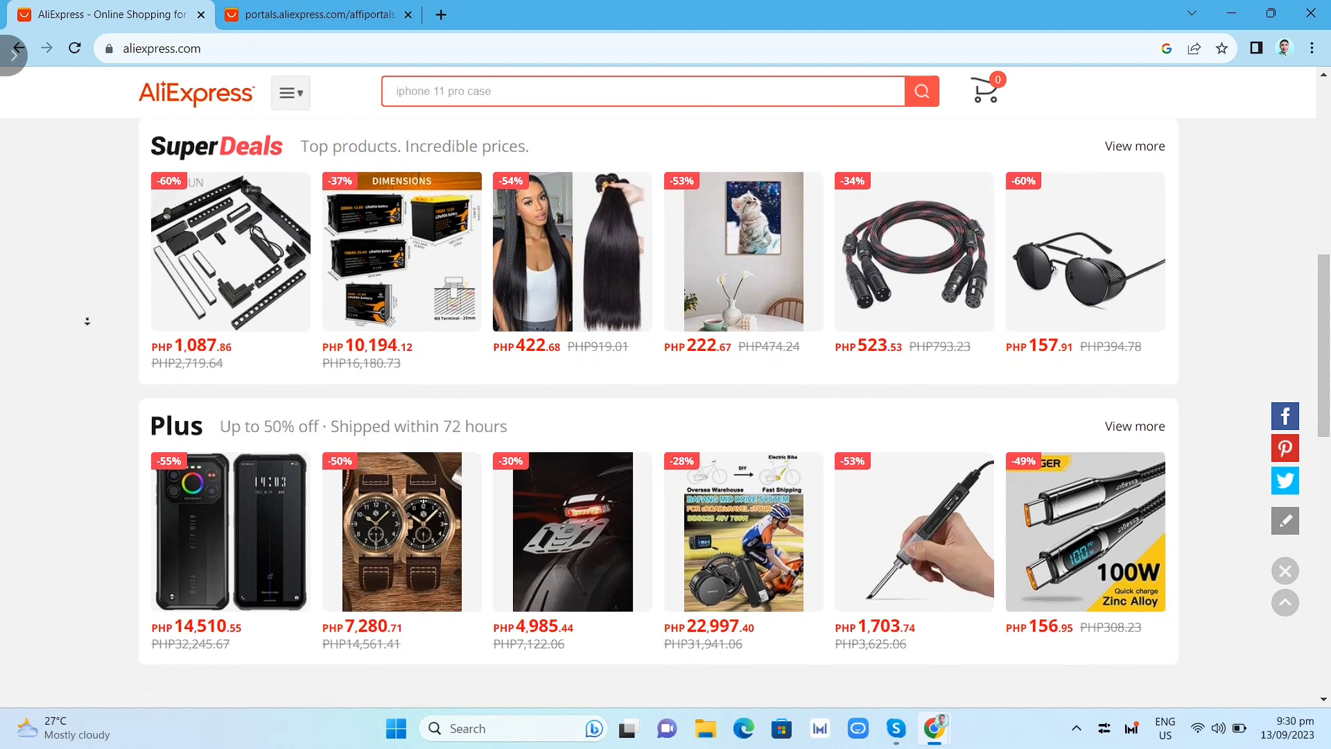
{"action": "scroll", "scroll_direction": "down", "scroll_amount": 3}
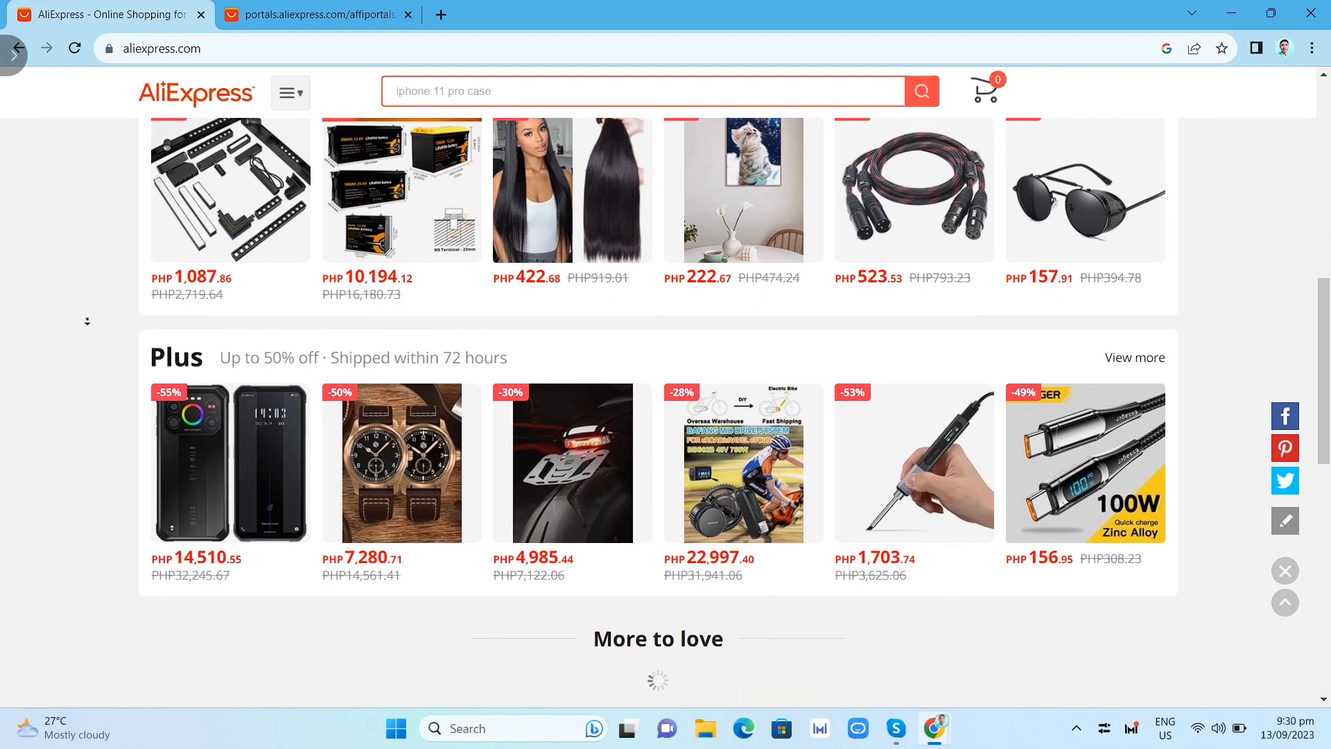
{"action": "scroll", "scroll_direction": "down", "scroll_amount": 3}
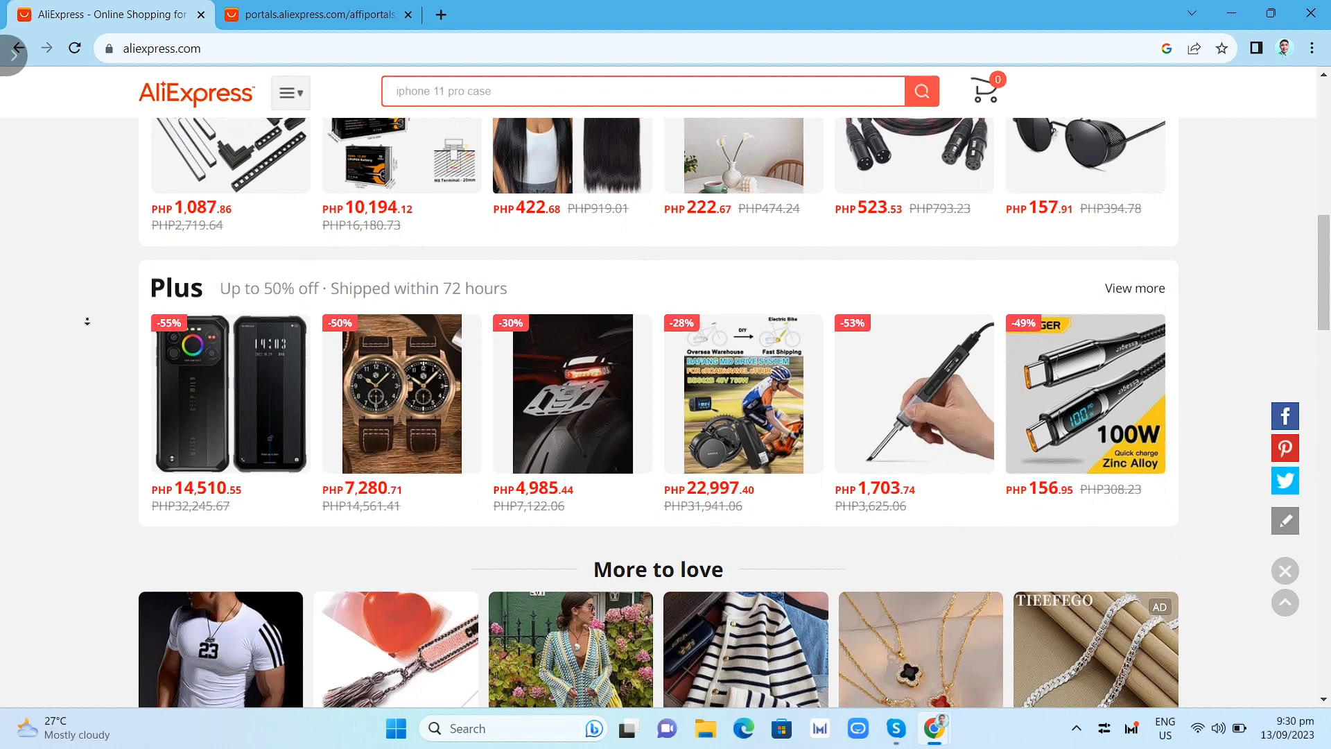
{"action": "scroll", "scroll_direction": "down", "scroll_amount": 3}
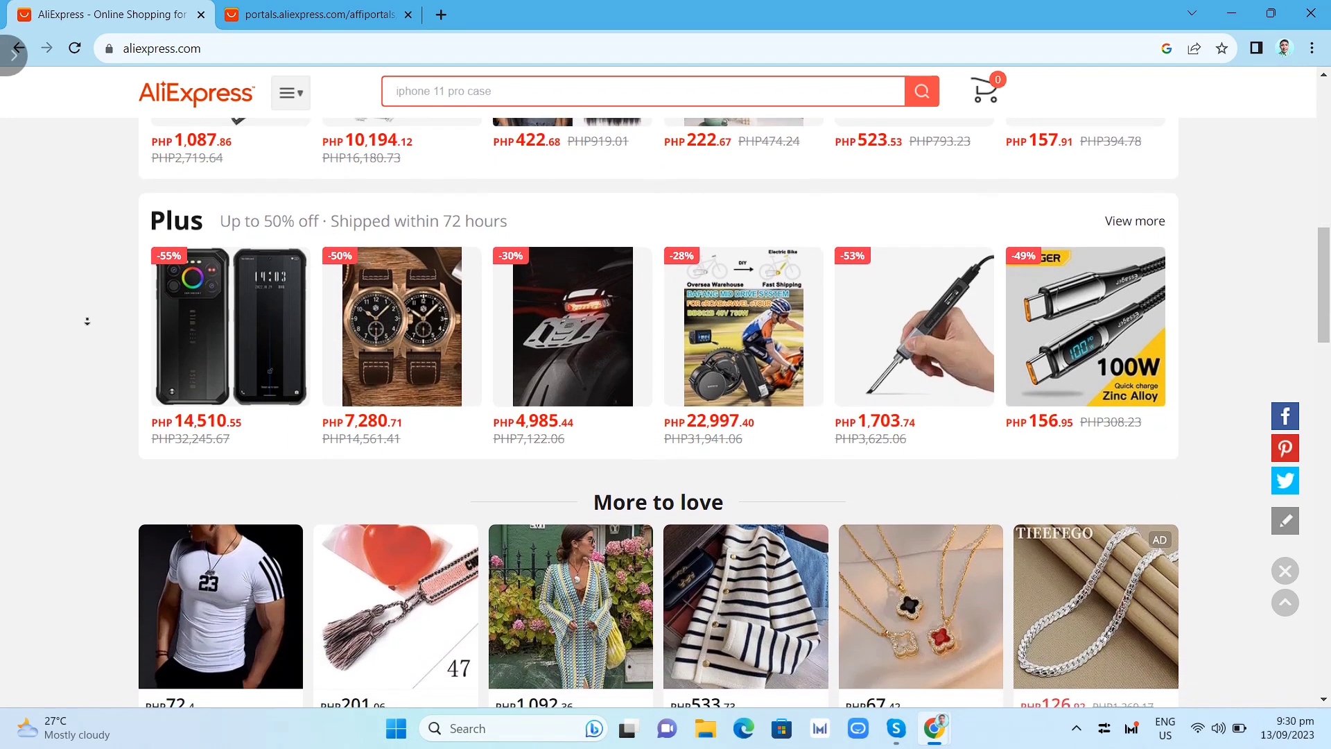
{"action": "scroll", "scroll_direction": "down", "scroll_amount": 3}
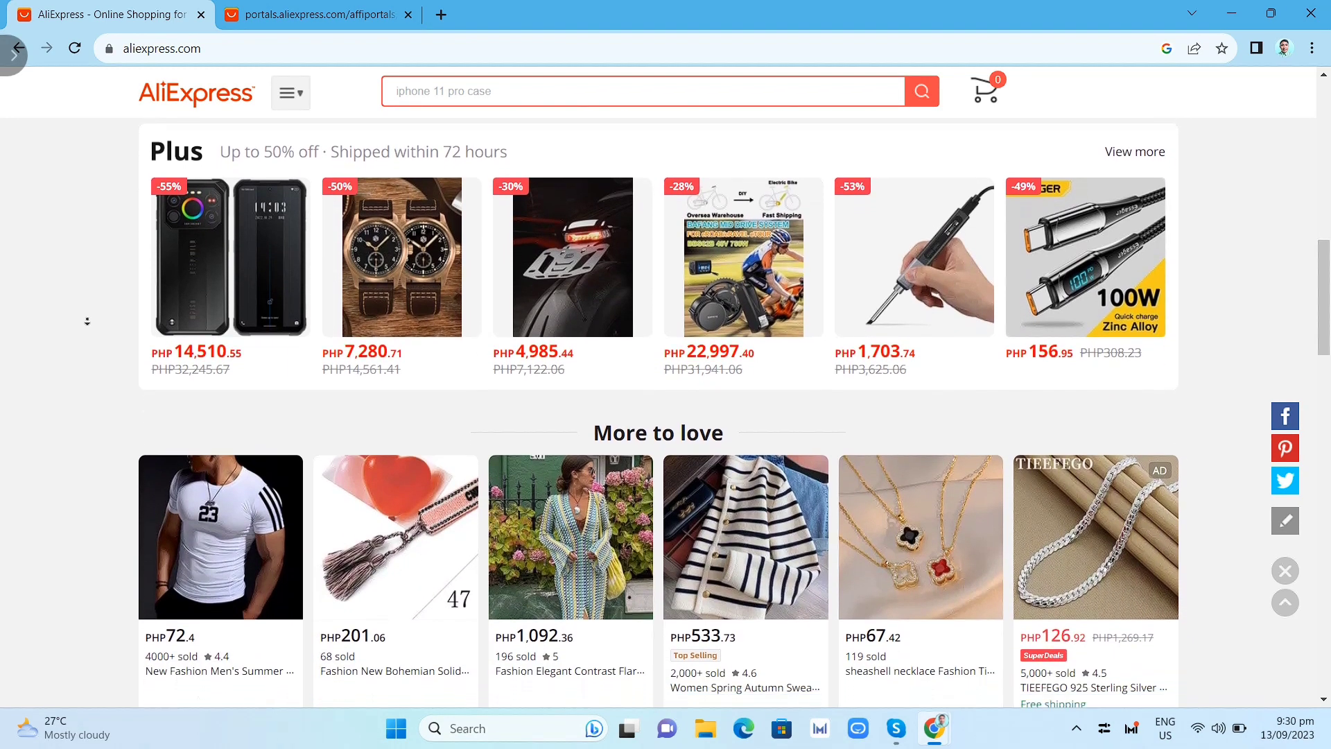
{"action": "scroll", "scroll_direction": "down", "scroll_amount": 3}
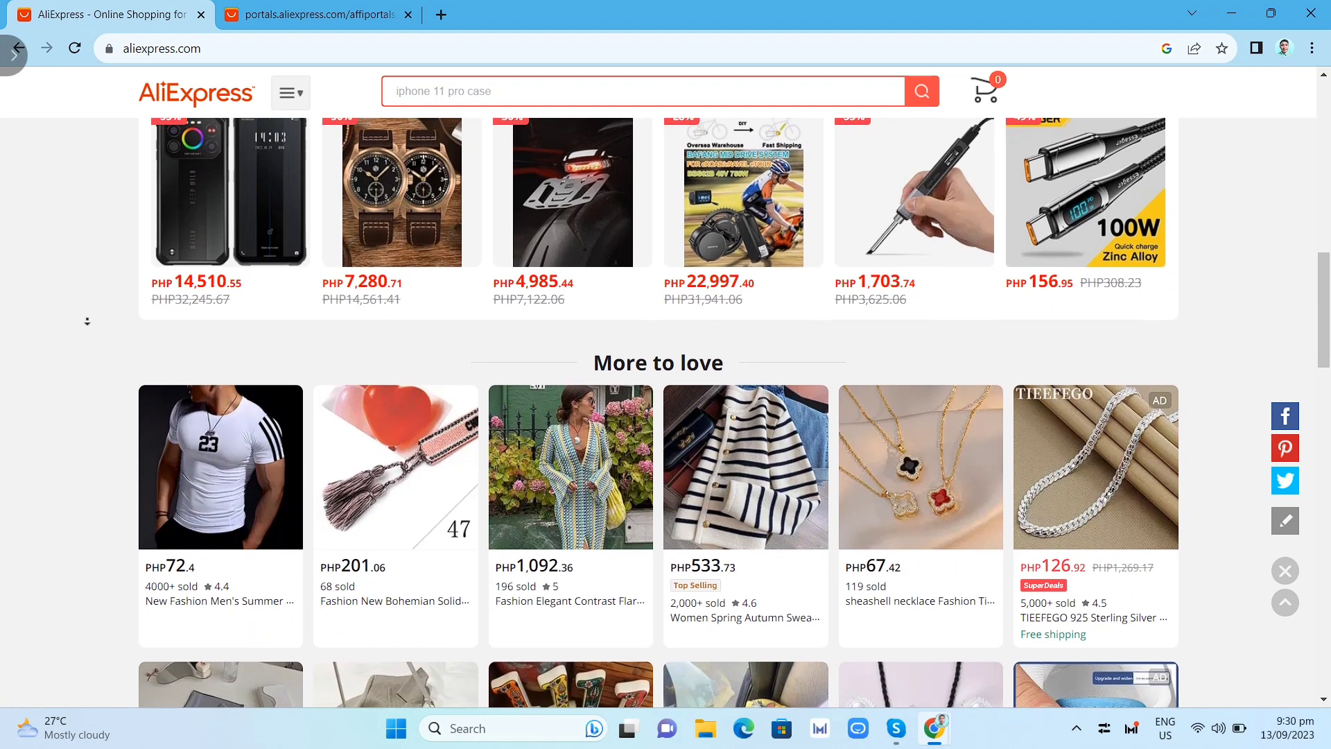
{"action": "scroll", "scroll_direction": "down", "scroll_amount": 3}
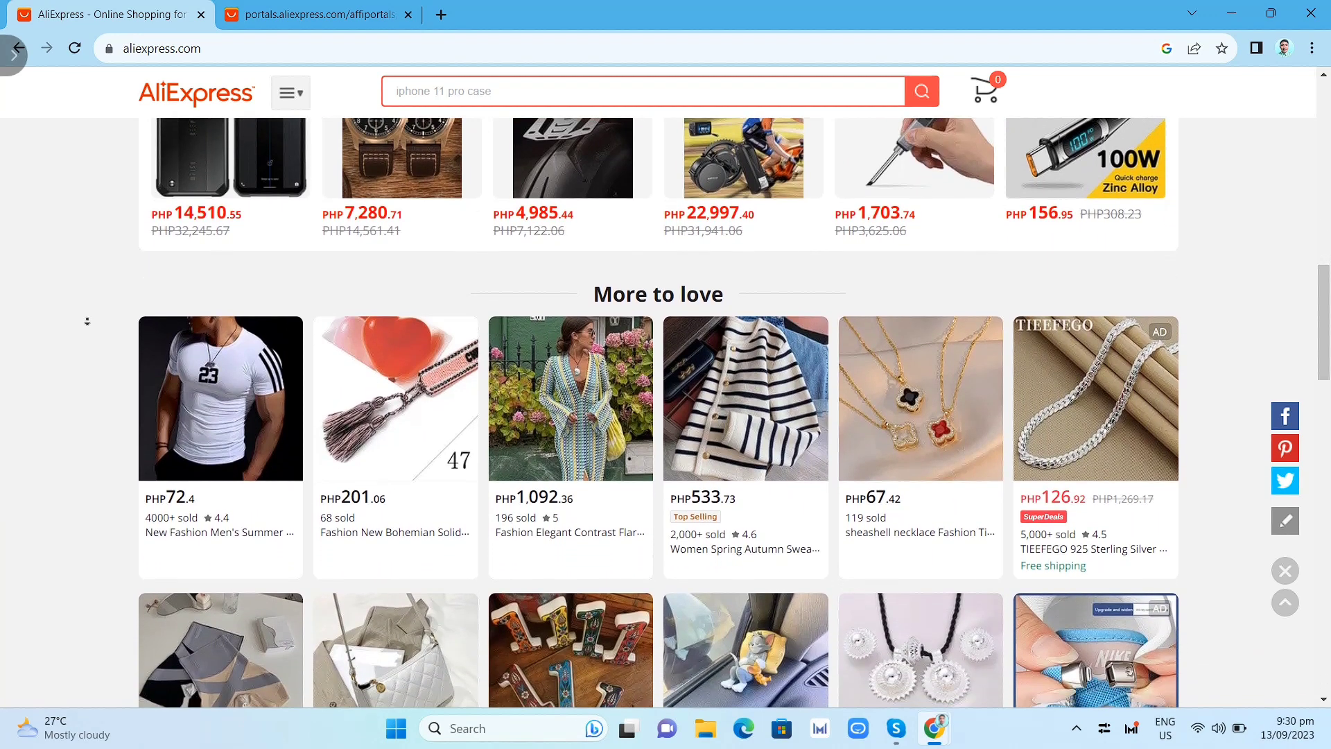
Scroll down the More to love grid to the Gojo glasses, Yamaha banner and heart T-shirt listings.
{"action": "scroll", "scroll_direction": "down", "scroll_amount": 3}
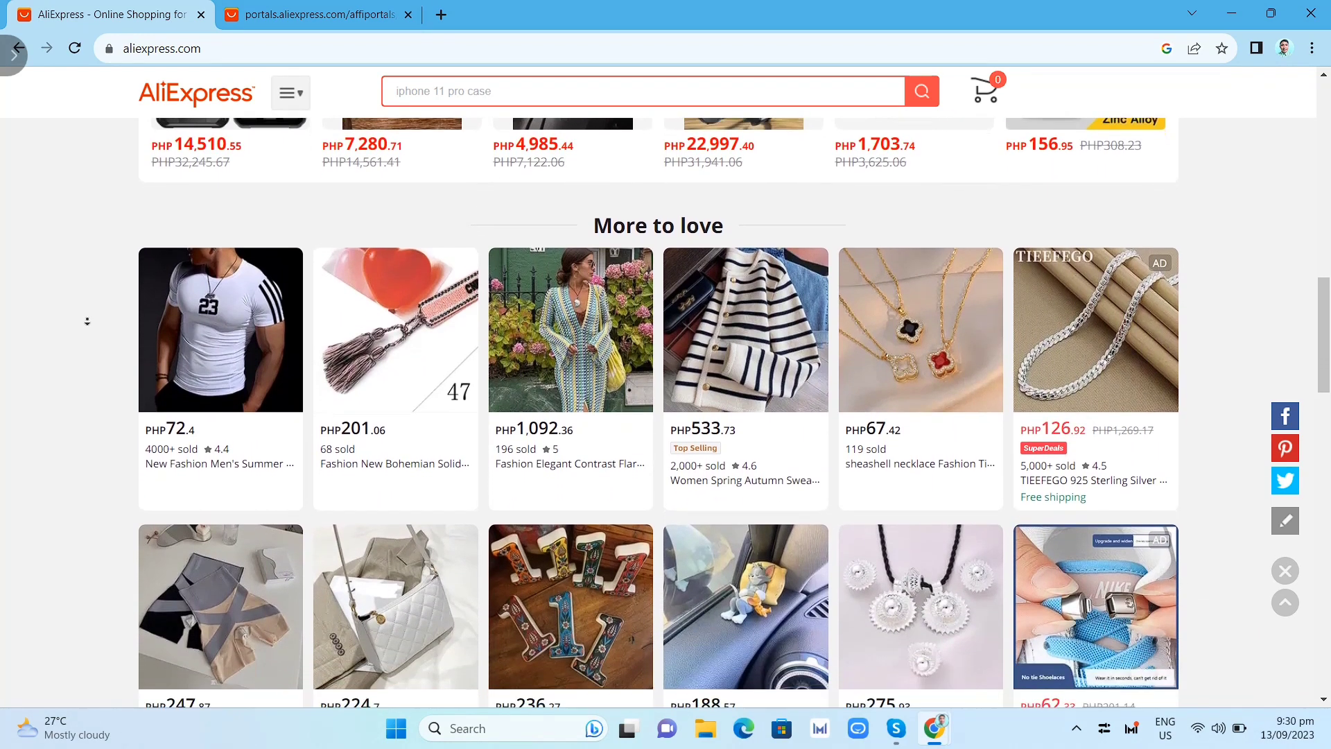
{"action": "scroll", "scroll_direction": "down", "scroll_amount": 3}
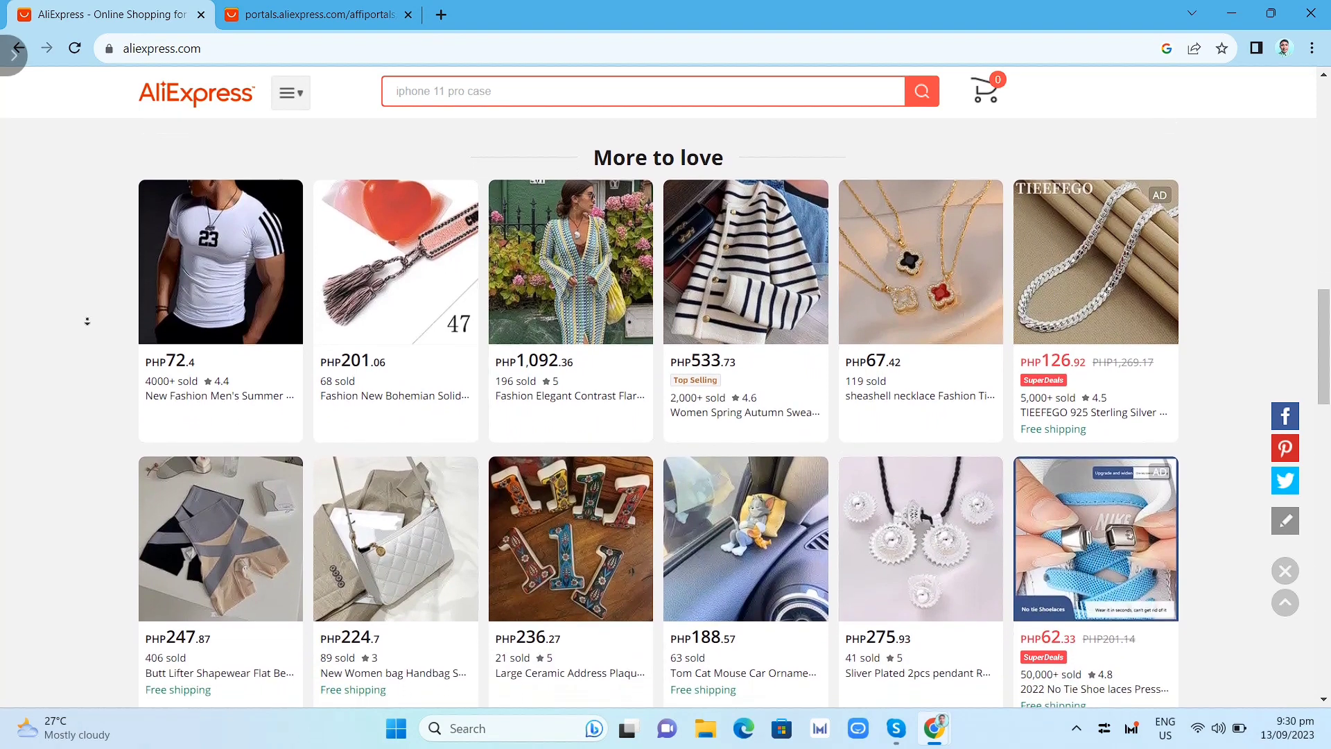
{"action": "scroll", "scroll_direction": "down", "scroll_amount": 3}
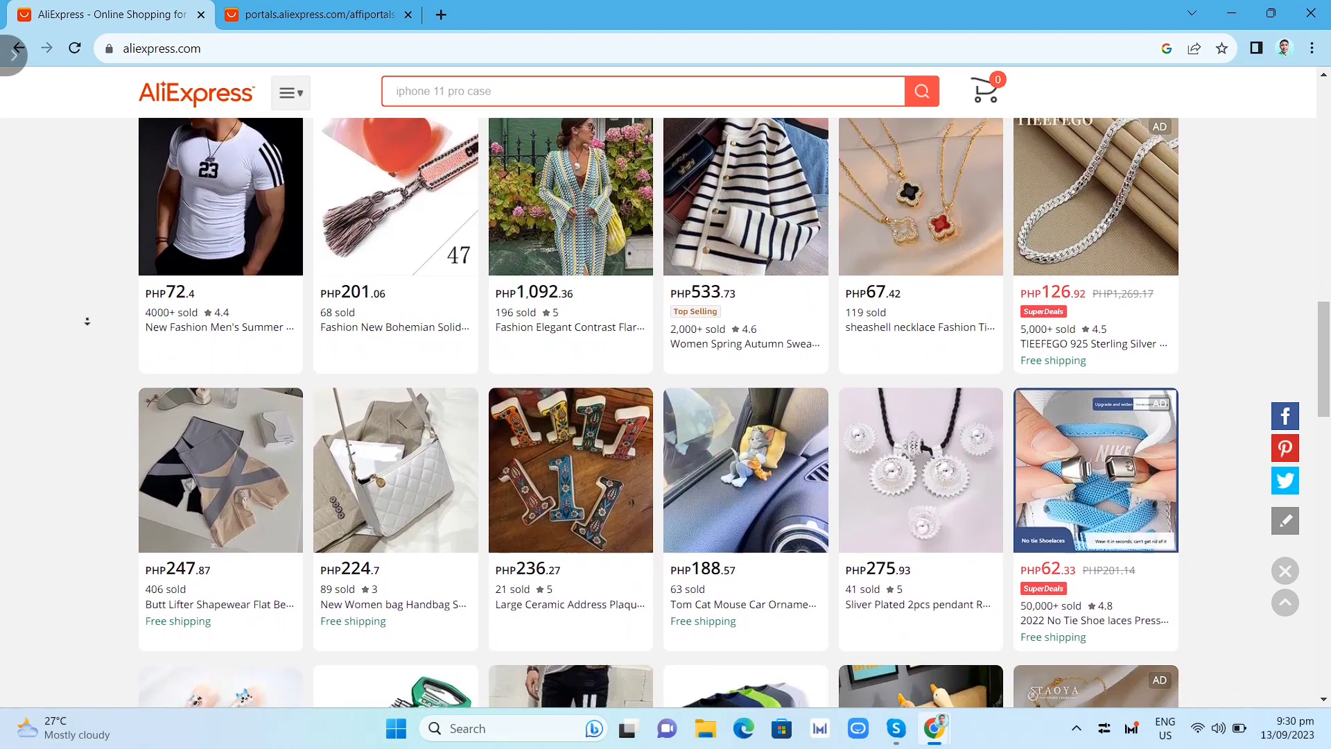
{"action": "scroll", "scroll_direction": "down", "scroll_amount": 3}
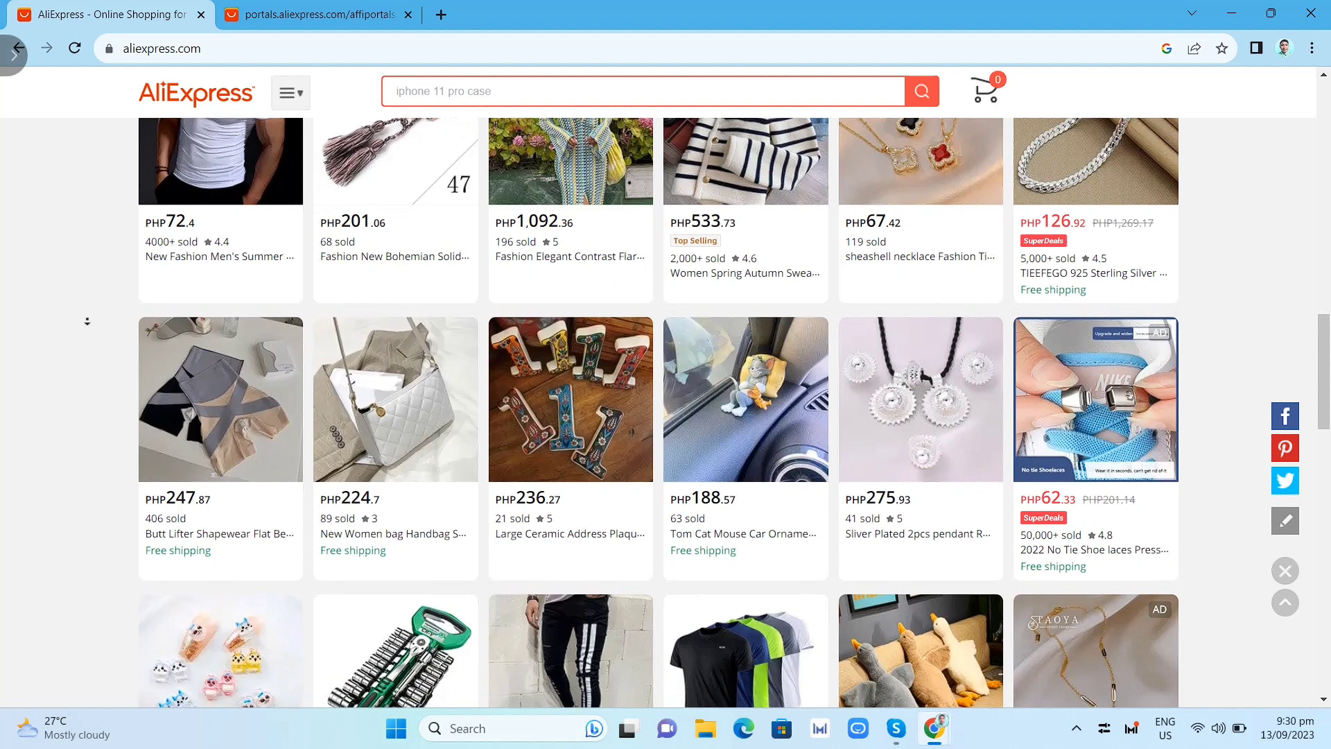
{"action": "scroll", "scroll_direction": "down", "scroll_amount": 3}
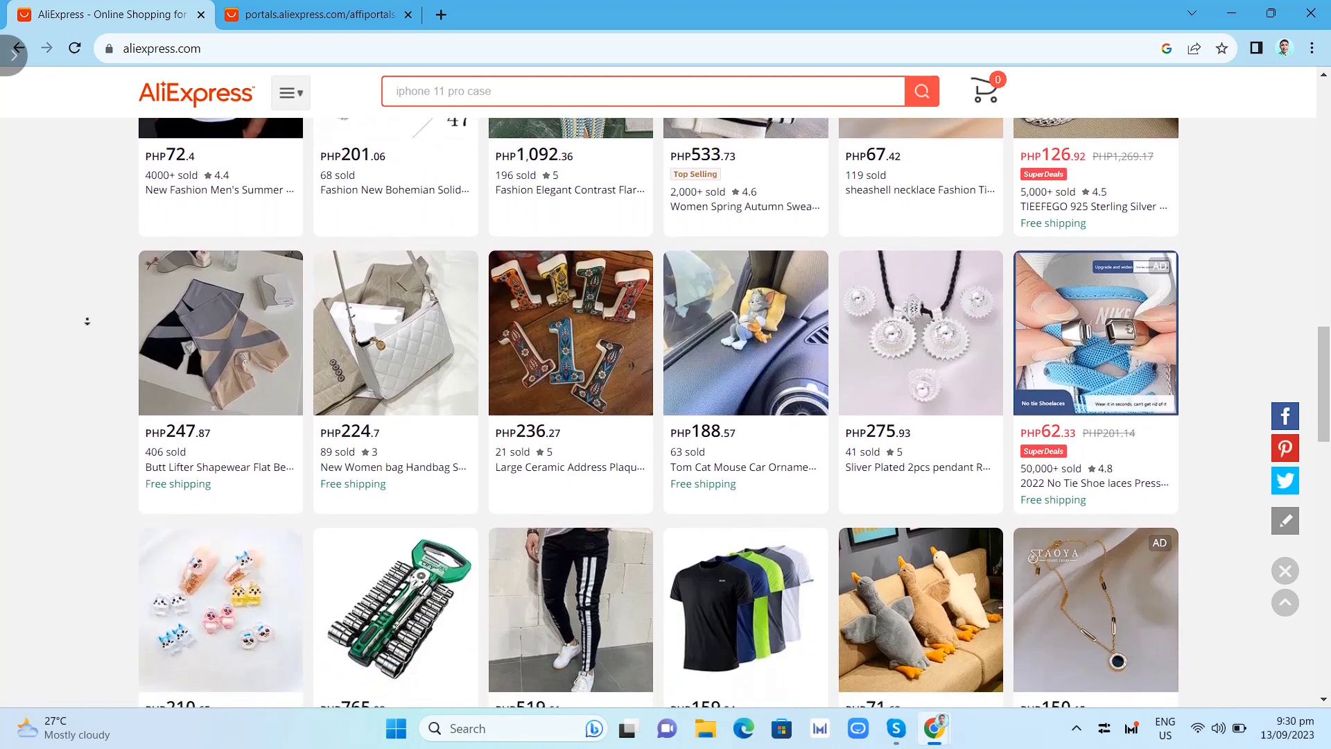
{"action": "scroll", "scroll_direction": "down", "scroll_amount": 3}
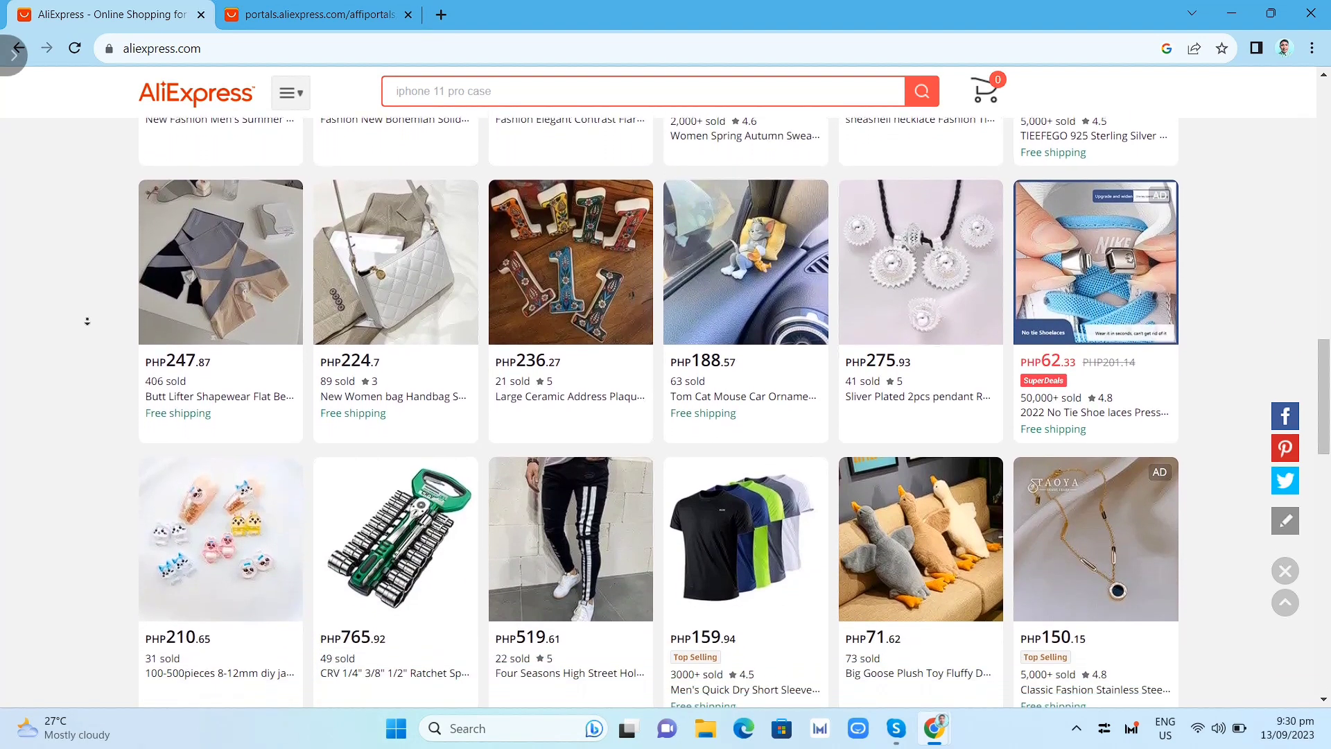
{"action": "scroll", "scroll_direction": "down", "scroll_amount": 3}
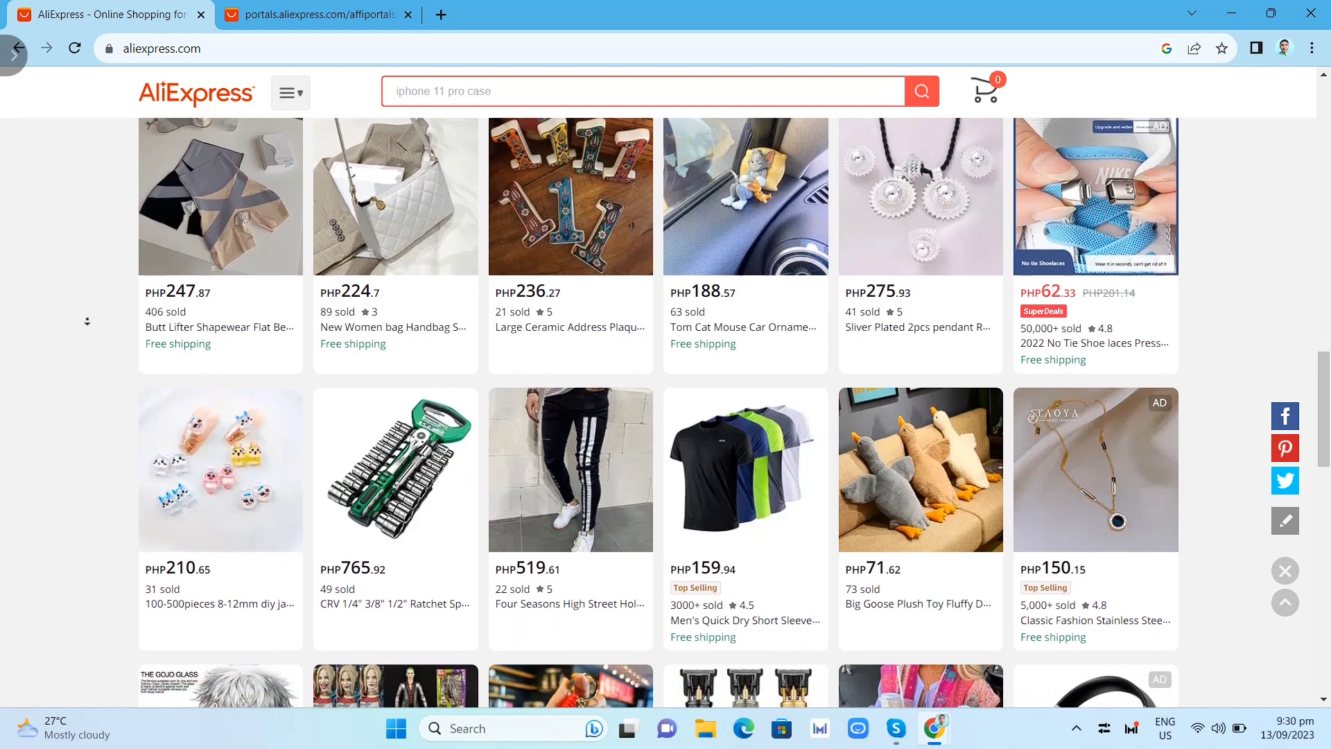
{"action": "scroll", "scroll_direction": "down", "scroll_amount": 3}
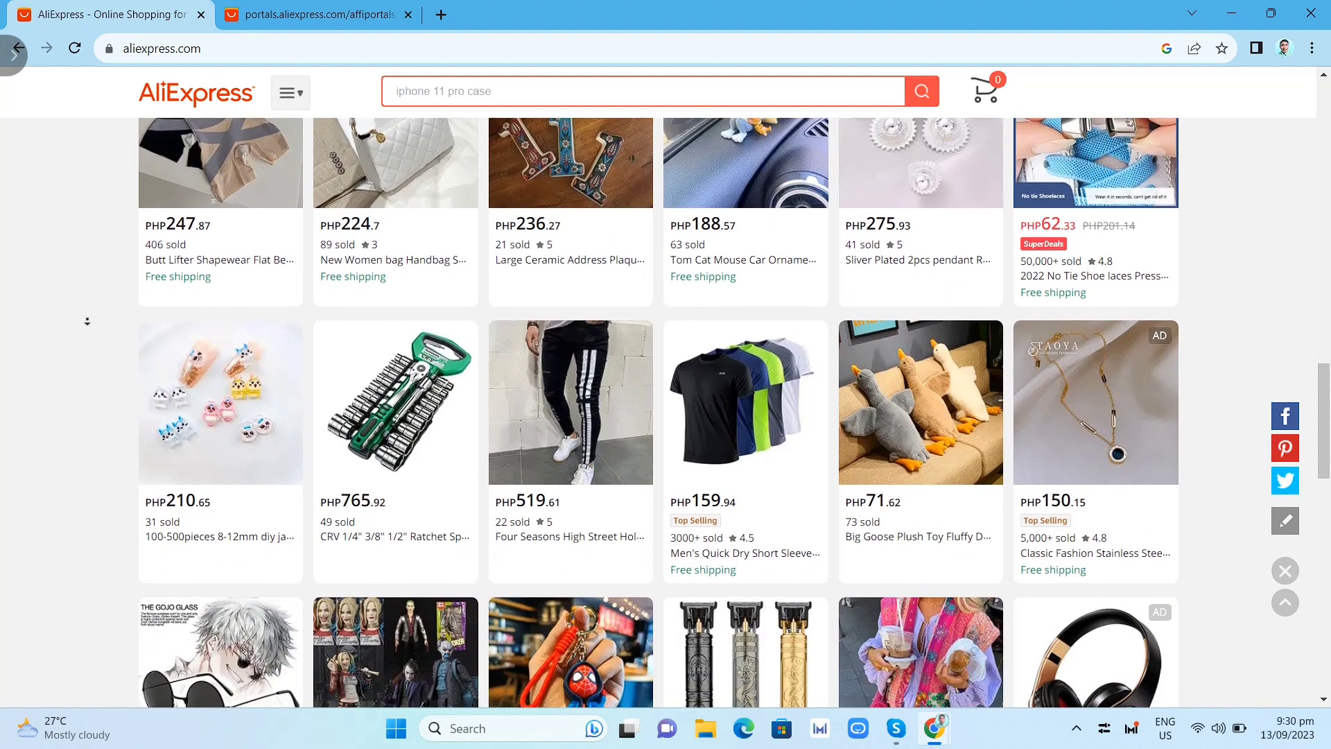
{"action": "scroll", "scroll_direction": "down", "scroll_amount": 3}
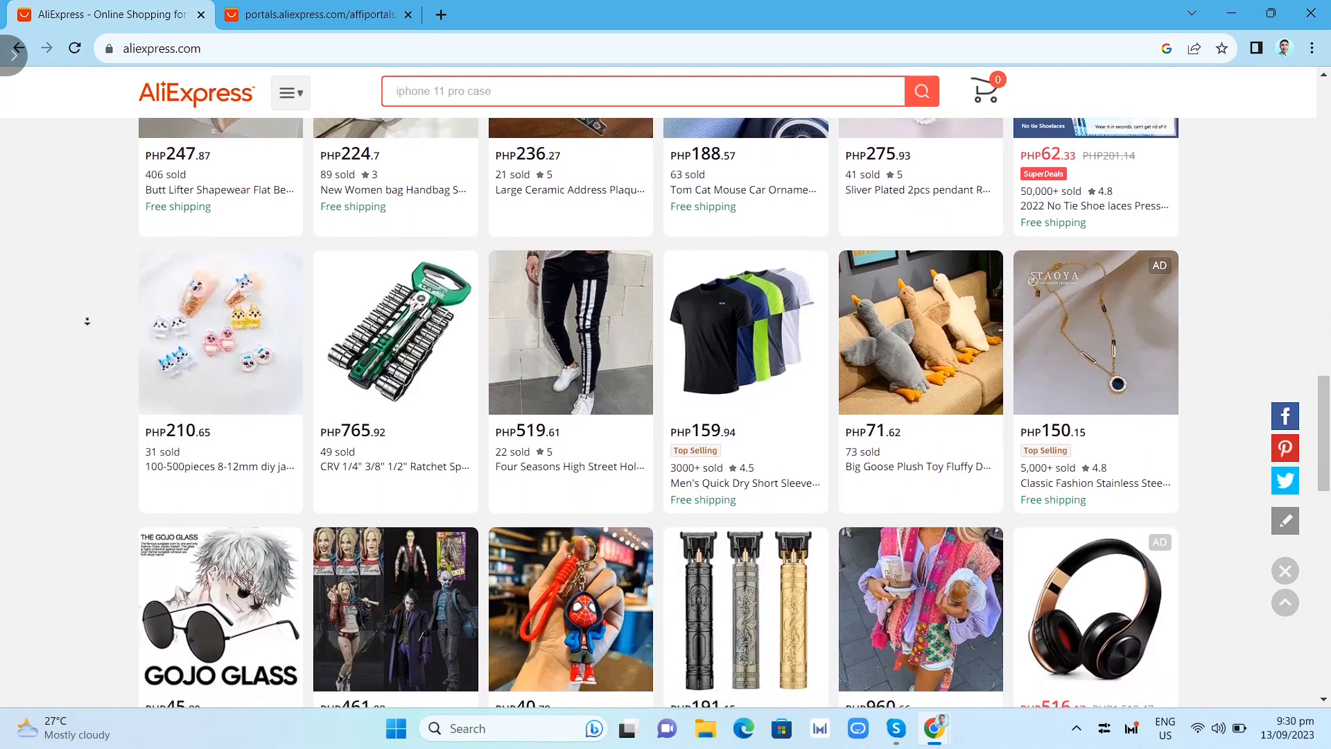
{"action": "scroll", "scroll_direction": "down", "scroll_amount": 3}
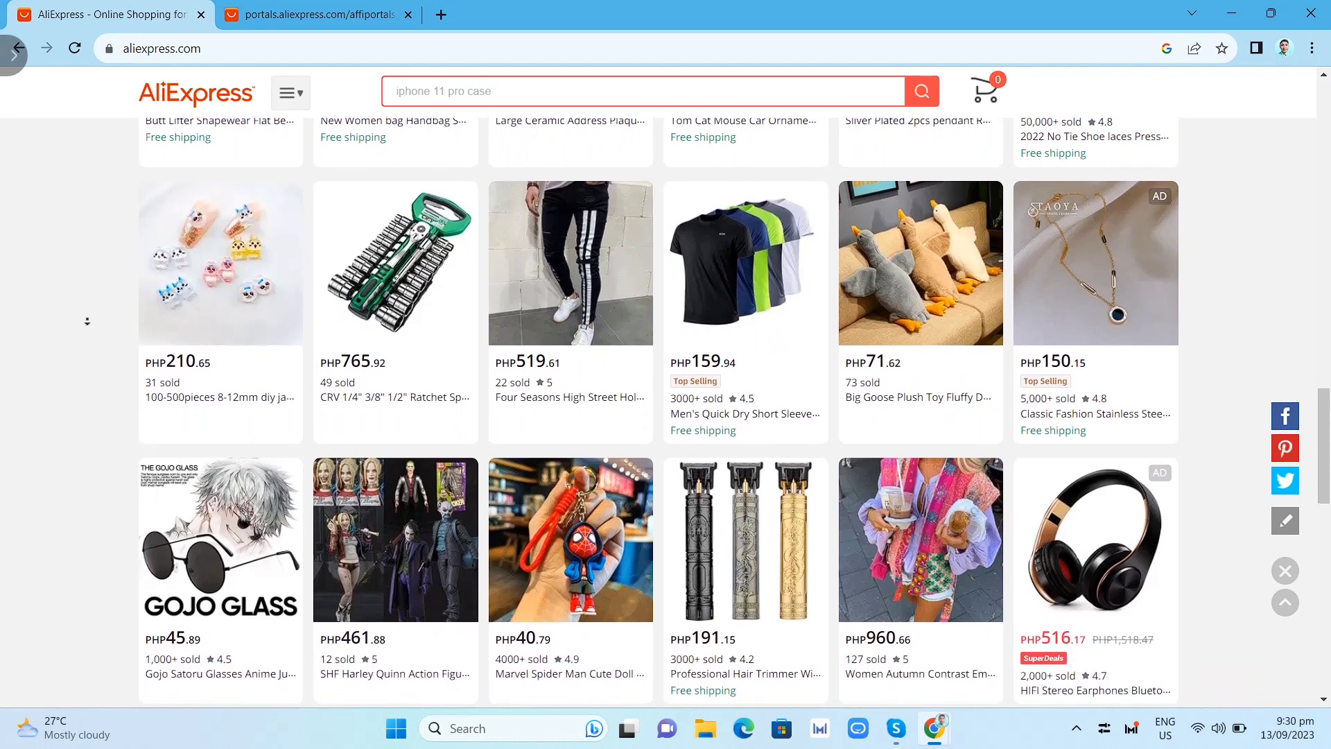
{"action": "scroll", "scroll_direction": "down", "scroll_amount": 3}
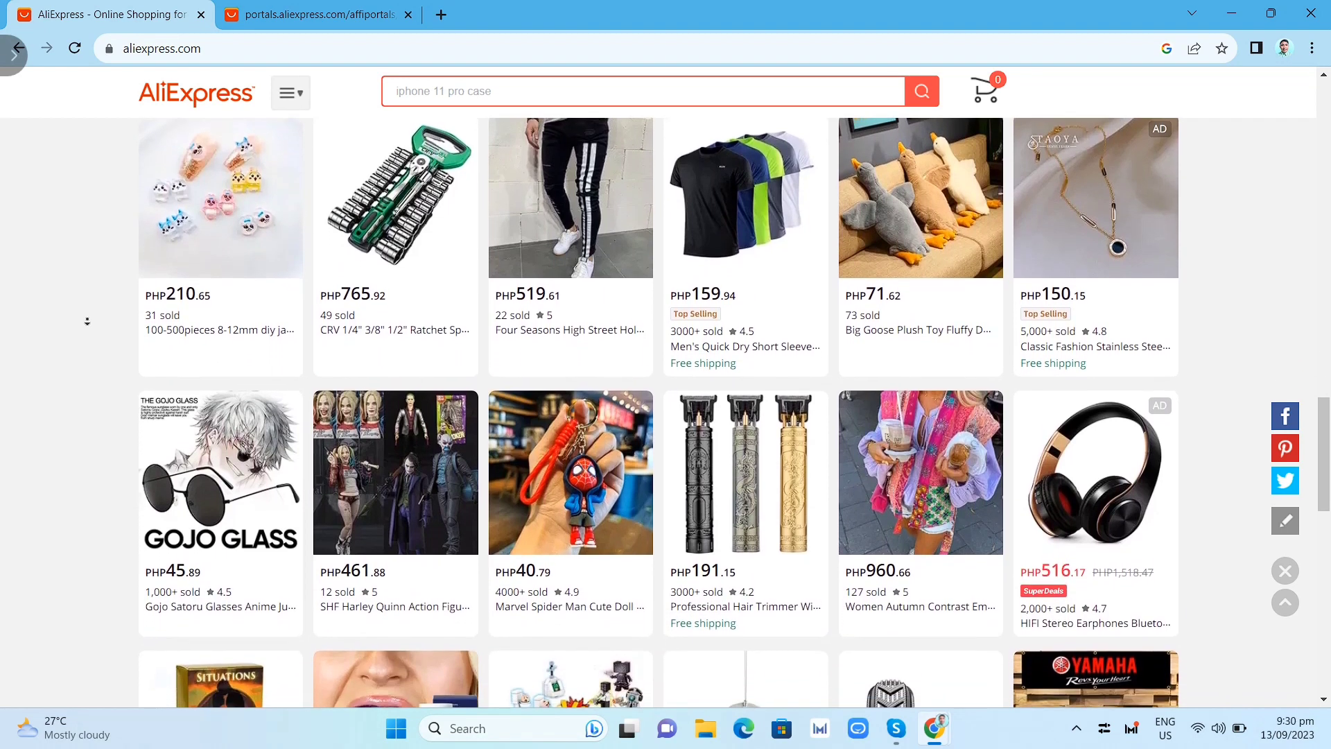
{"action": "scroll", "scroll_direction": "down", "scroll_amount": 3}
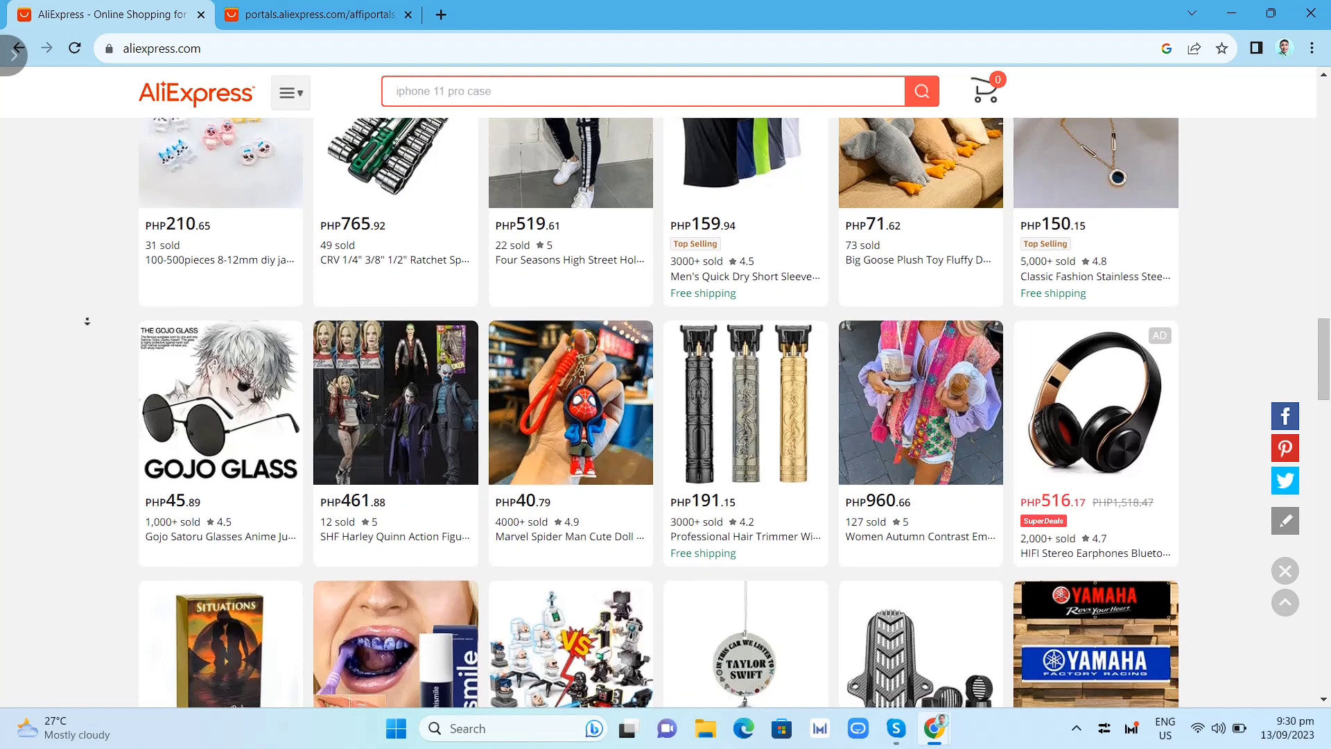
{"action": "scroll", "scroll_direction": "down", "scroll_amount": 3}
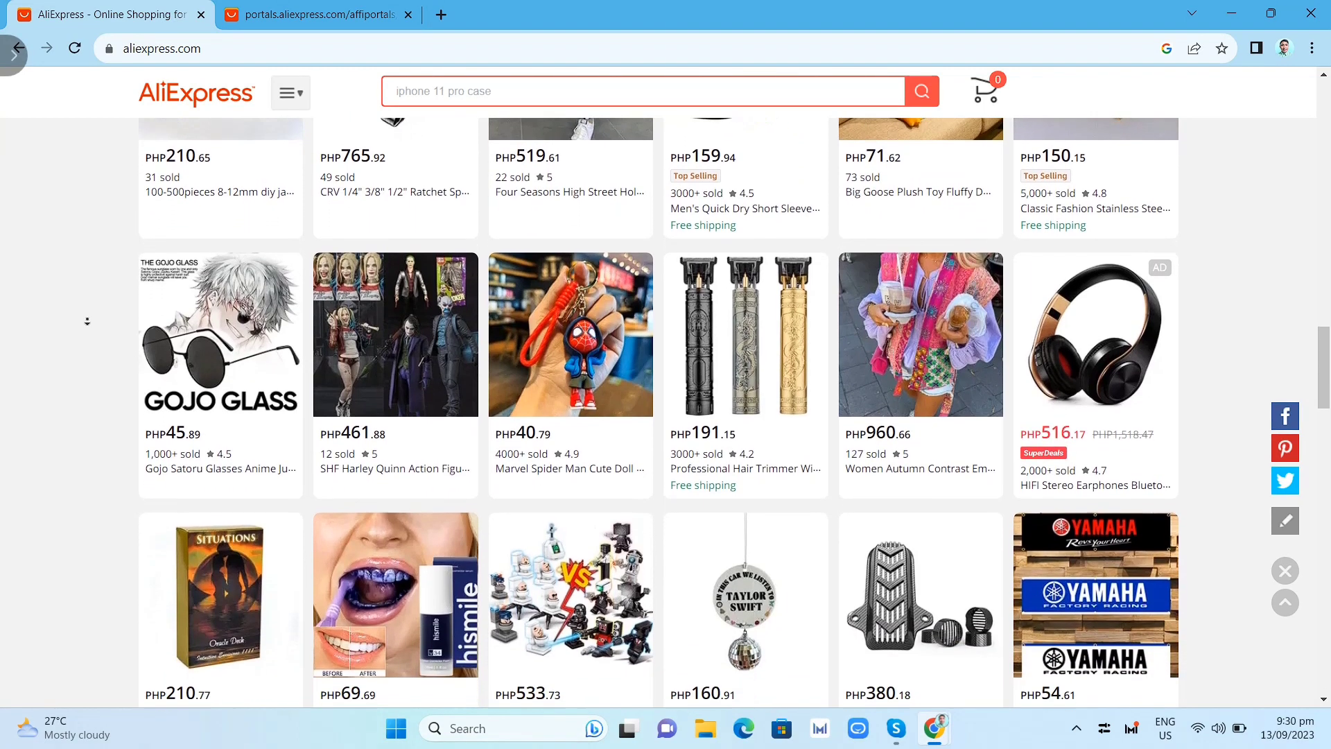
{"action": "scroll", "scroll_direction": "down", "scroll_amount": 3}
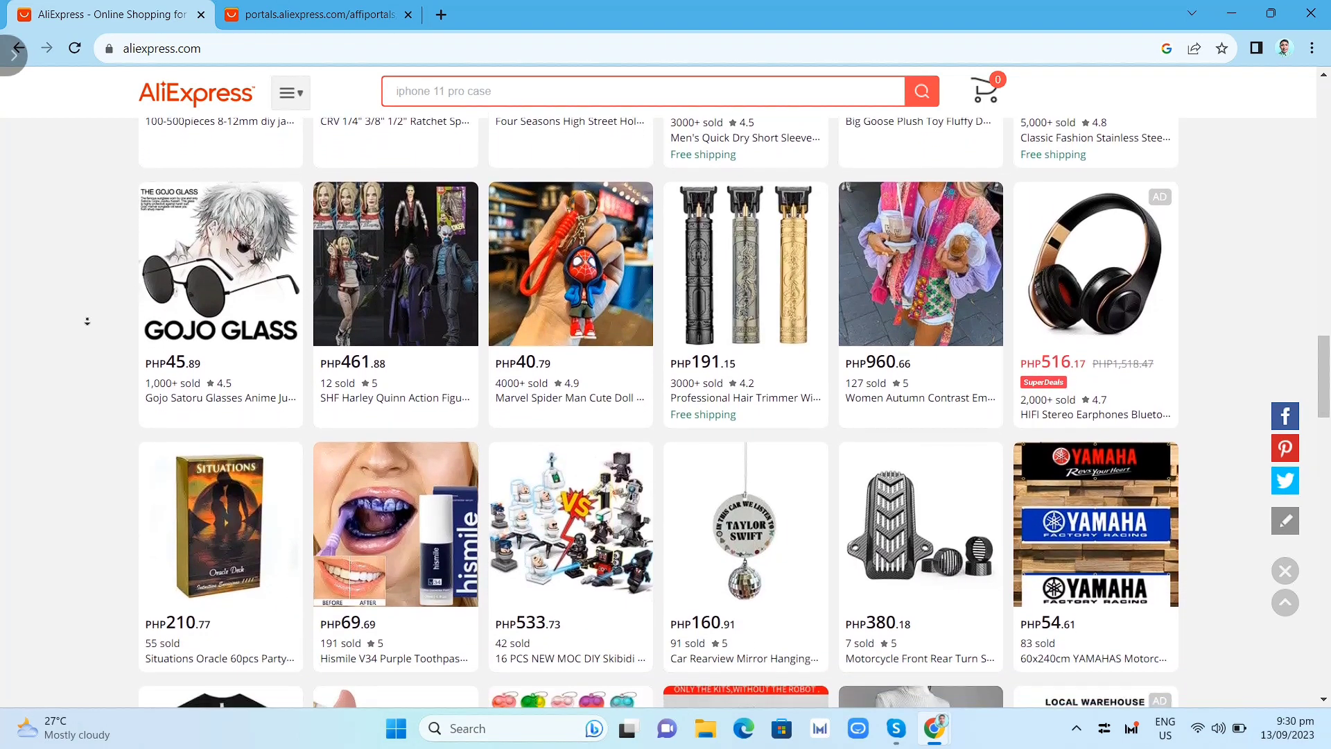
{"action": "scroll", "scroll_direction": "down", "scroll_amount": 3}
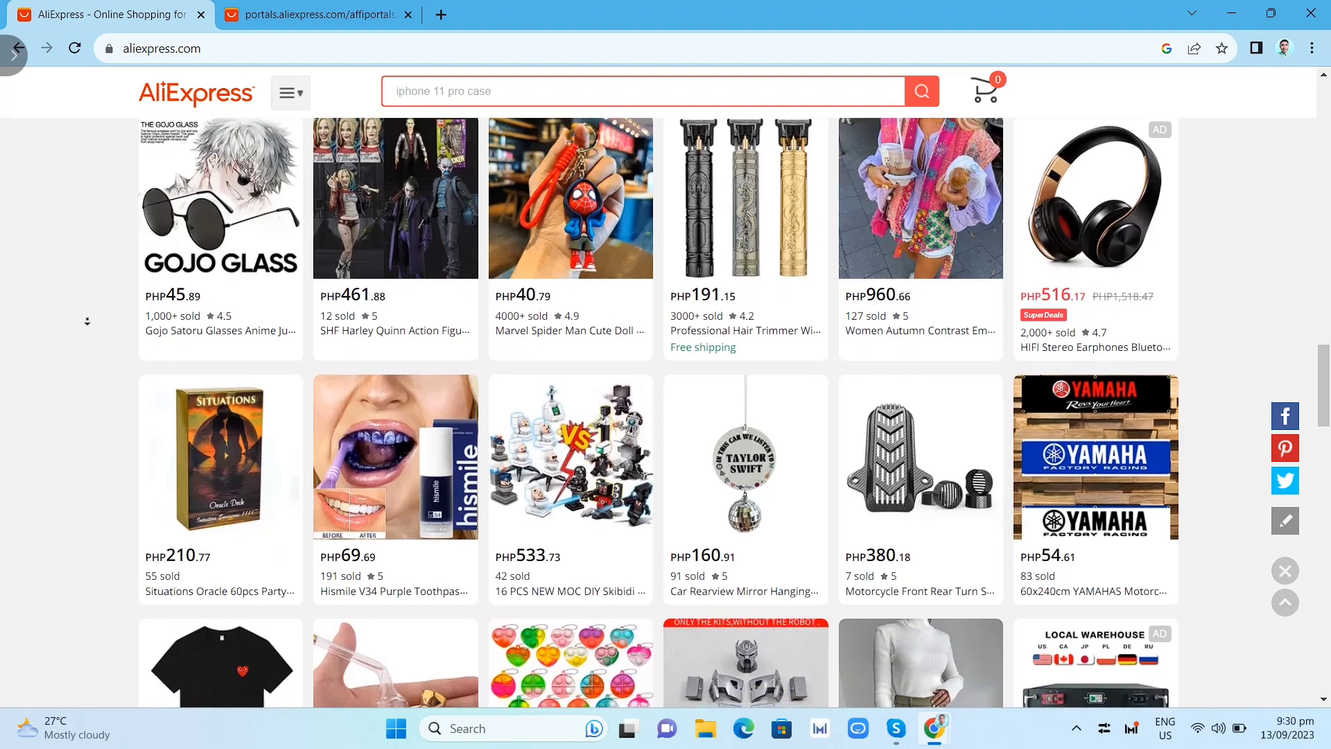
{"action": "scroll", "scroll_direction": "down", "scroll_amount": 3}
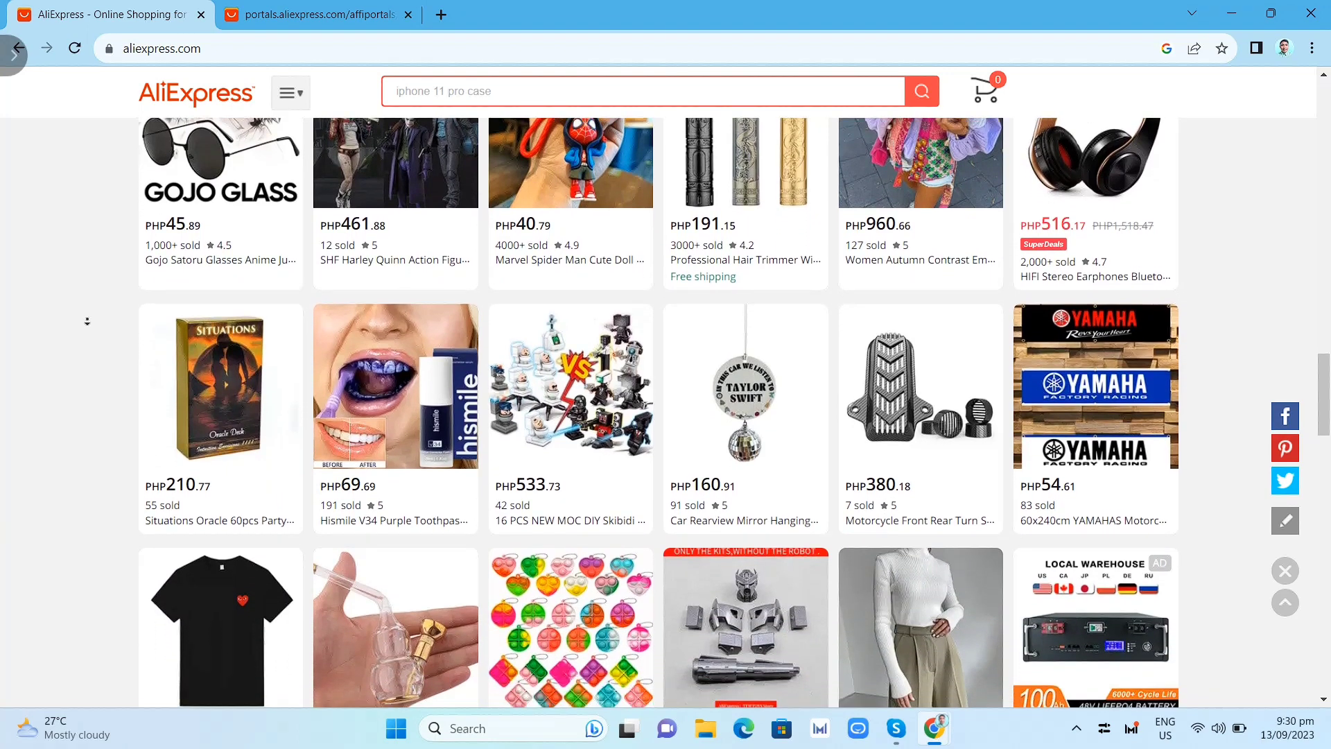
{"action": "scroll", "scroll_direction": "down", "scroll_amount": 3}
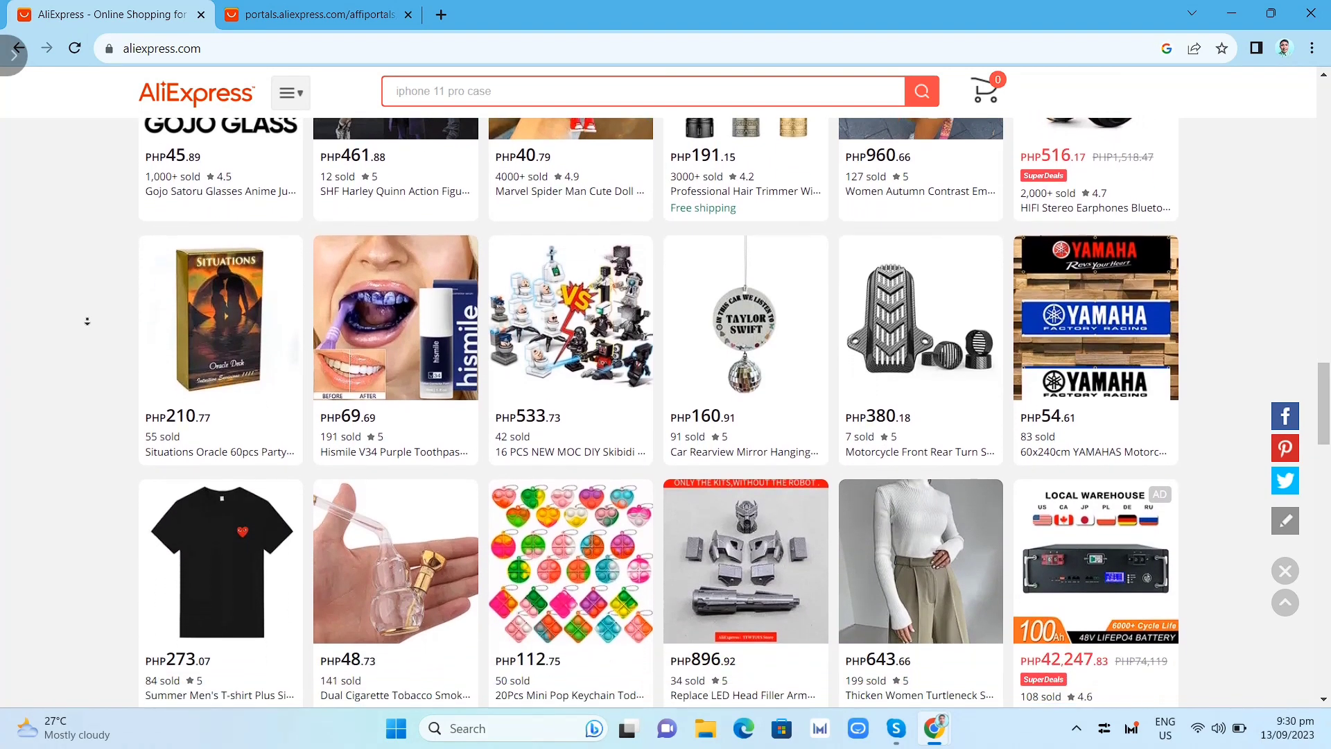